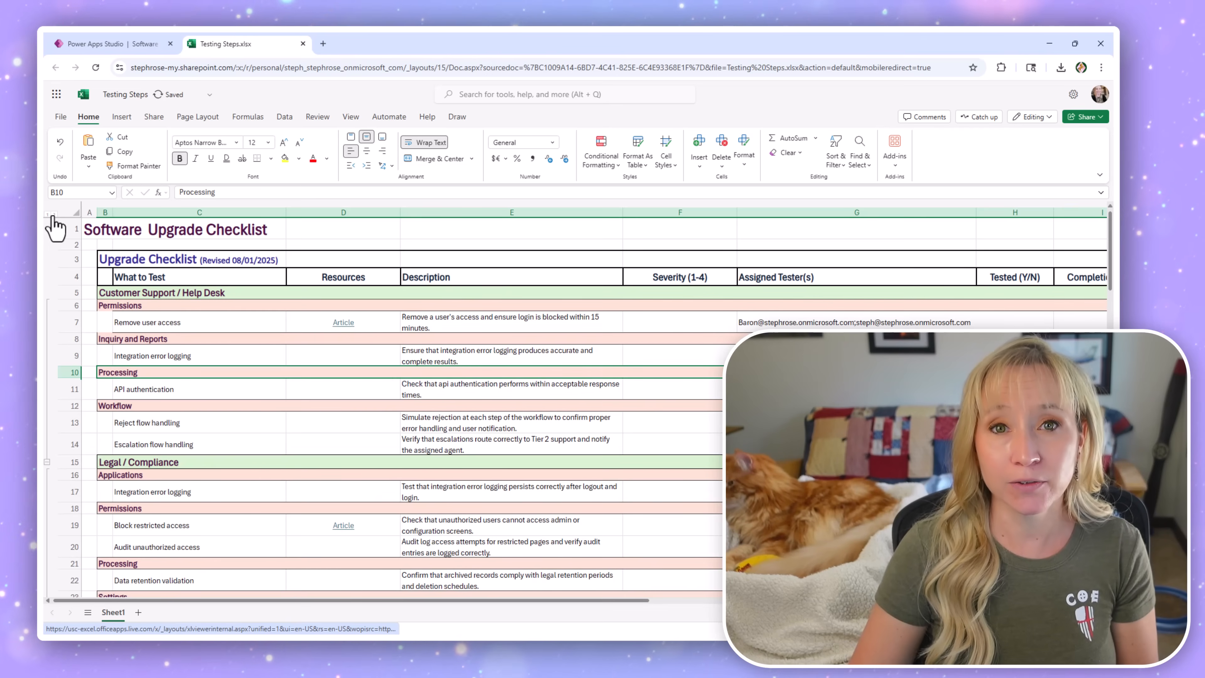
Review the checklist sheet to its final section and return to the Software Testing Tracker app.
scroll(down, 3)
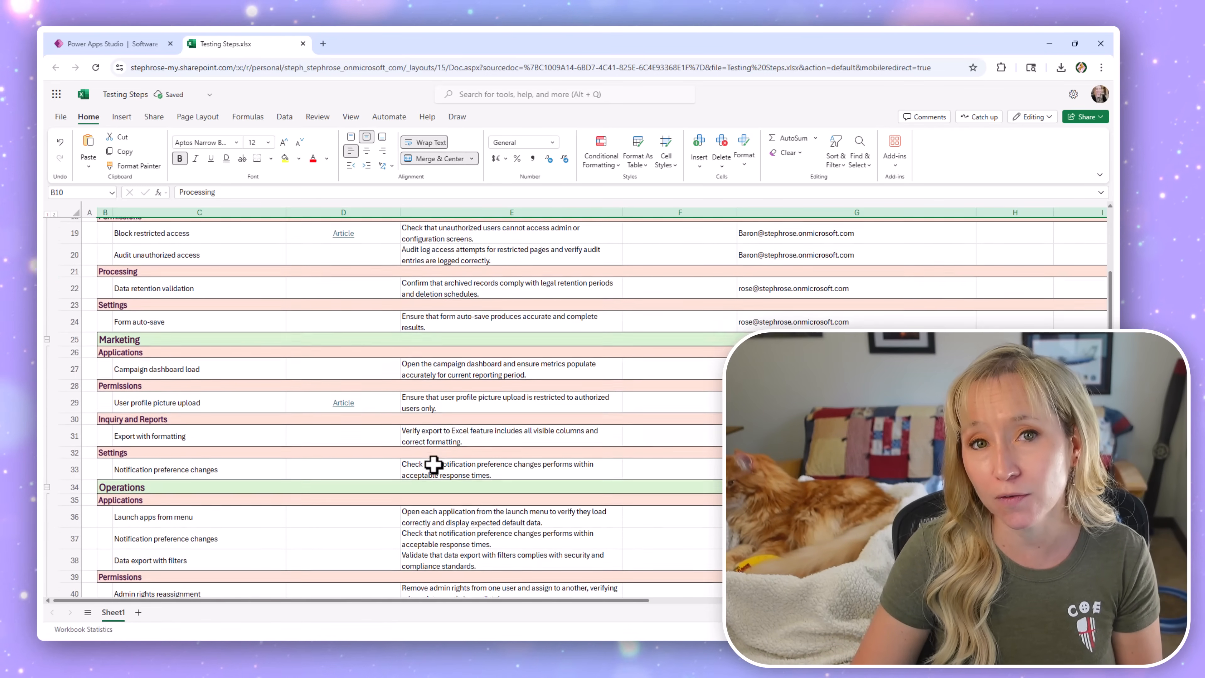
scroll(down, 3)
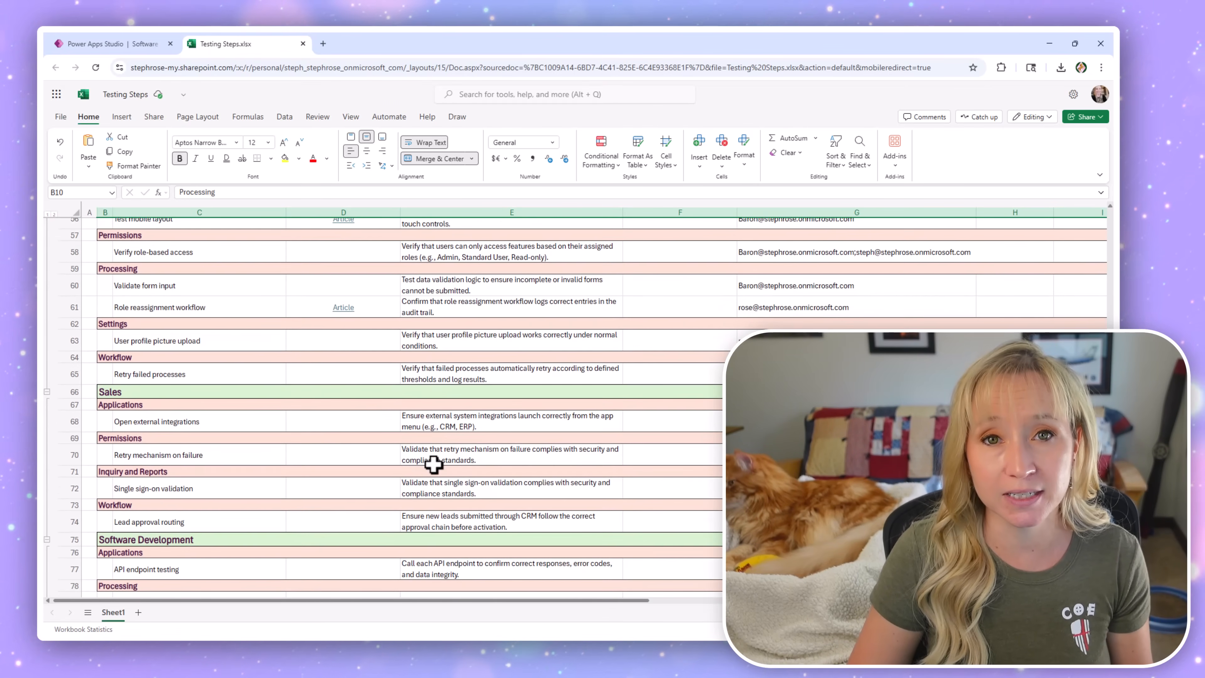
scroll(down, 3)
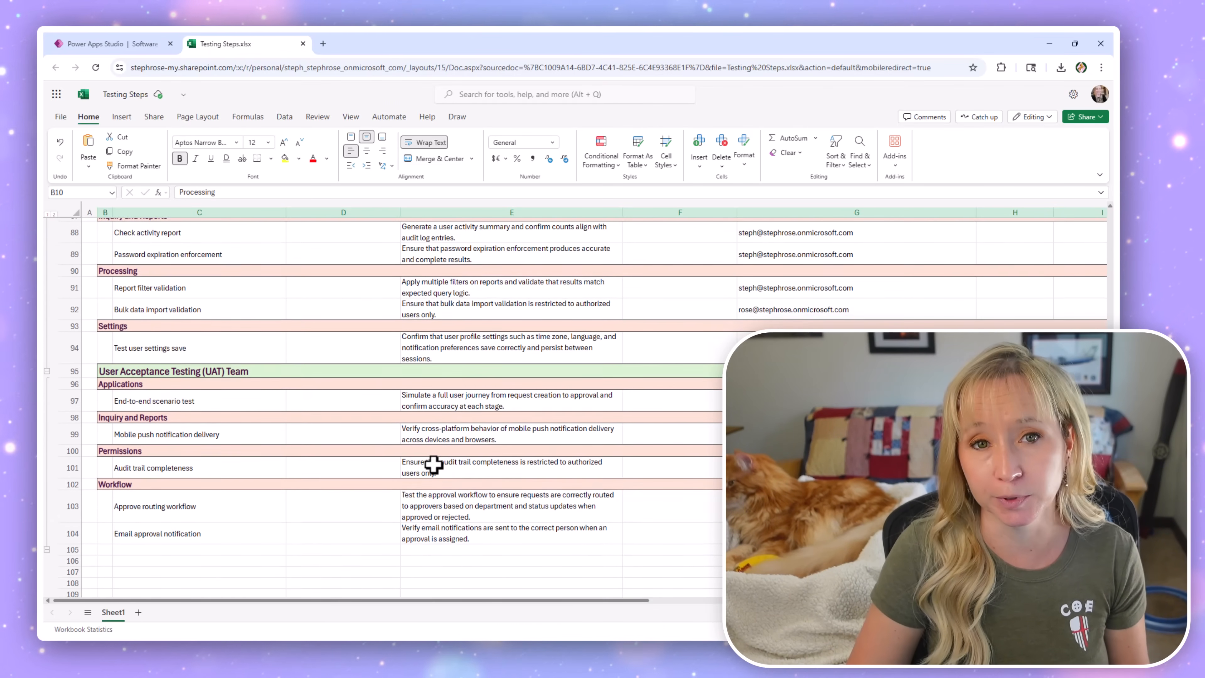
click(93, 44)
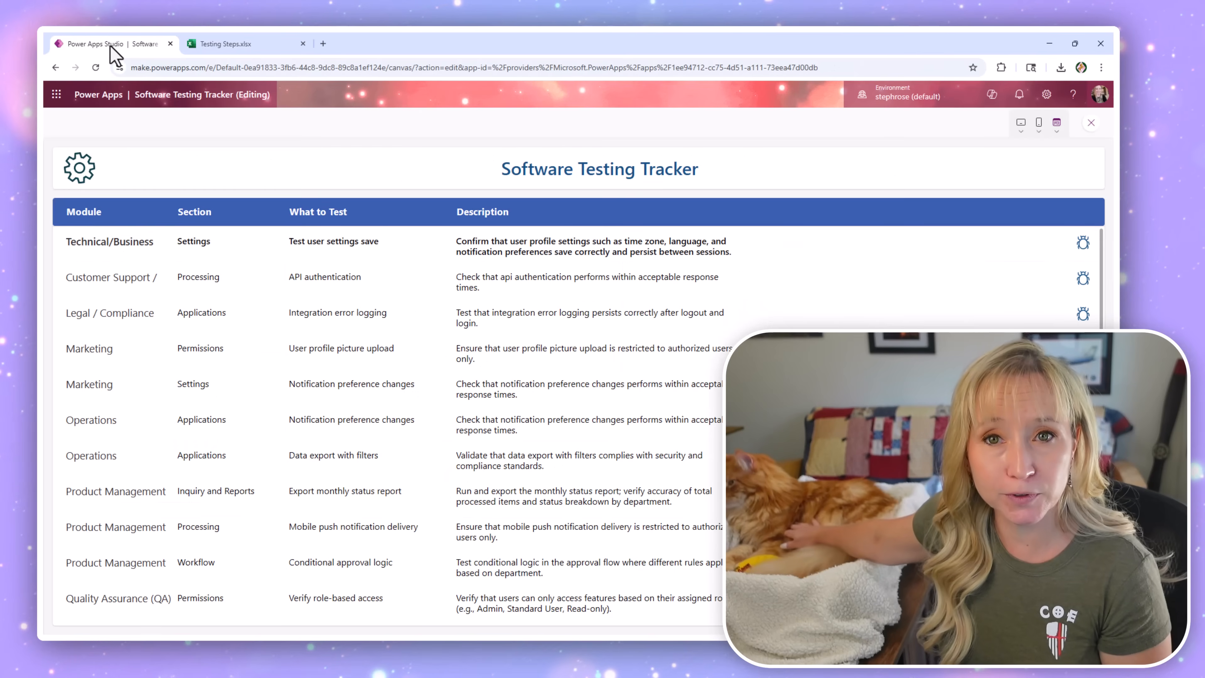
mouse_move(1081, 254)
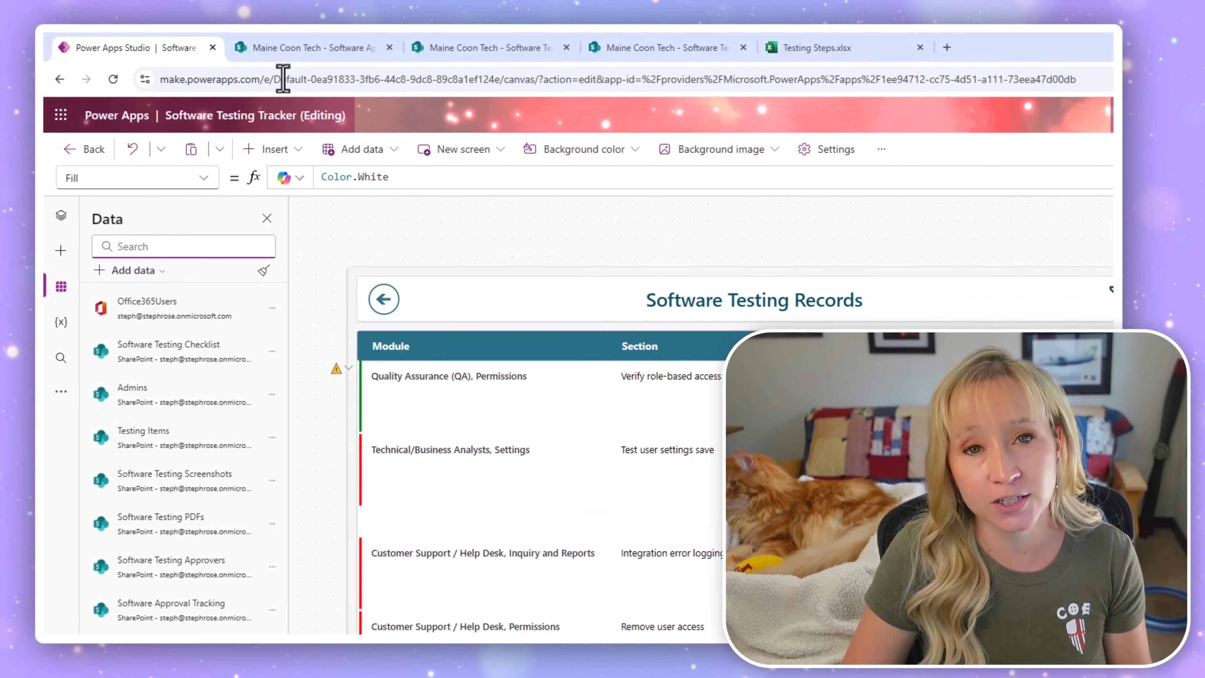
Switch to the Software Approval Tracking SharePoint list.
click(311, 47)
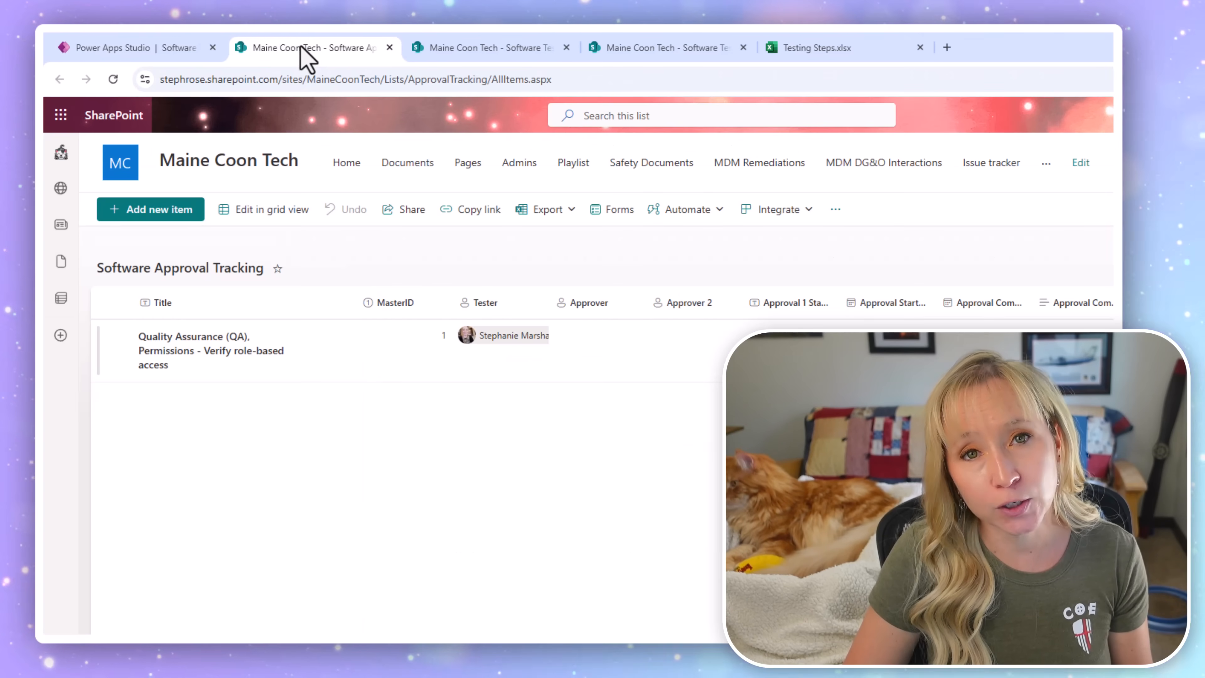
View the Software Testing Checklist list, then return to the Software Testing Tracker app.
click(484, 48)
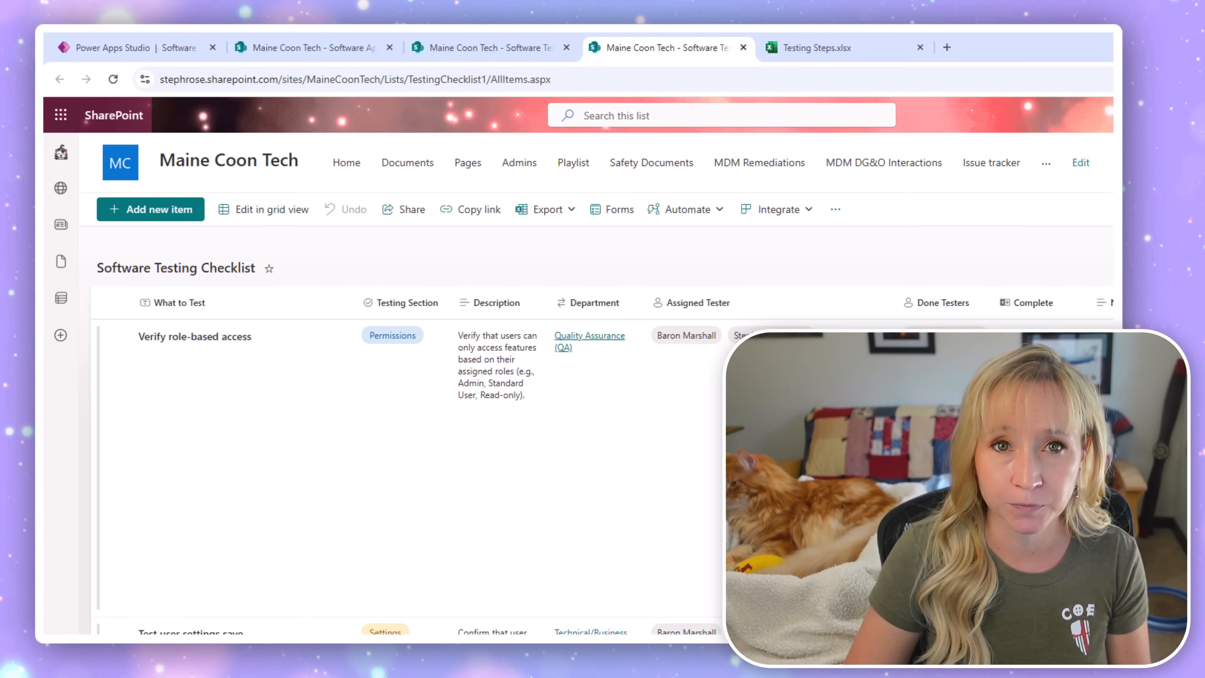
click(115, 48)
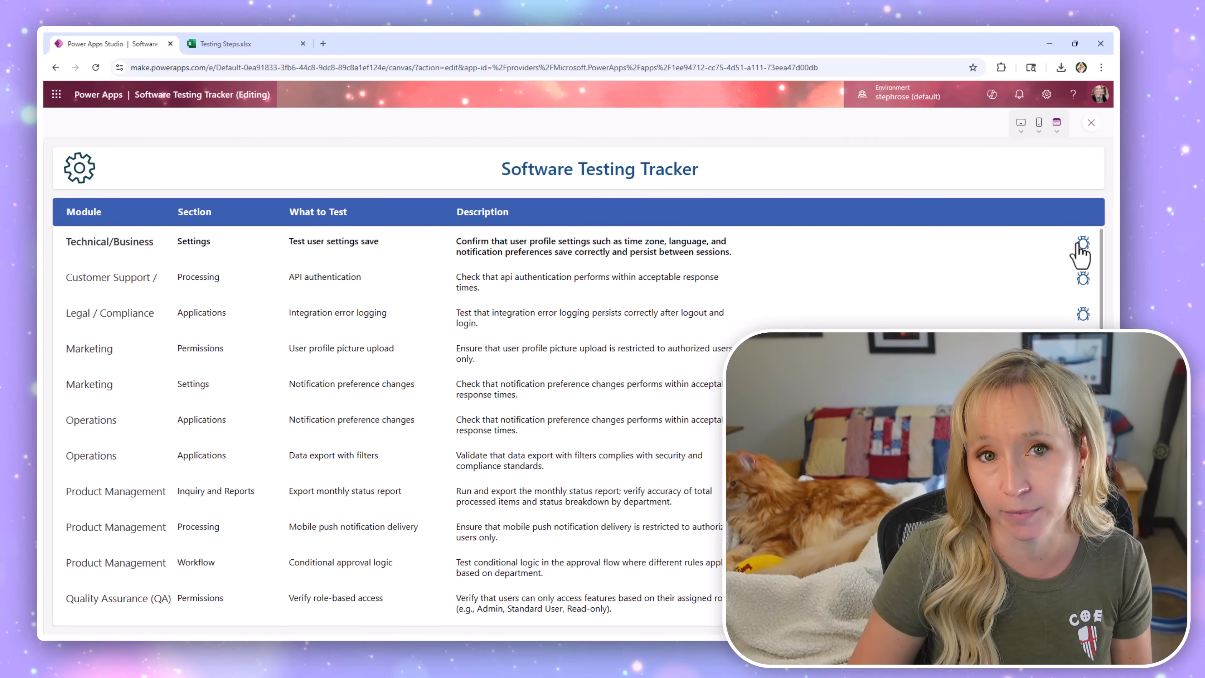
click(1081, 244)
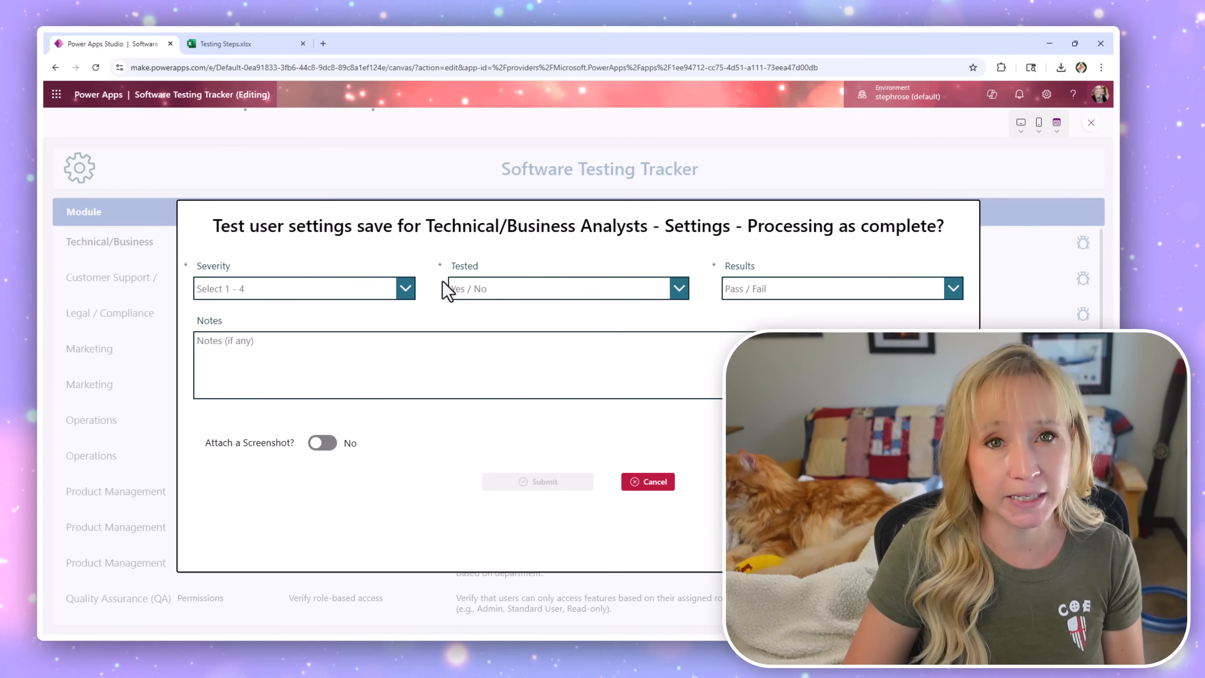
click(678, 288)
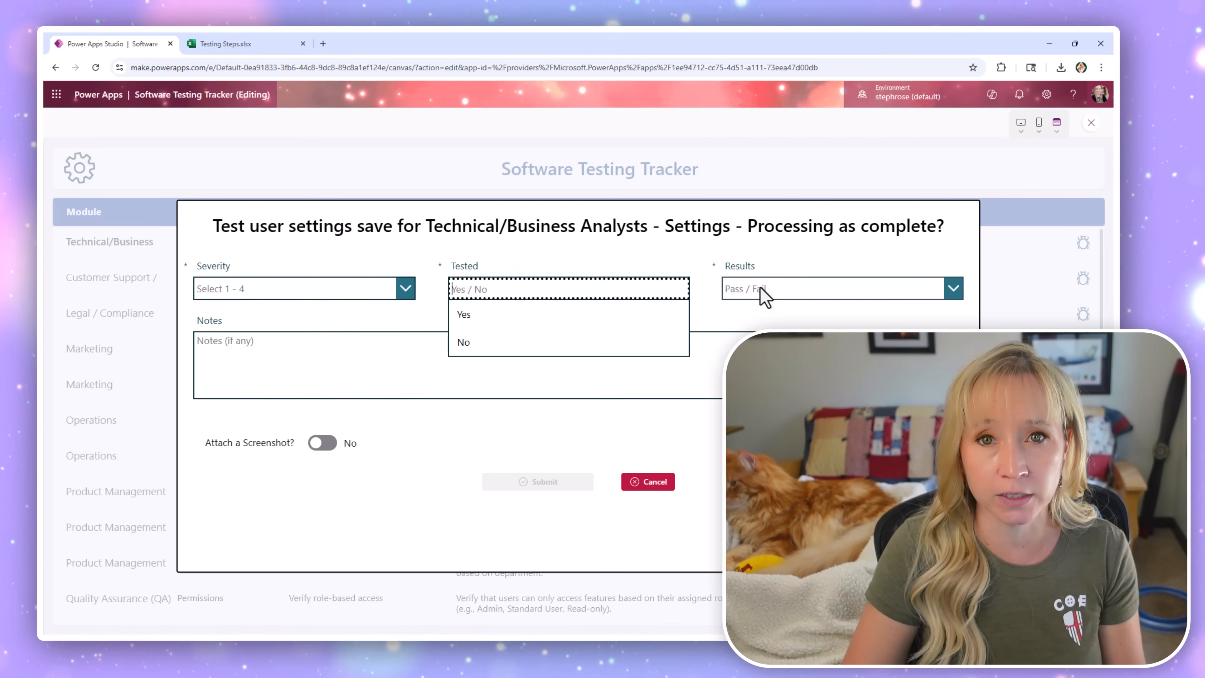
click(951, 288)
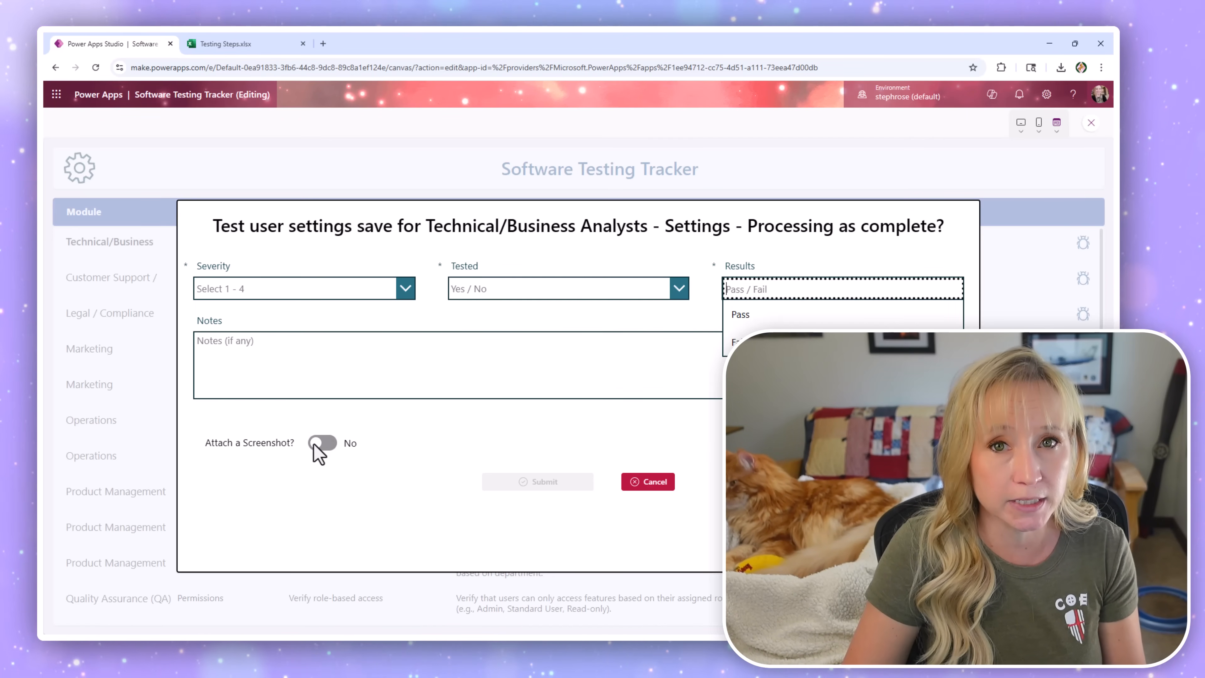
click(321, 442)
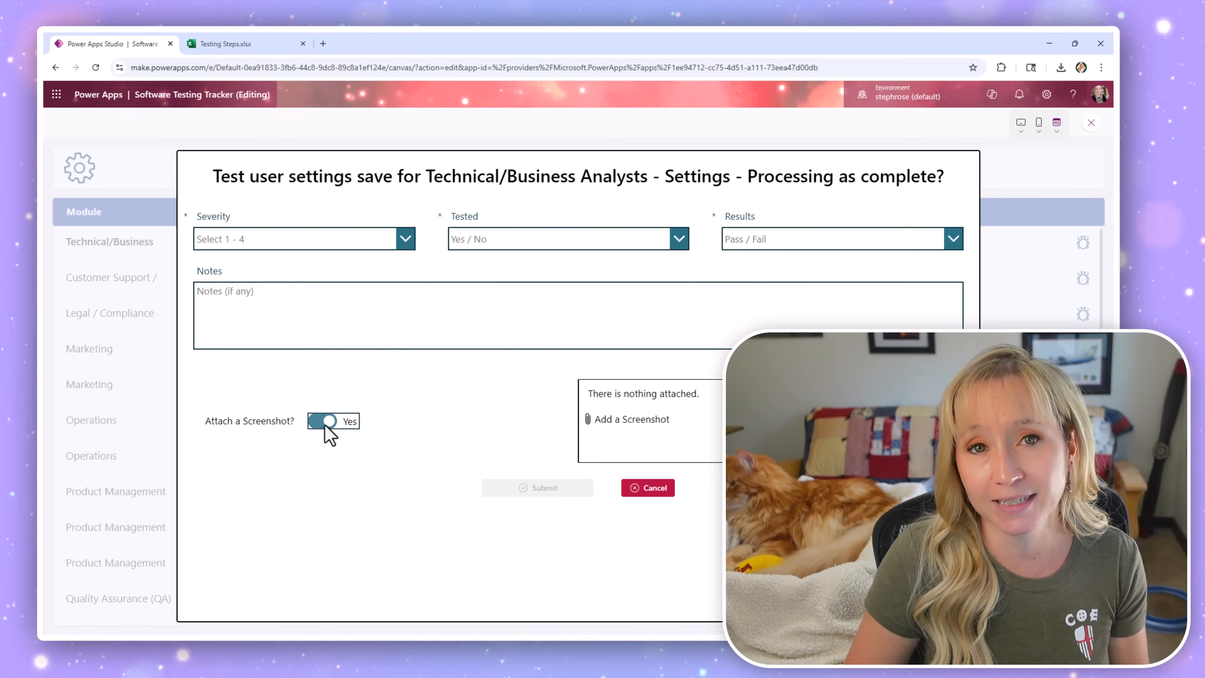
click(332, 420)
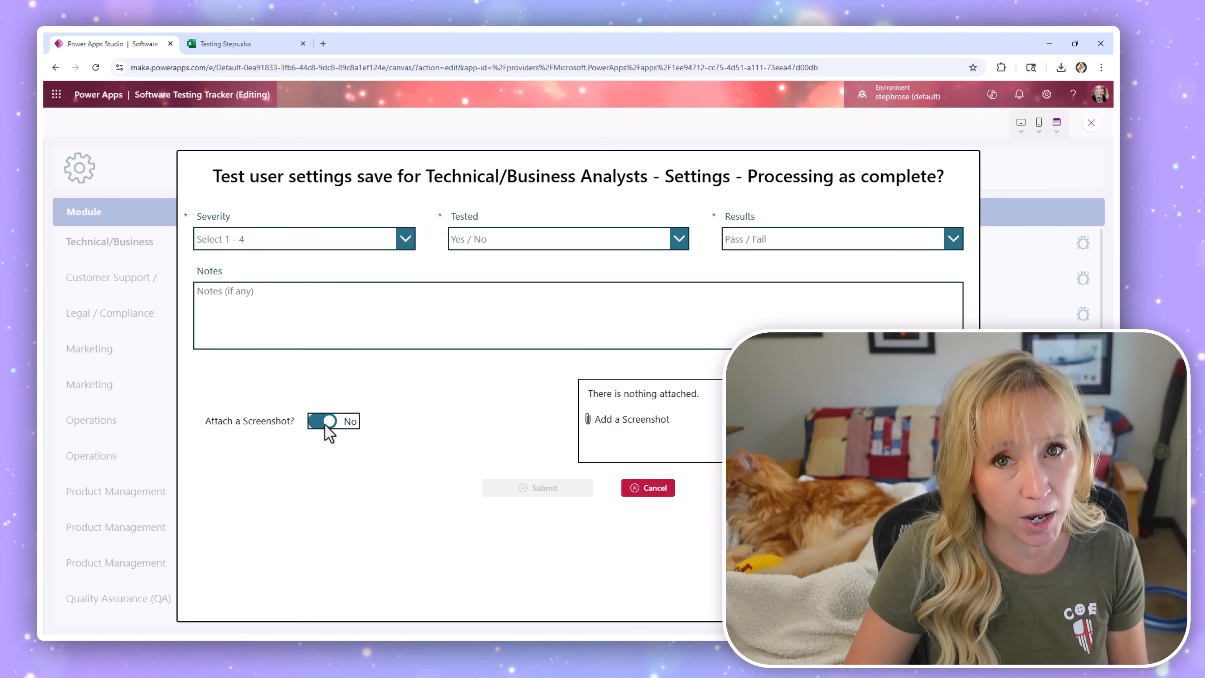
click(327, 421)
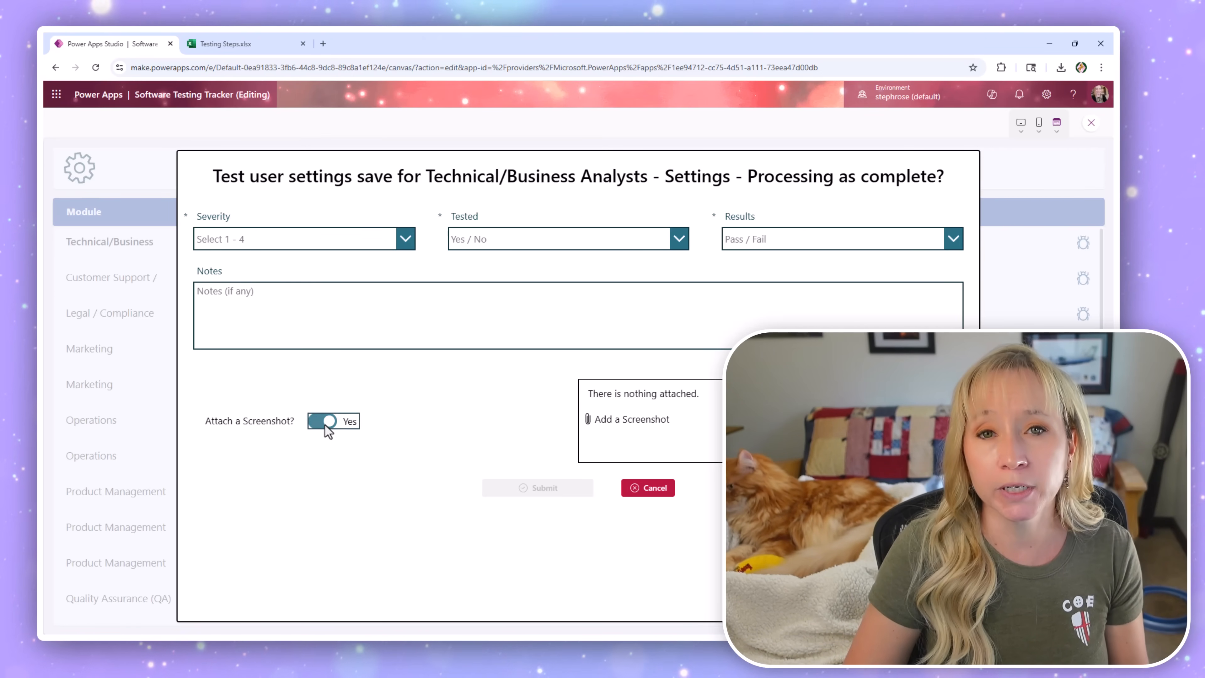
click(647, 487)
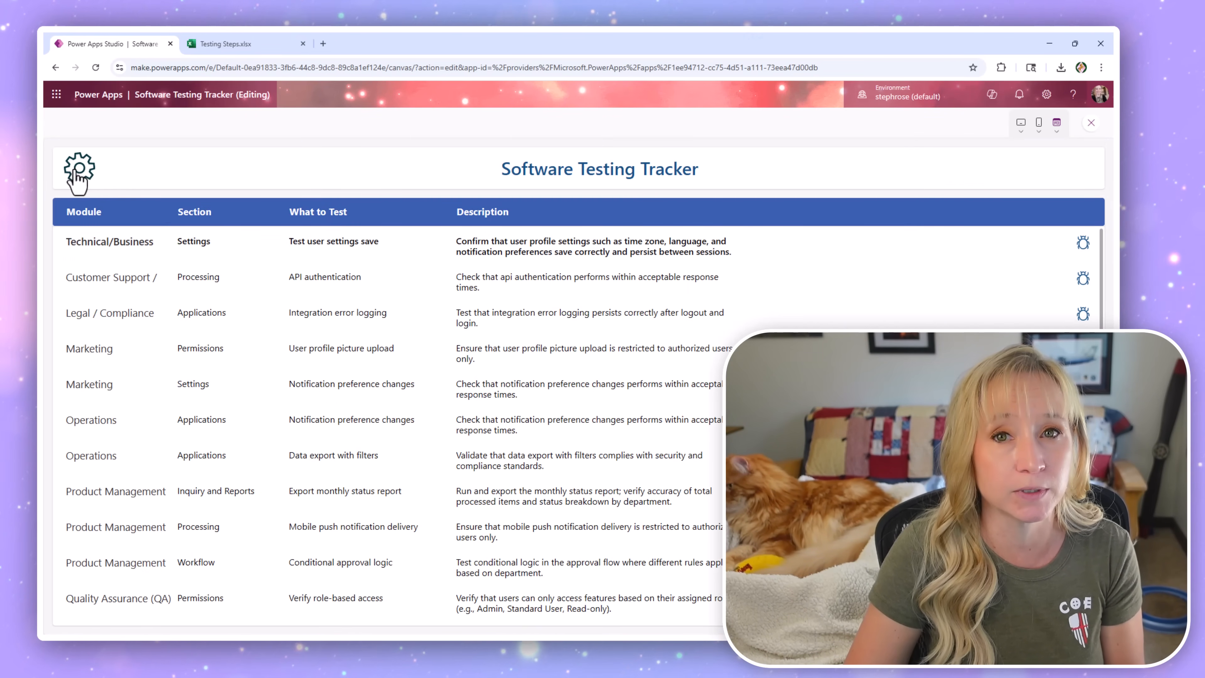
Show the full testing records list, toggle its filters, and open the role-based access test's details.
click(79, 168)
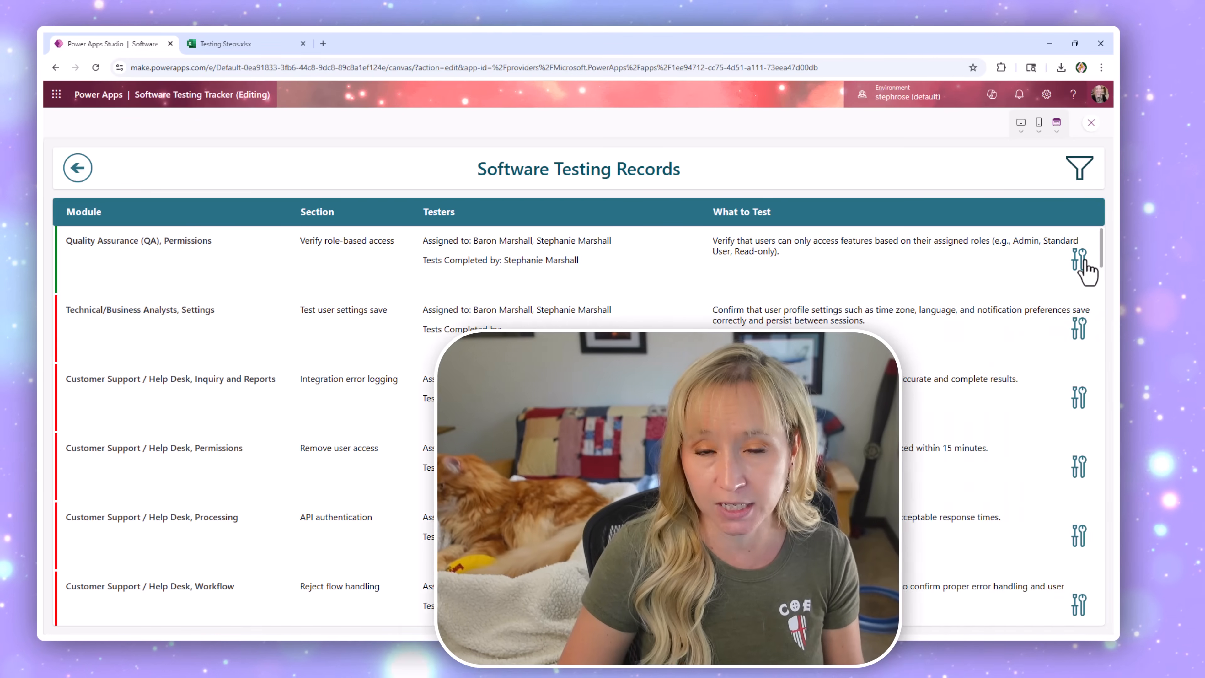
click(1079, 168)
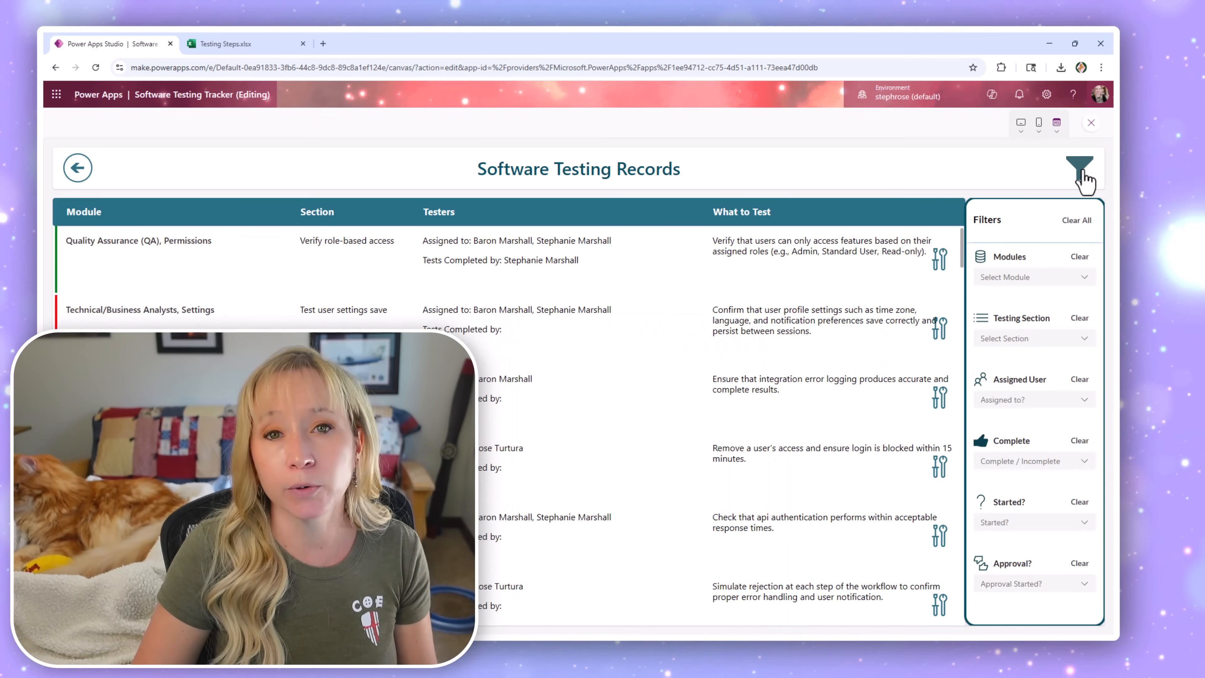
click(1078, 168)
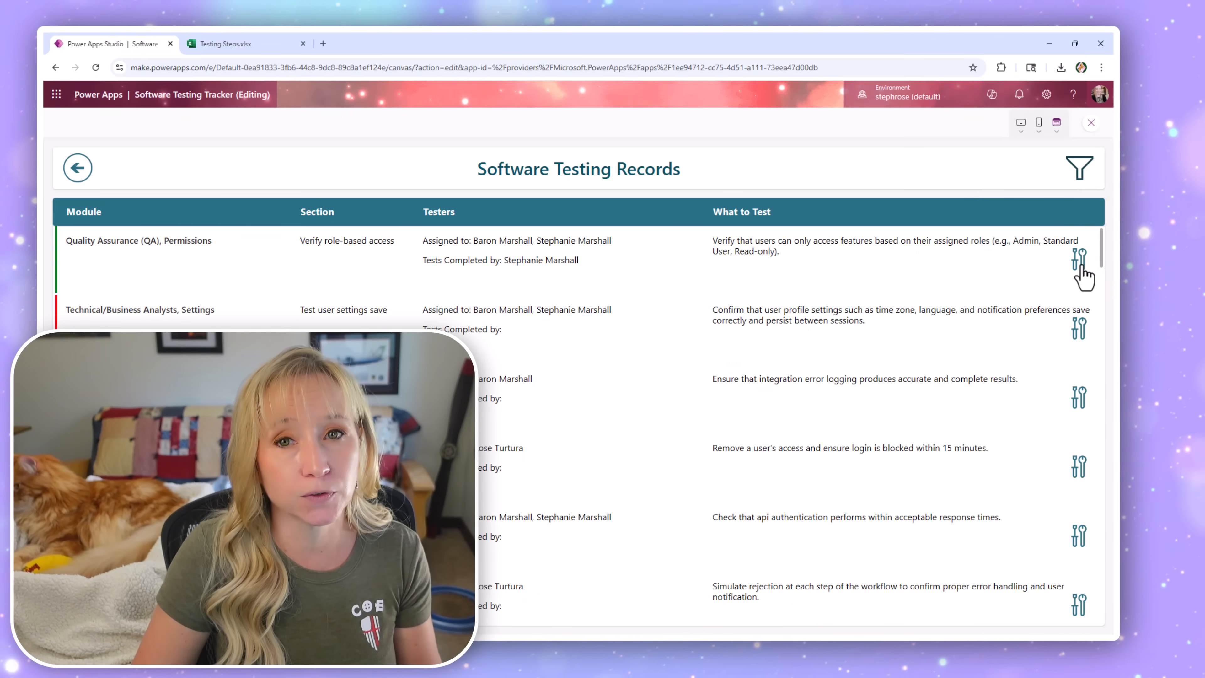
click(1079, 253)
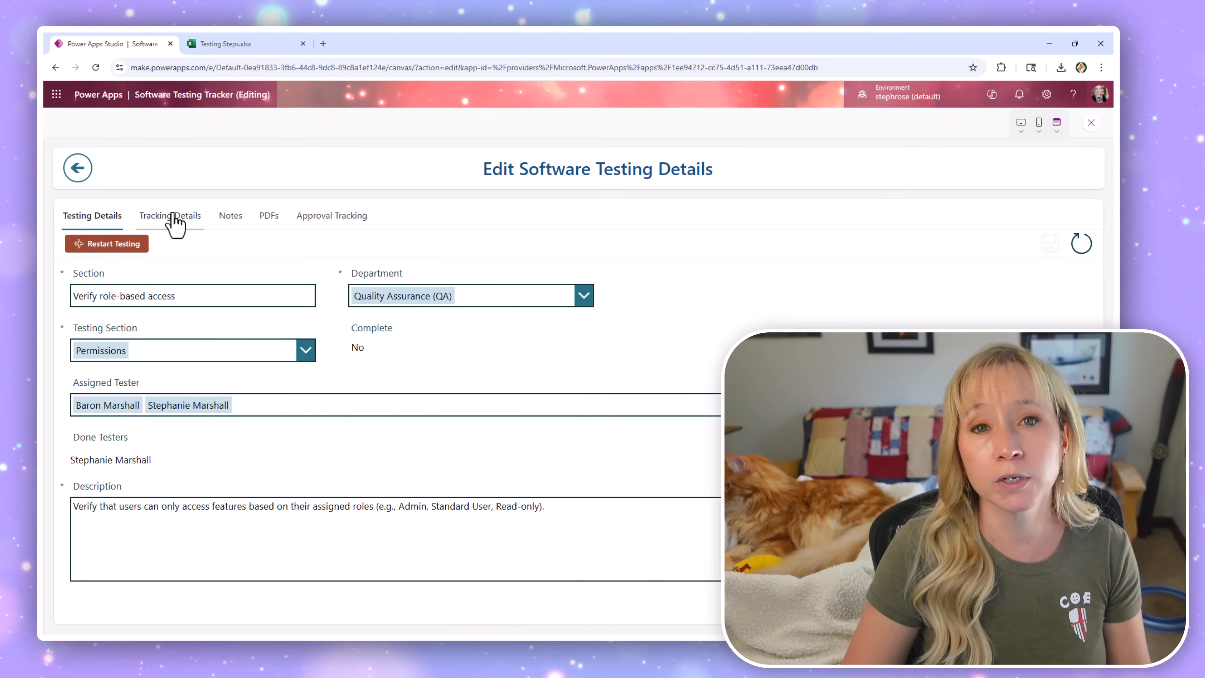
Tour the test's tracking history, notes, PDFs and approval tracking, then close the app preview.
click(170, 215)
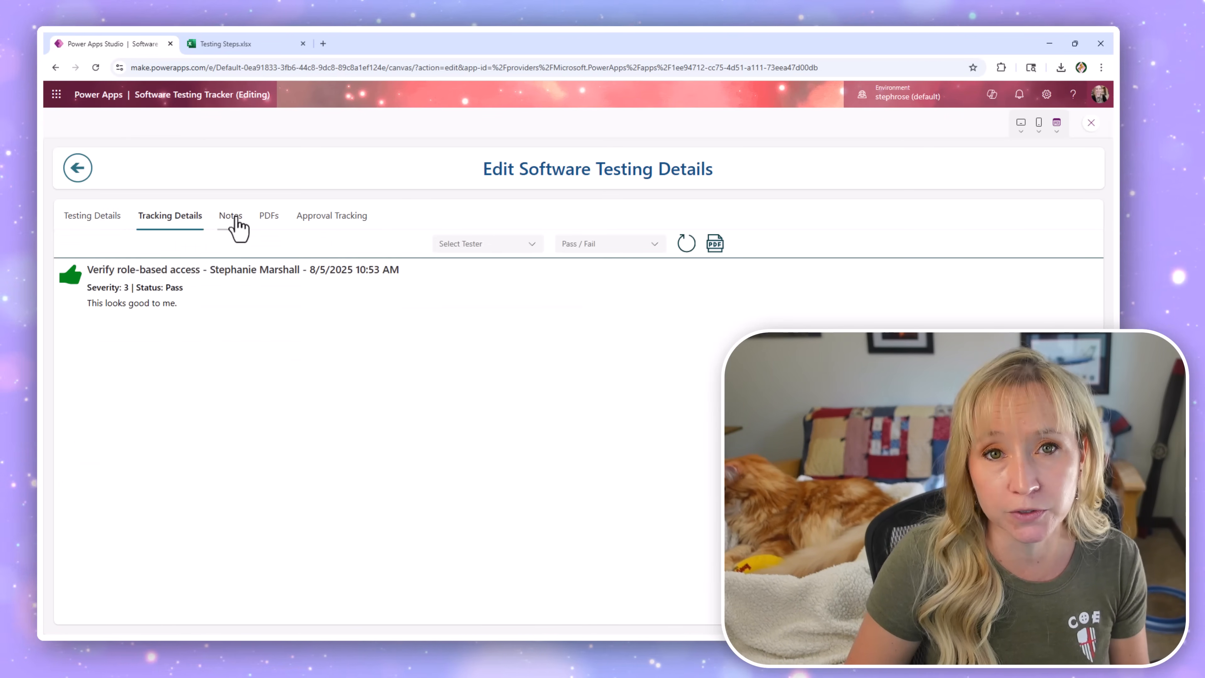
click(230, 215)
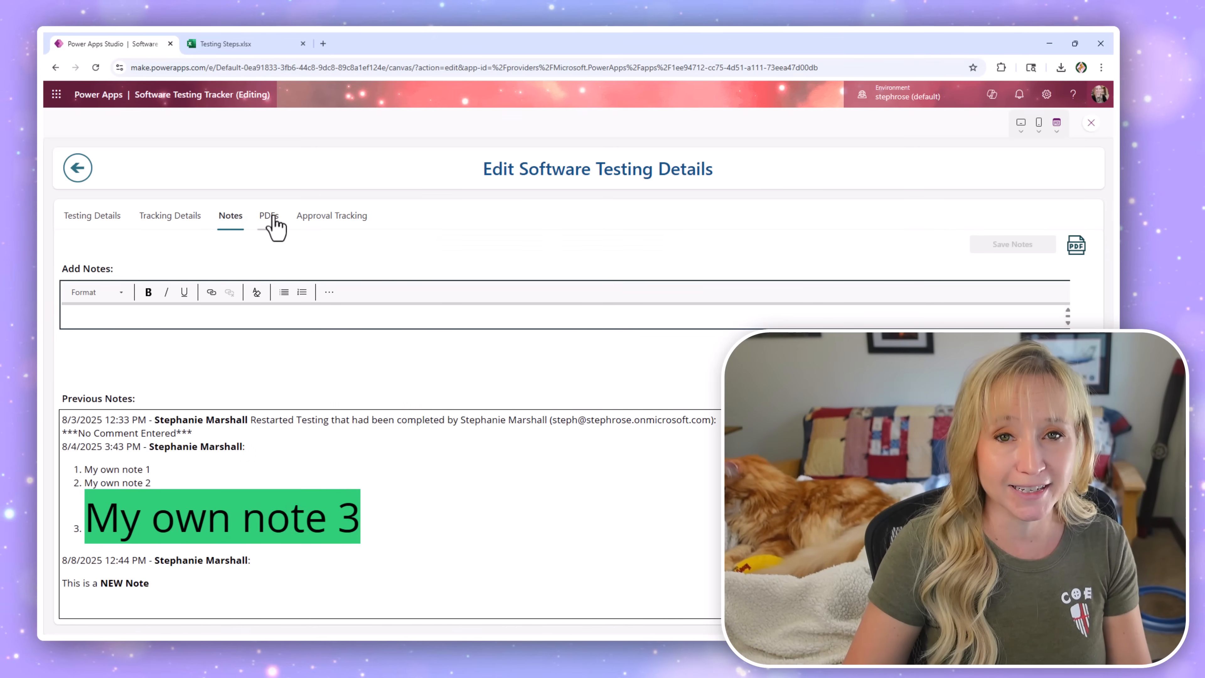
click(268, 215)
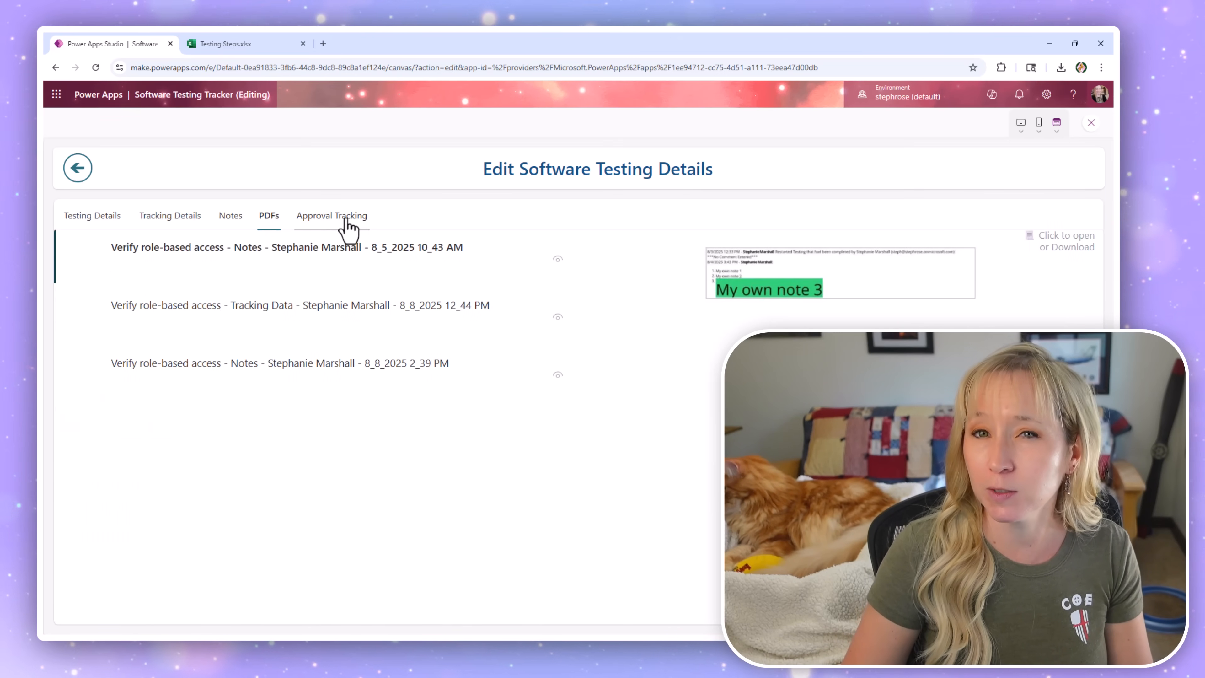
click(332, 216)
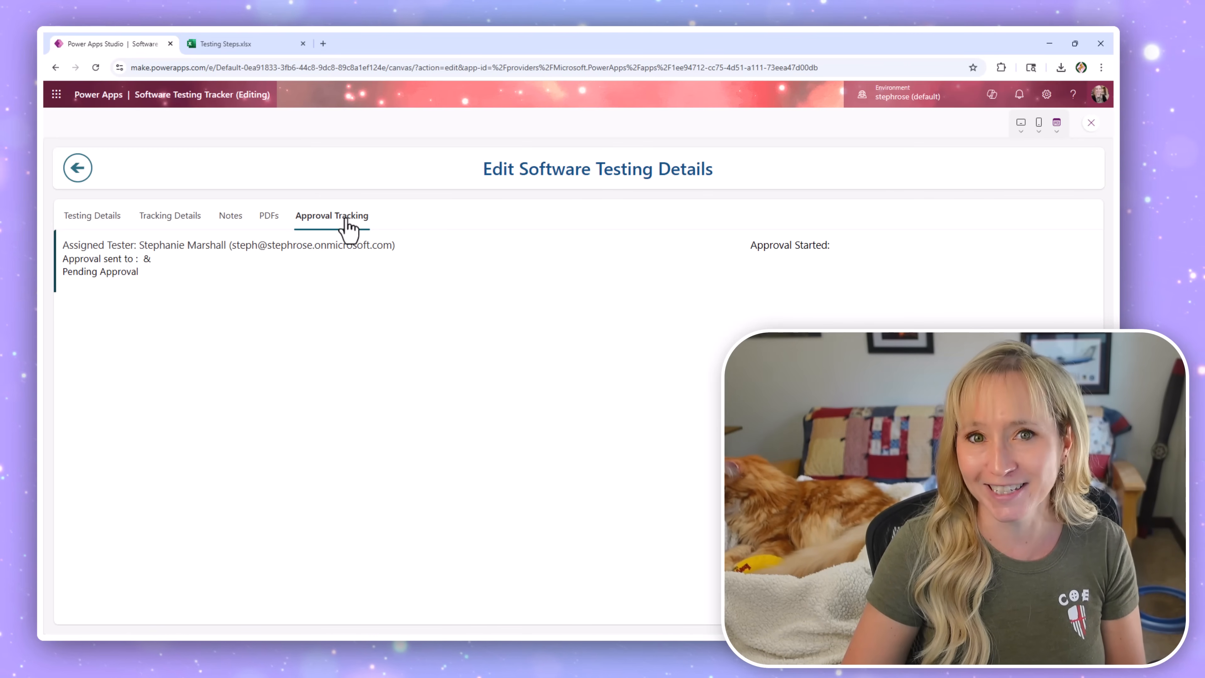
click(77, 167)
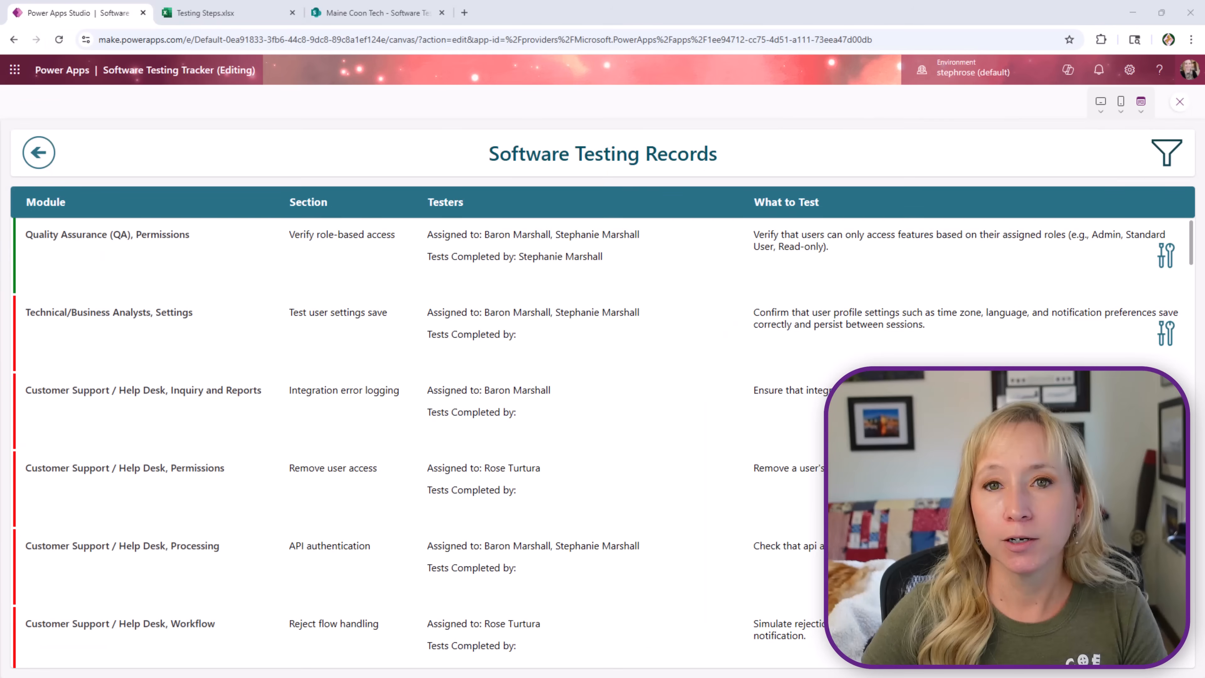
mouse_move(1180, 112)
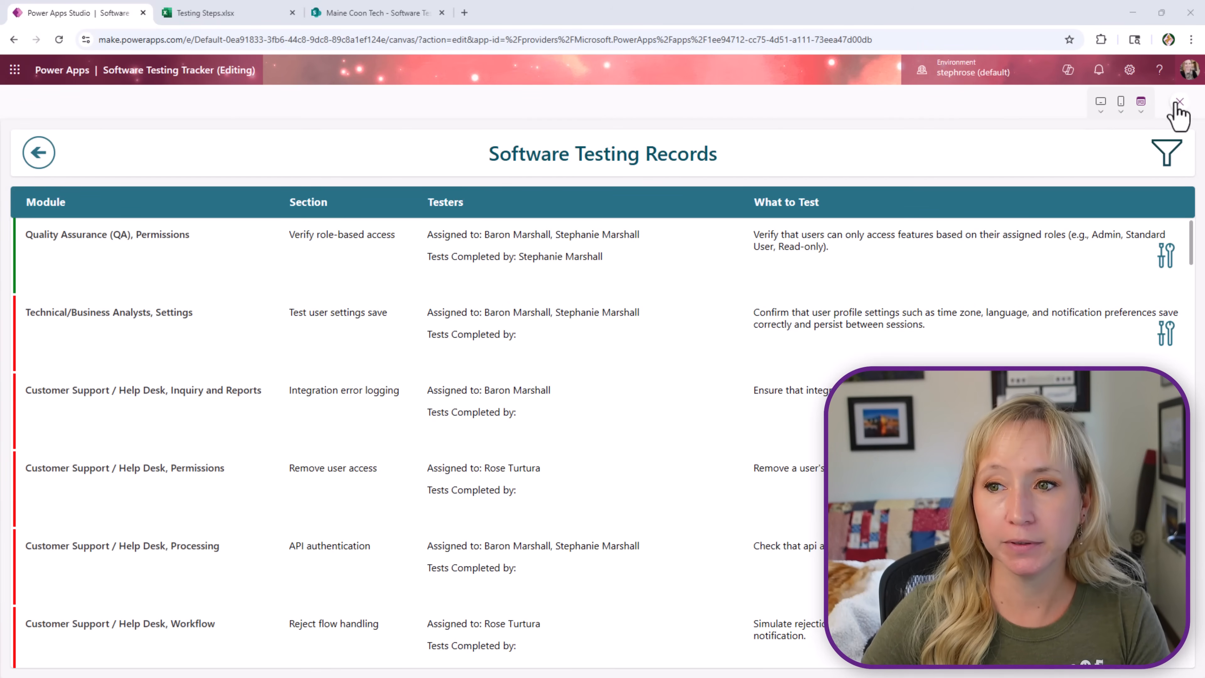
click(203, 13)
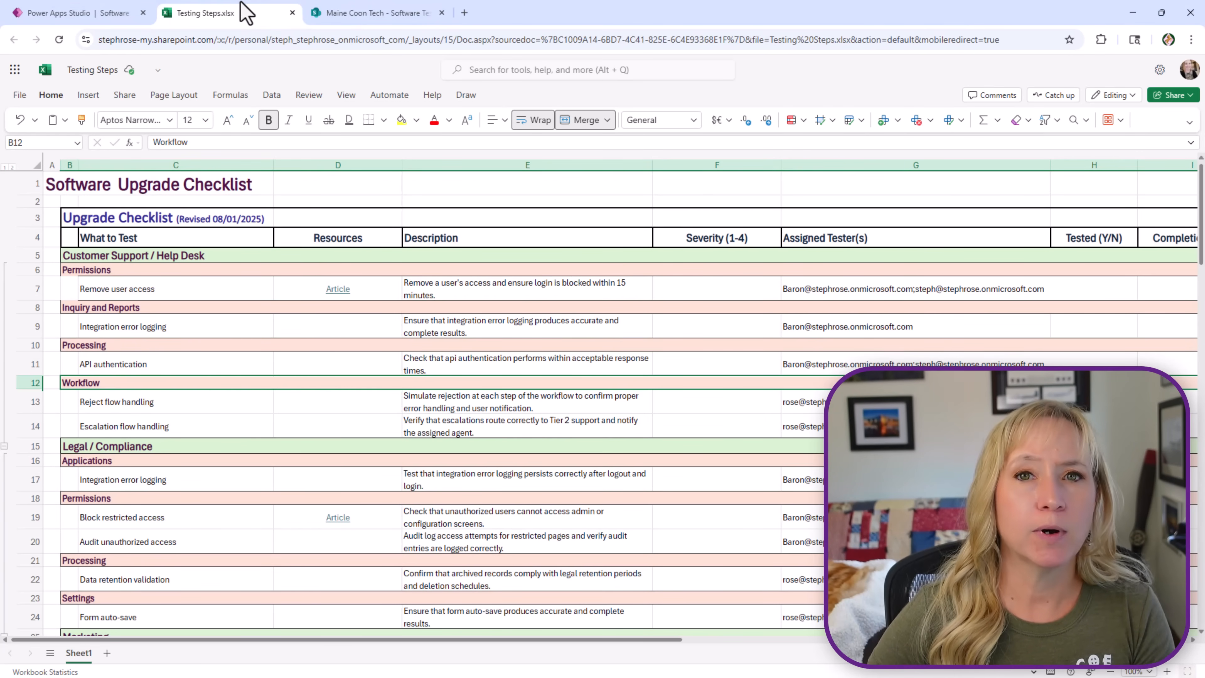
mouse_move(242, 19)
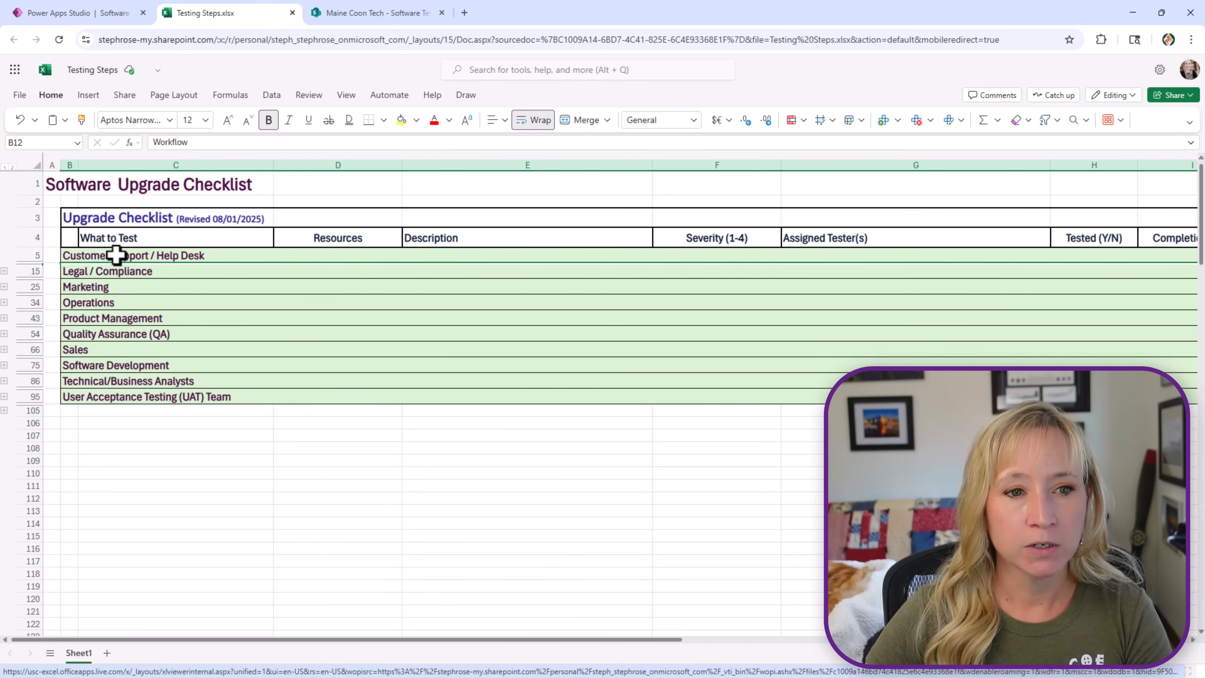
mouse_move(54, 237)
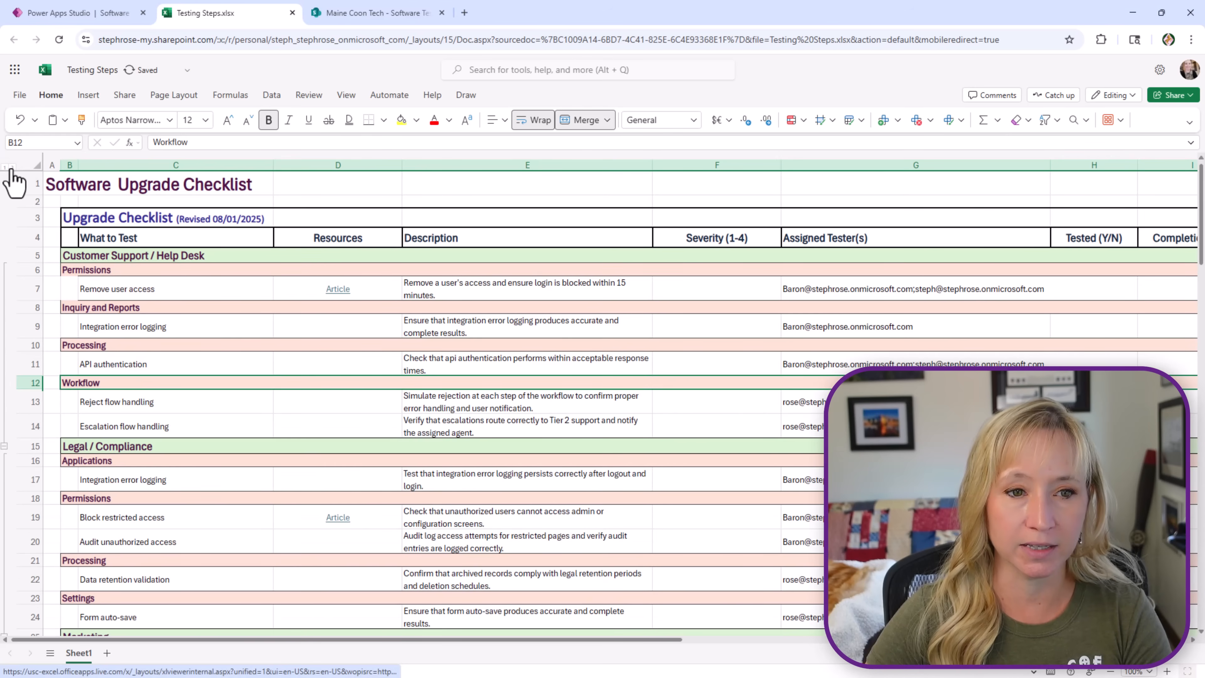
Select the Remove user access test row and scroll across to the Completion Date column.
click(175, 288)
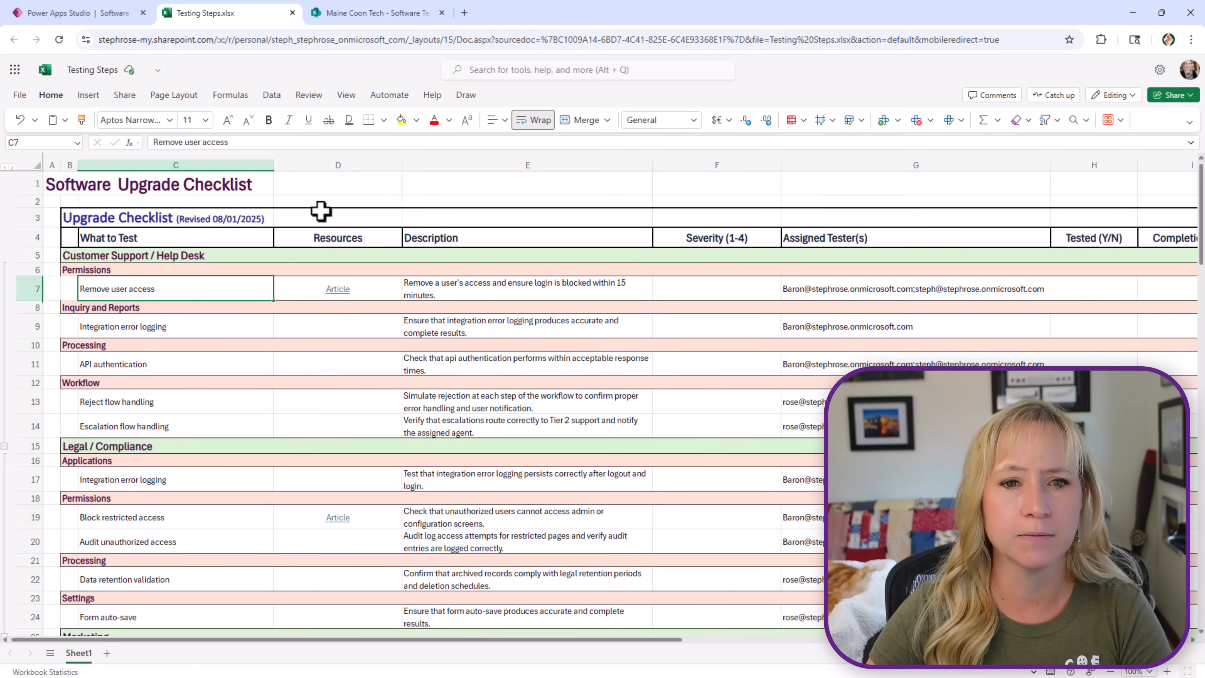
scroll(right, 3)
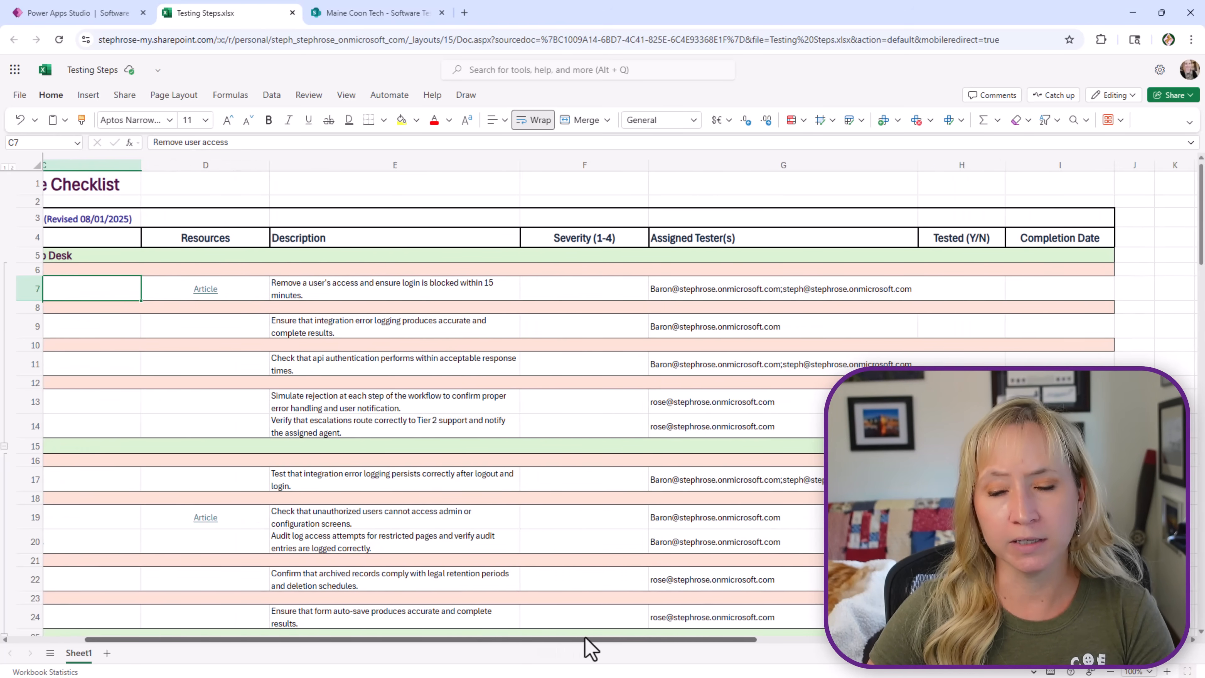
scroll(left, 3)
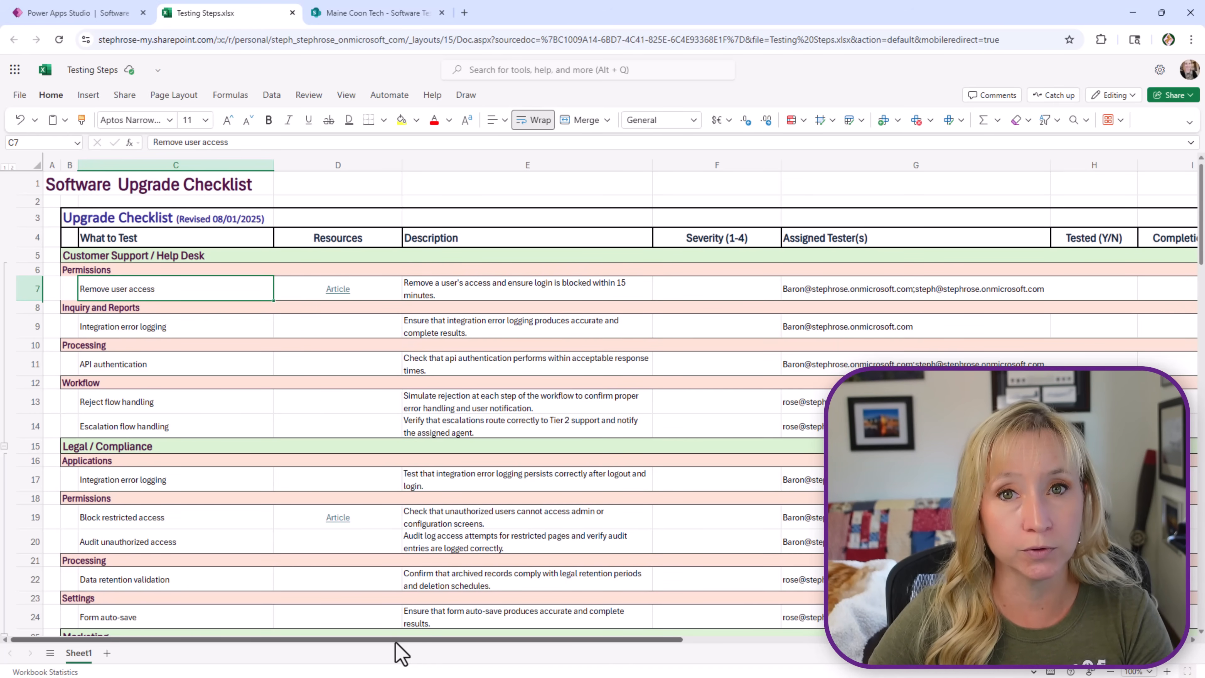
mouse_move(862, 295)
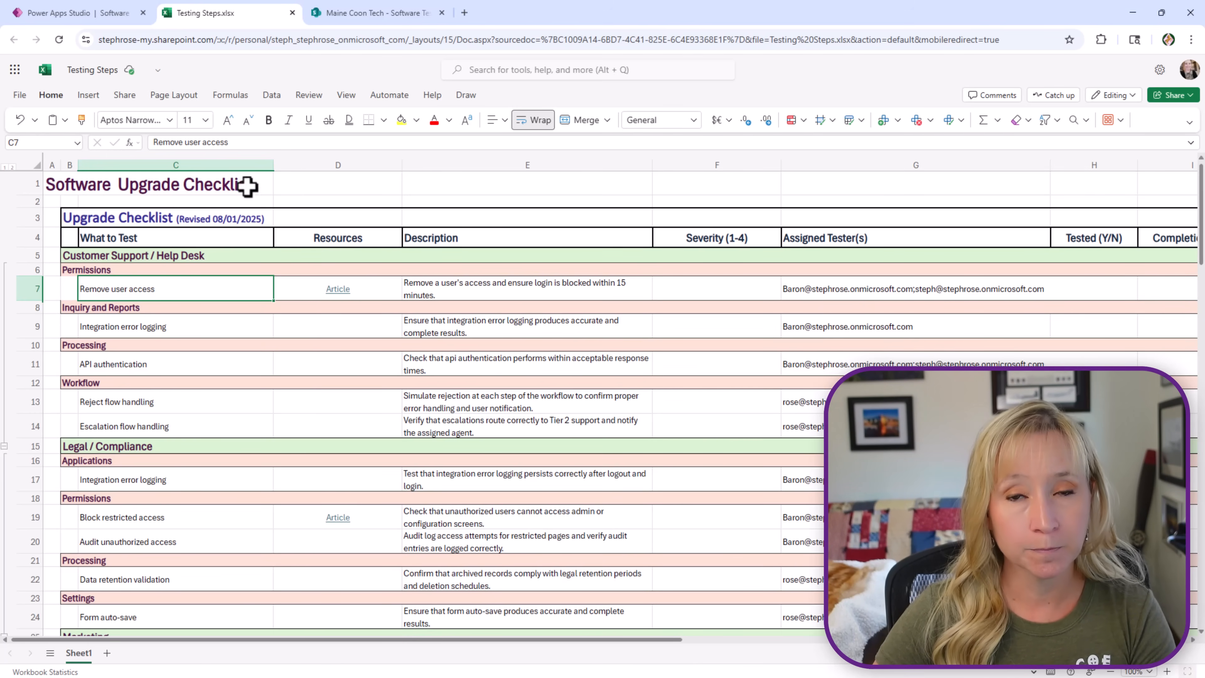
Return to the tracker app and open the list of testing records.
click(77, 13)
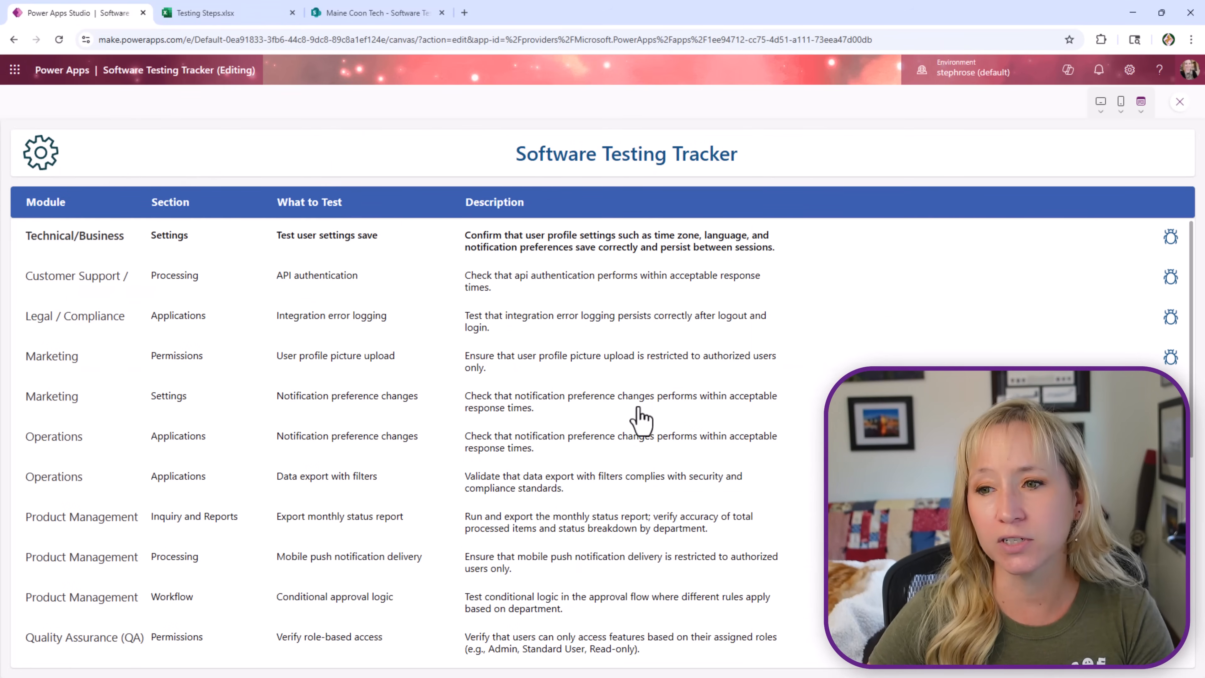
scroll(down, 3)
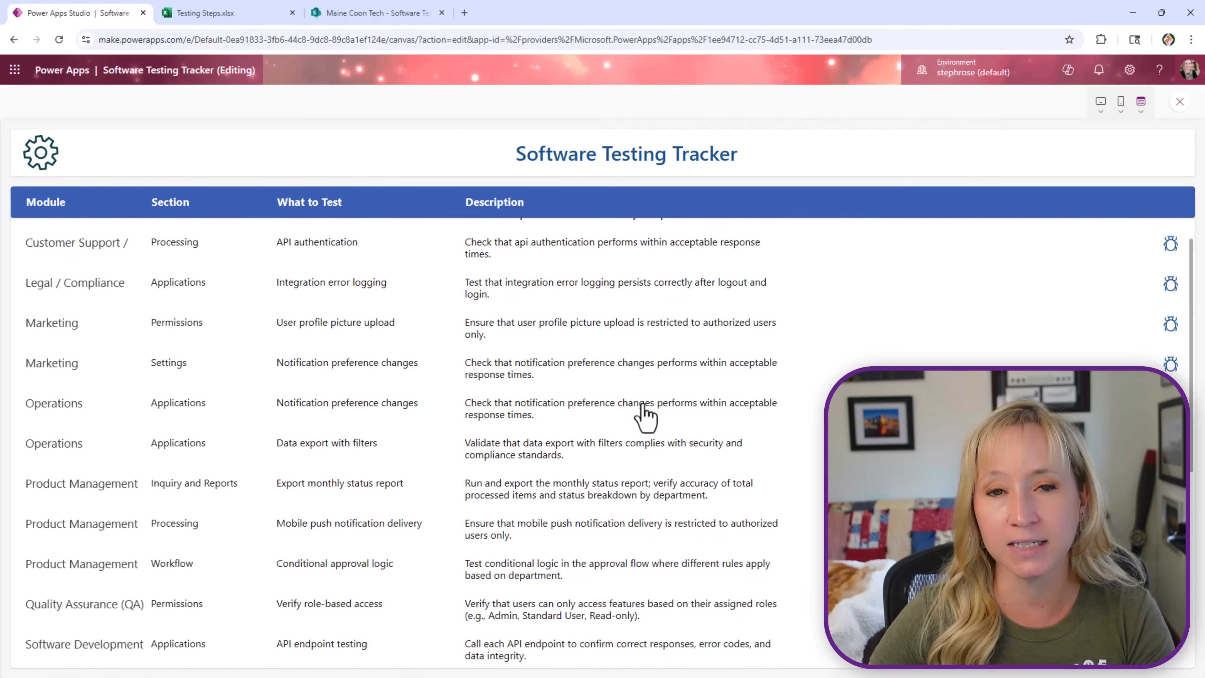
scroll(up, 3)
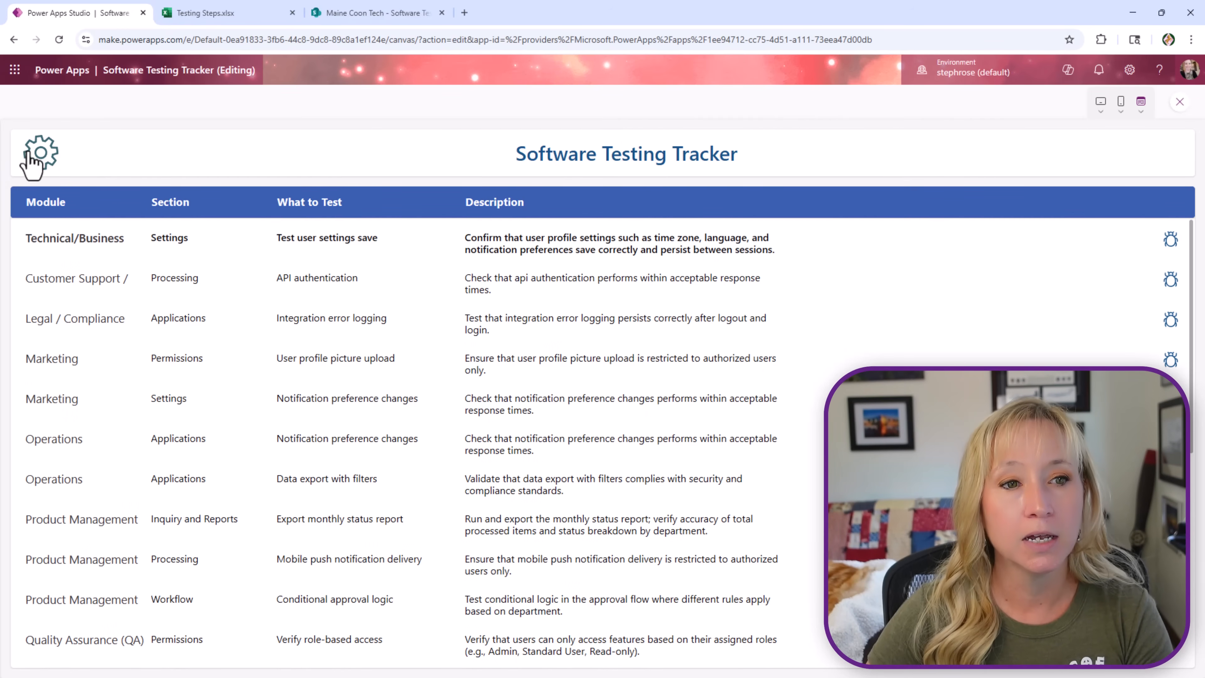
click(38, 154)
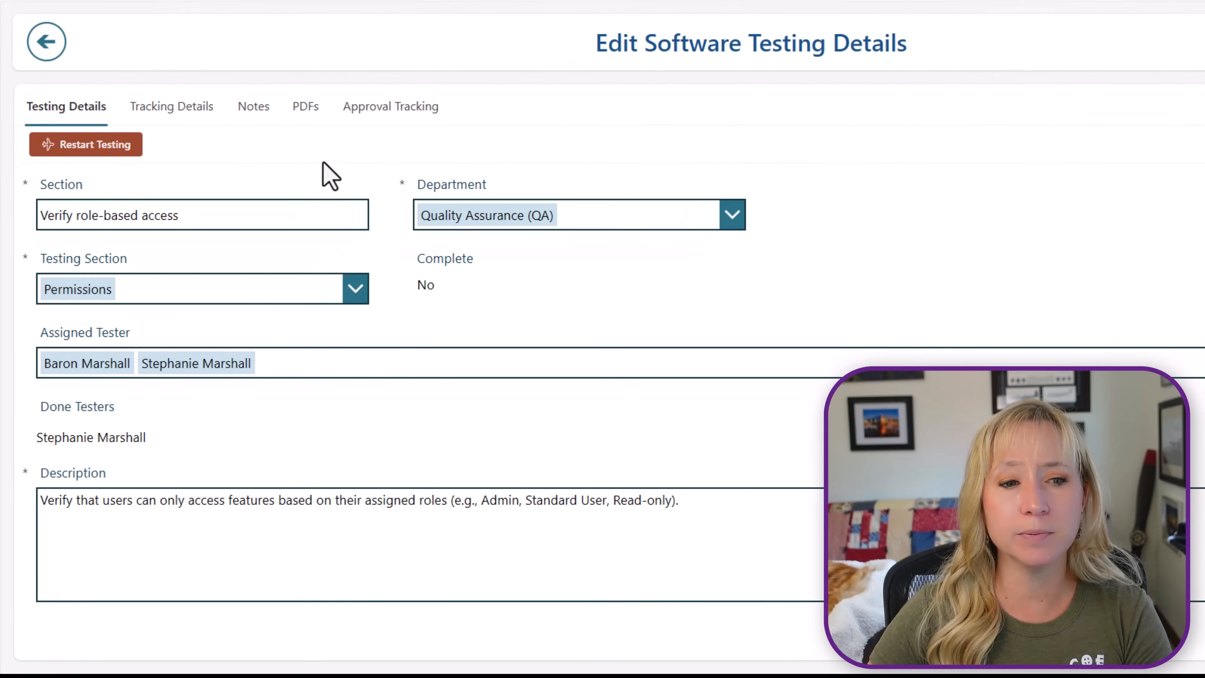
mouse_move(130, 448)
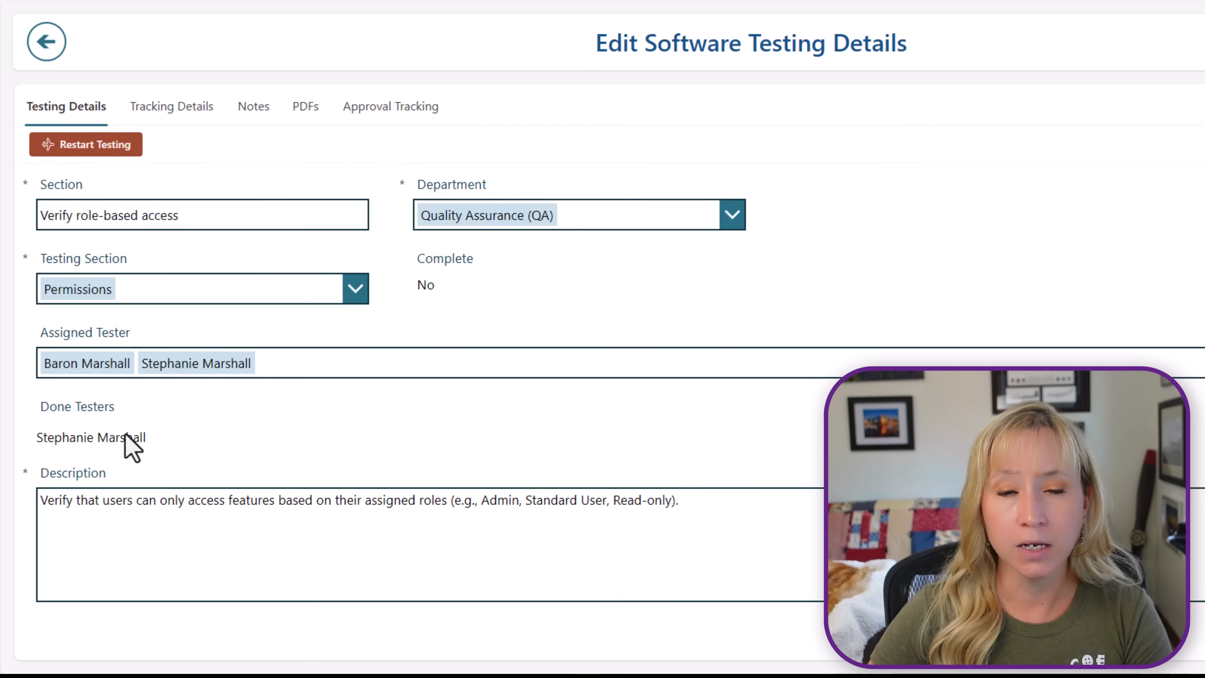
Review the Verify role-based access item's tracking history and details, then choose Restart Testing.
click(171, 106)
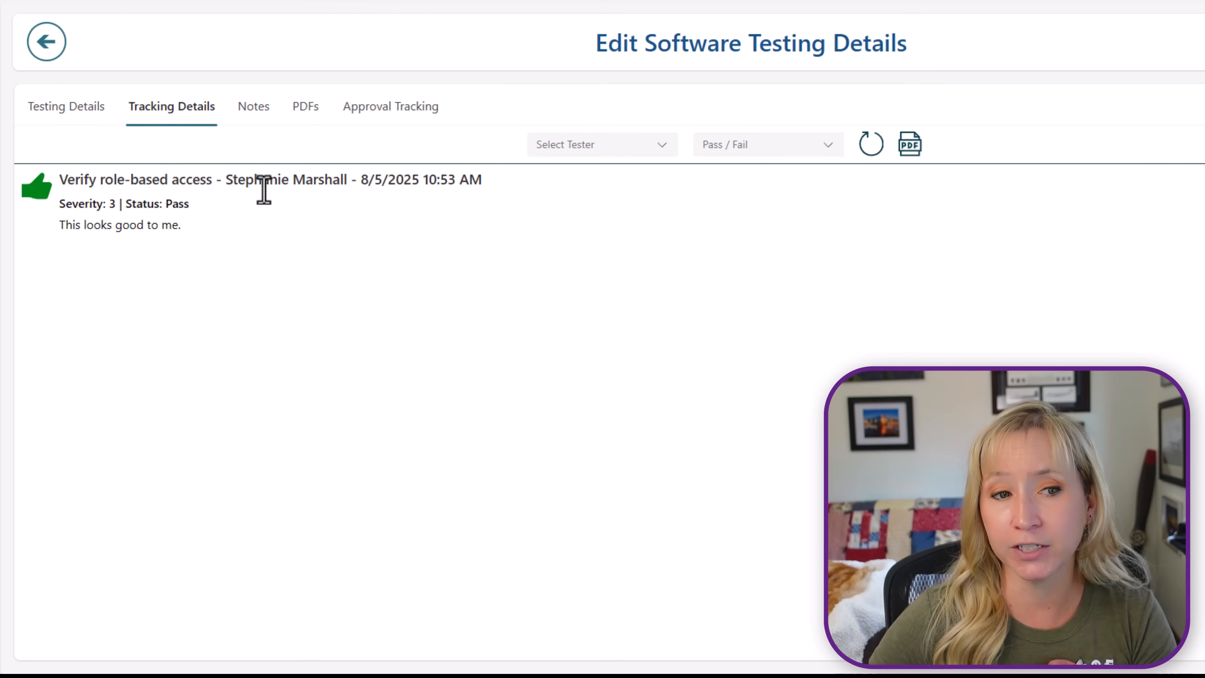
mouse_move(251, 130)
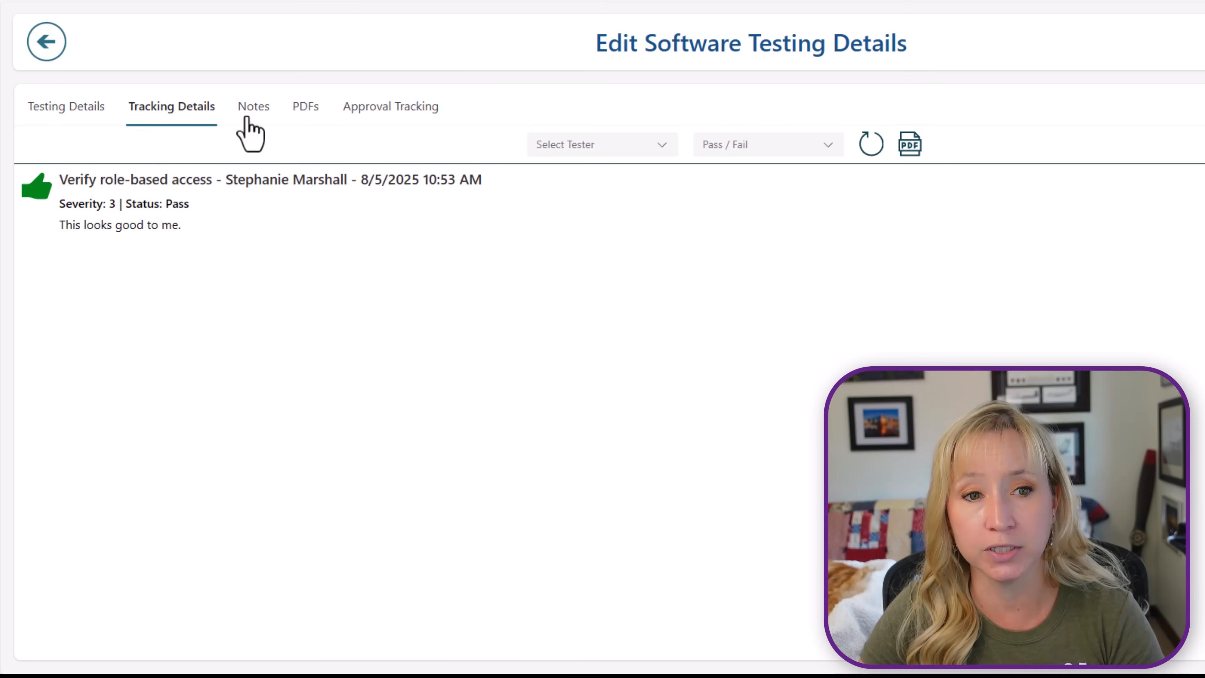
click(66, 106)
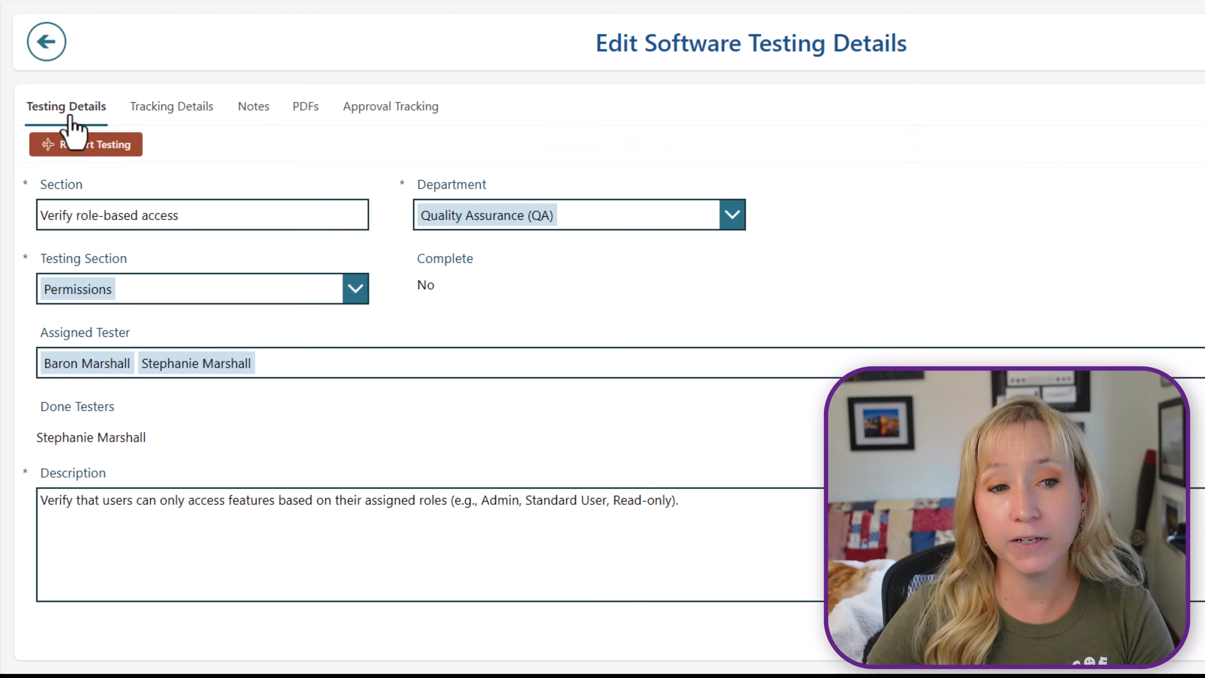
mouse_move(241, 164)
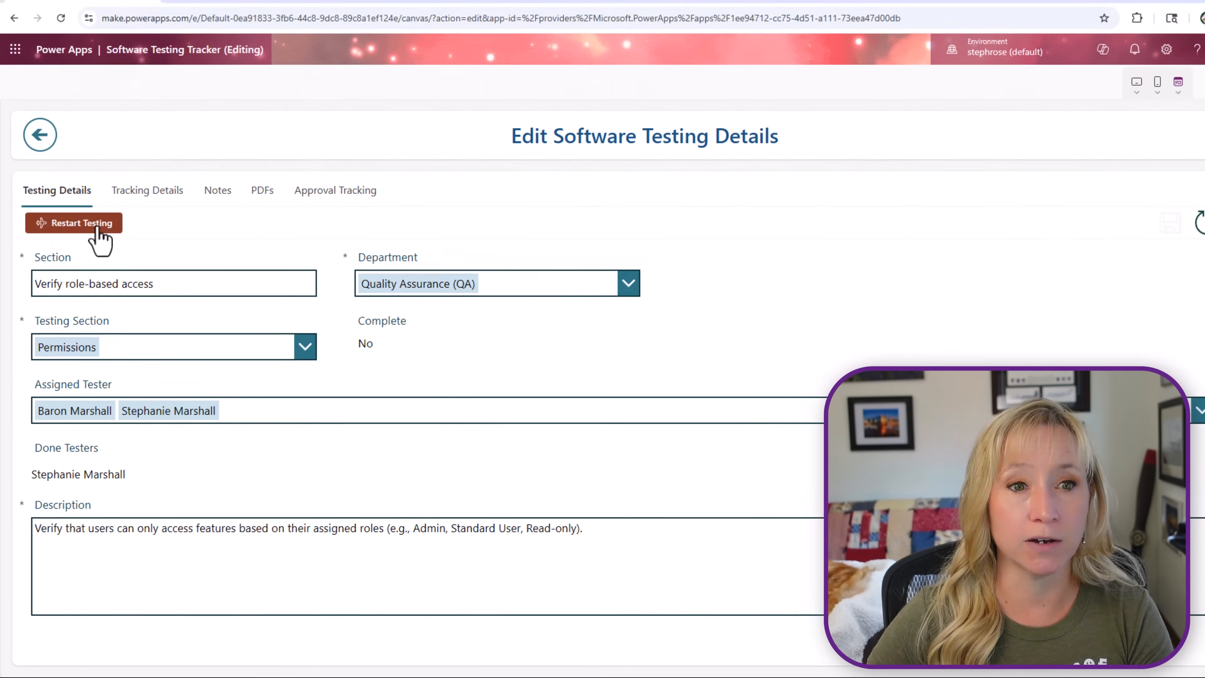
click(74, 223)
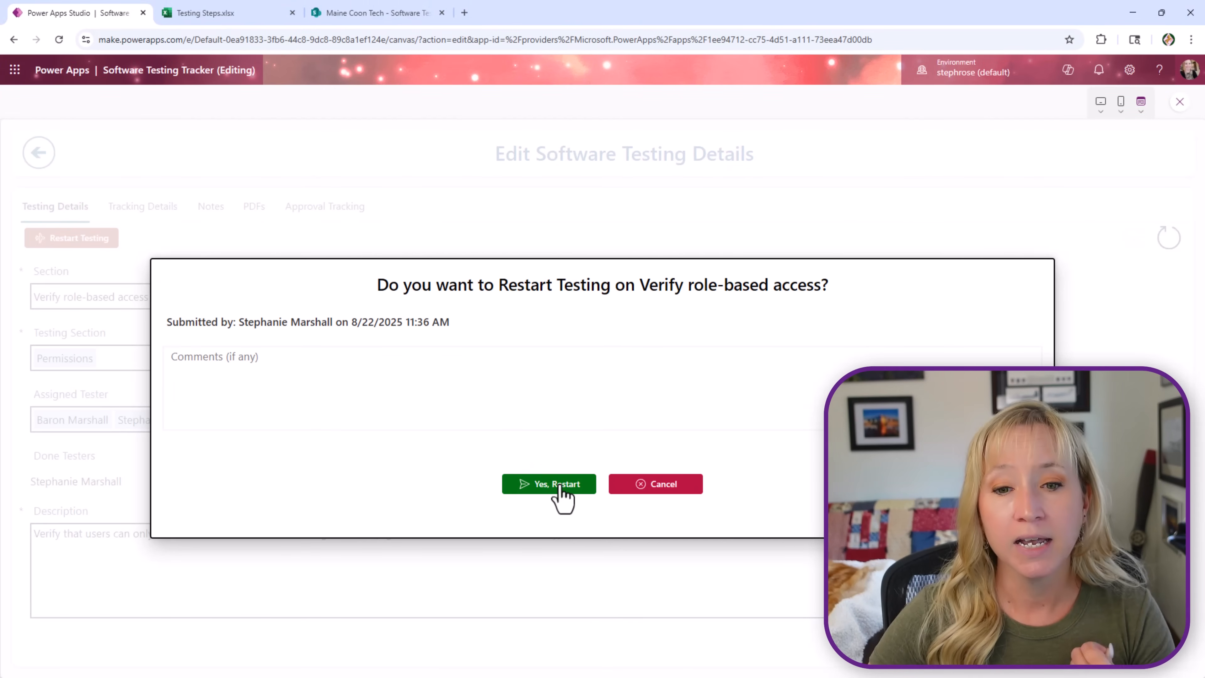
Confirm the restart and reopen the Verify role-based access record.
click(548, 483)
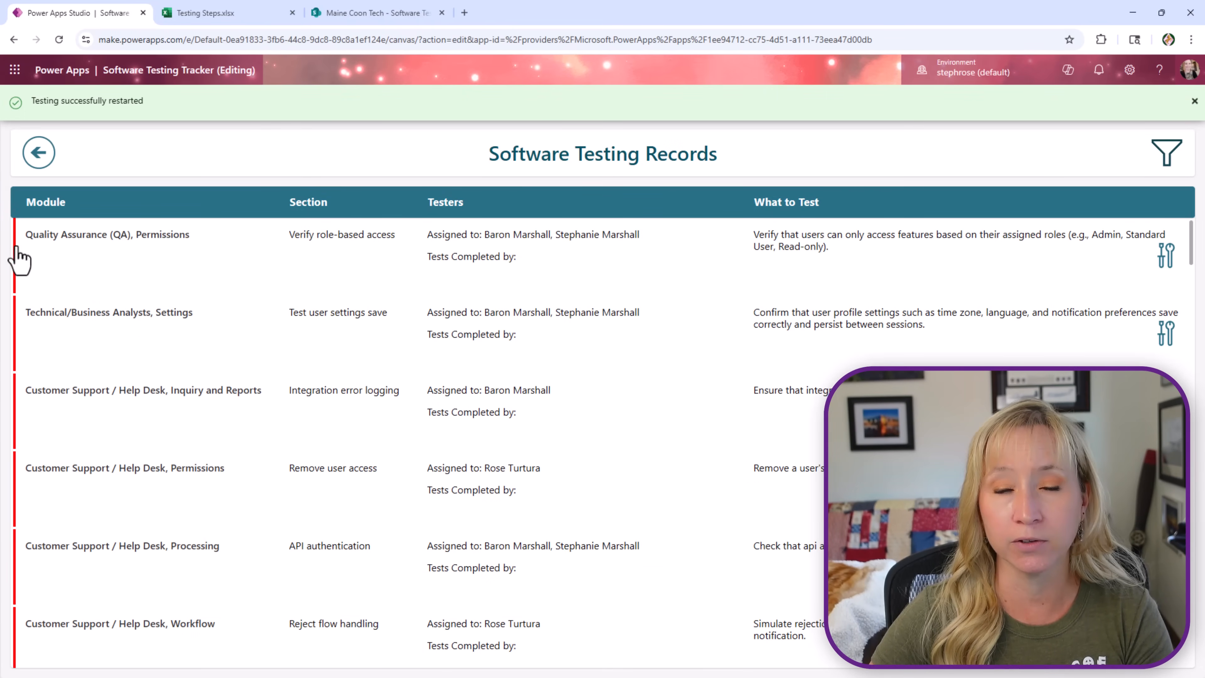
click(1166, 256)
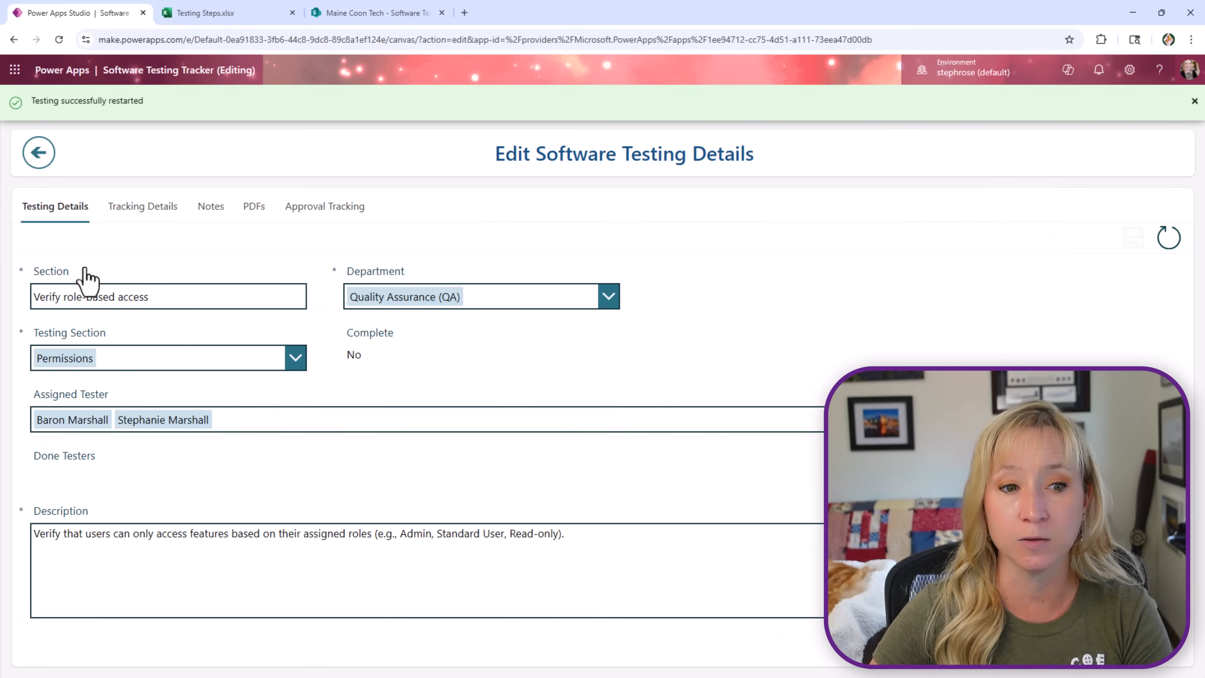
Check the record's tracking history, notes and approval tracking after the restart.
click(143, 206)
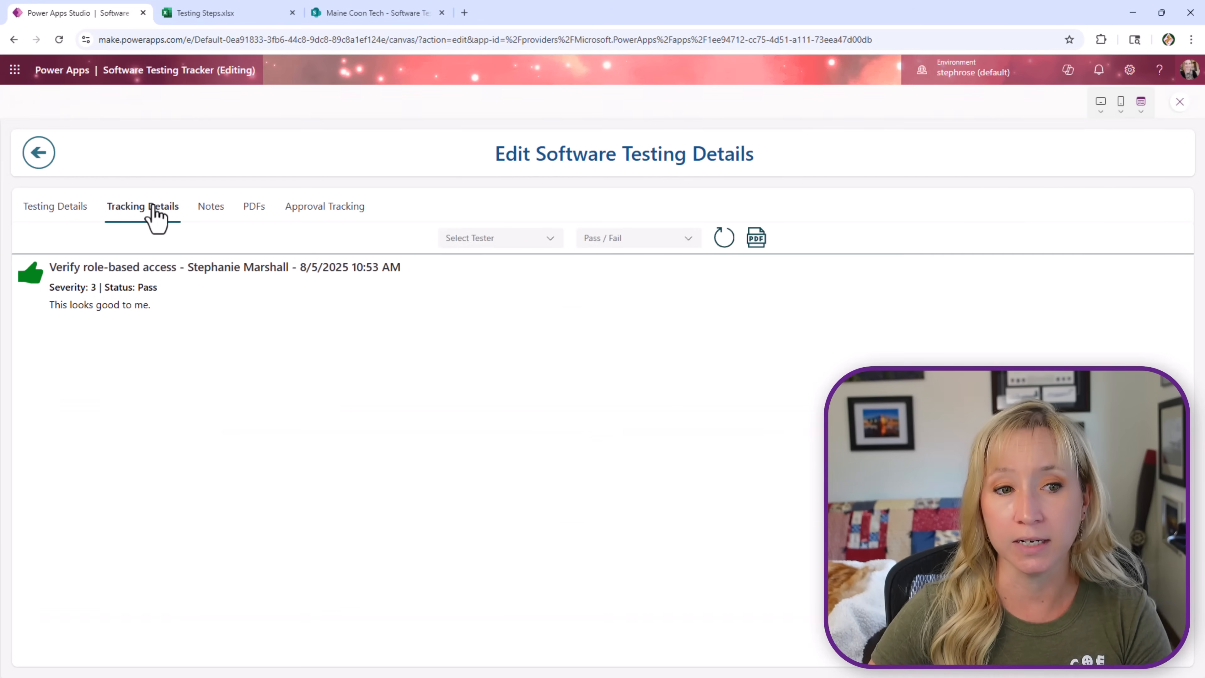
mouse_move(126, 223)
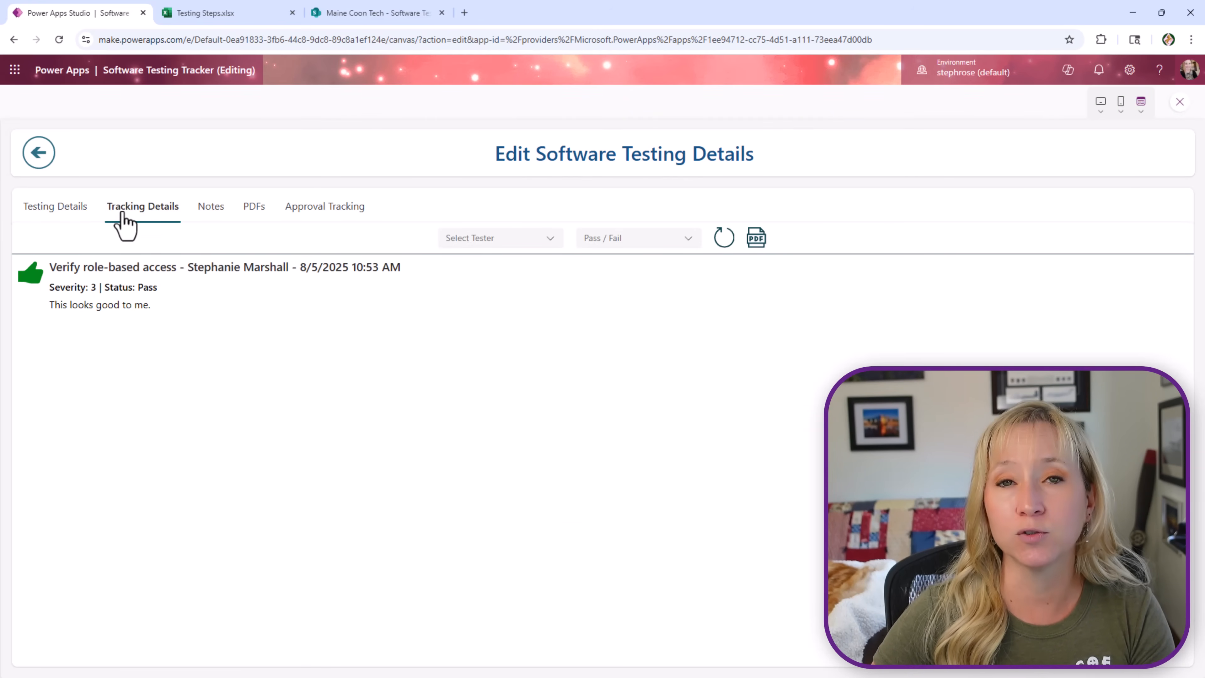
click(209, 206)
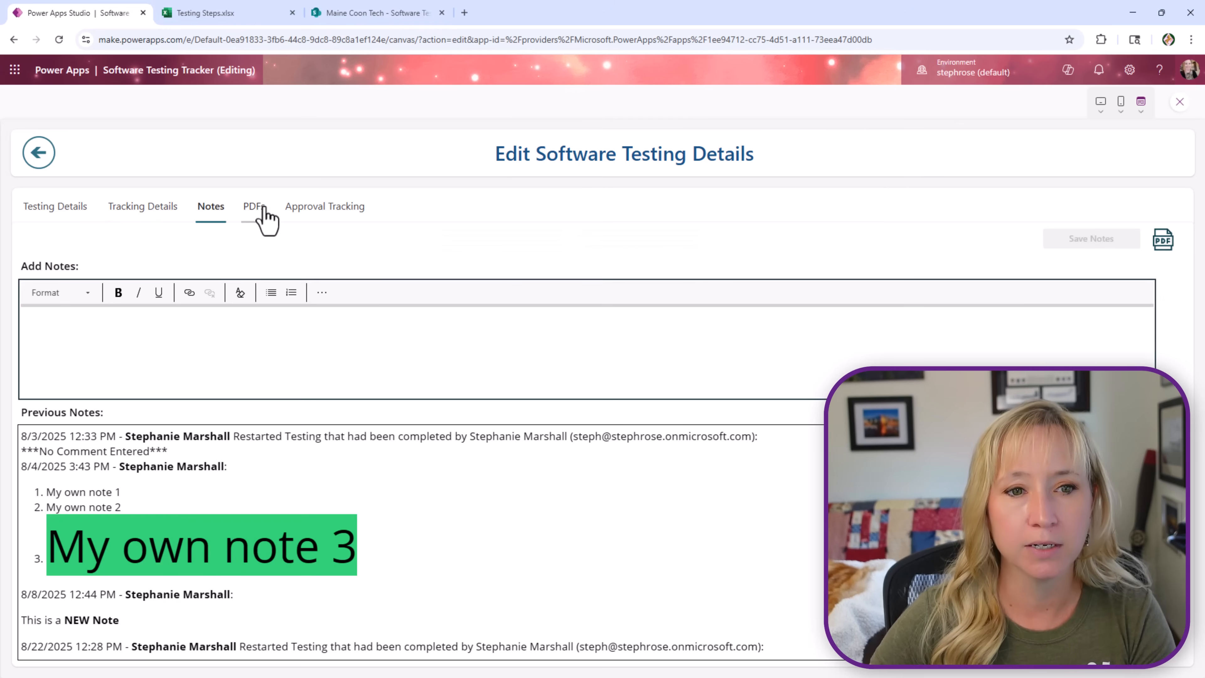
click(325, 205)
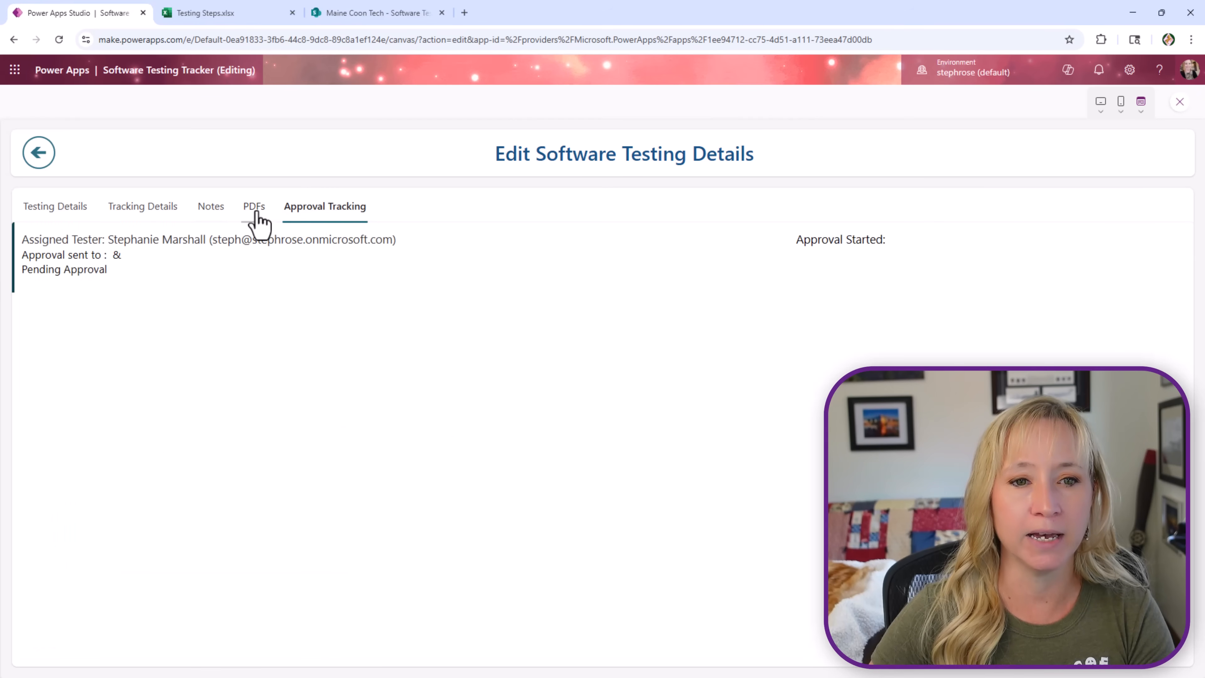
click(143, 206)
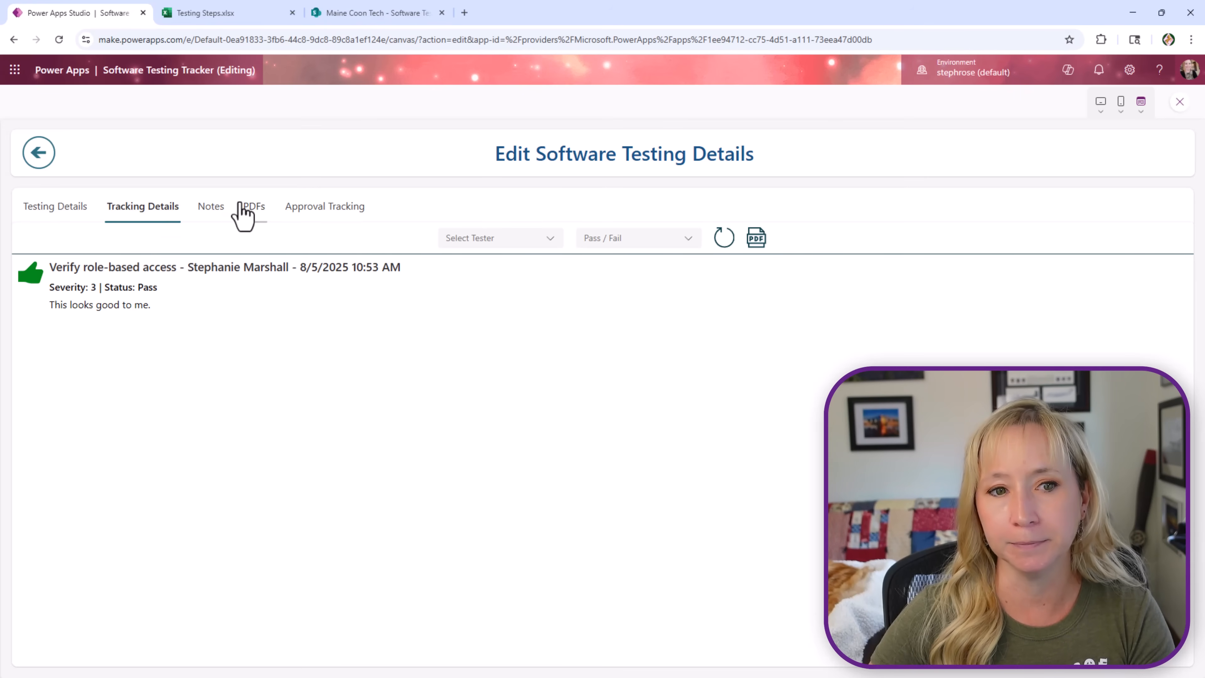
click(209, 206)
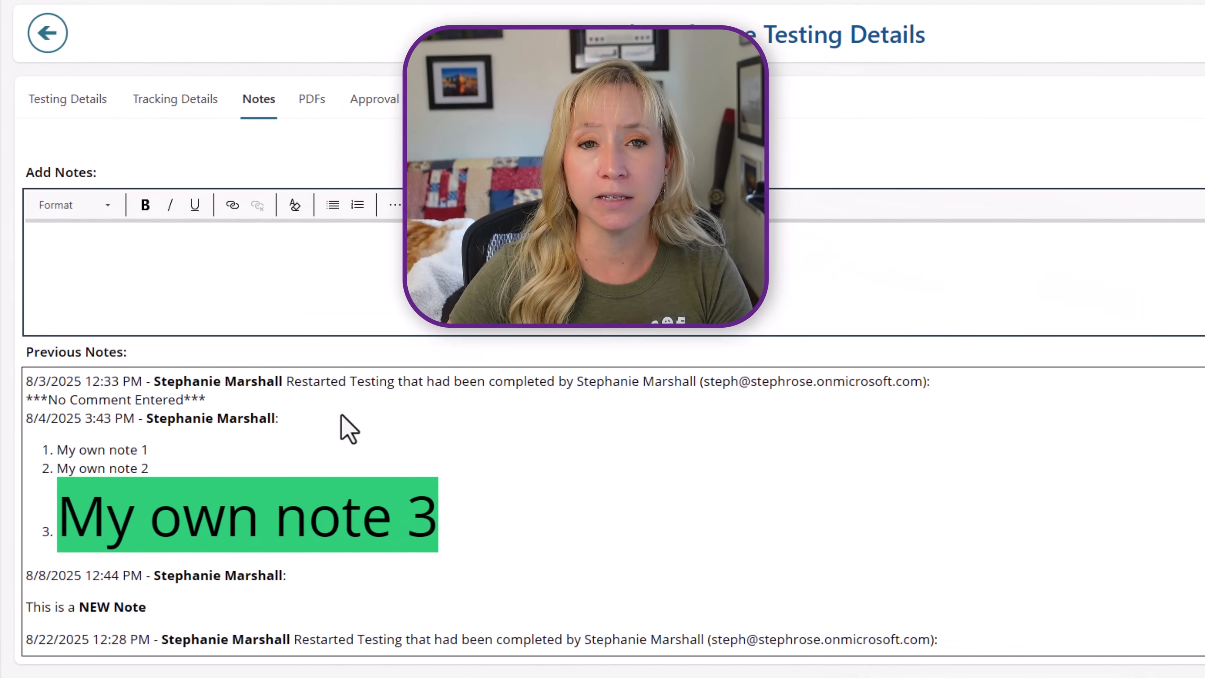
Scroll Previous Notes to the latest 8/22/2025 restart entry marked No Comment Entered.
scroll(down, 3)
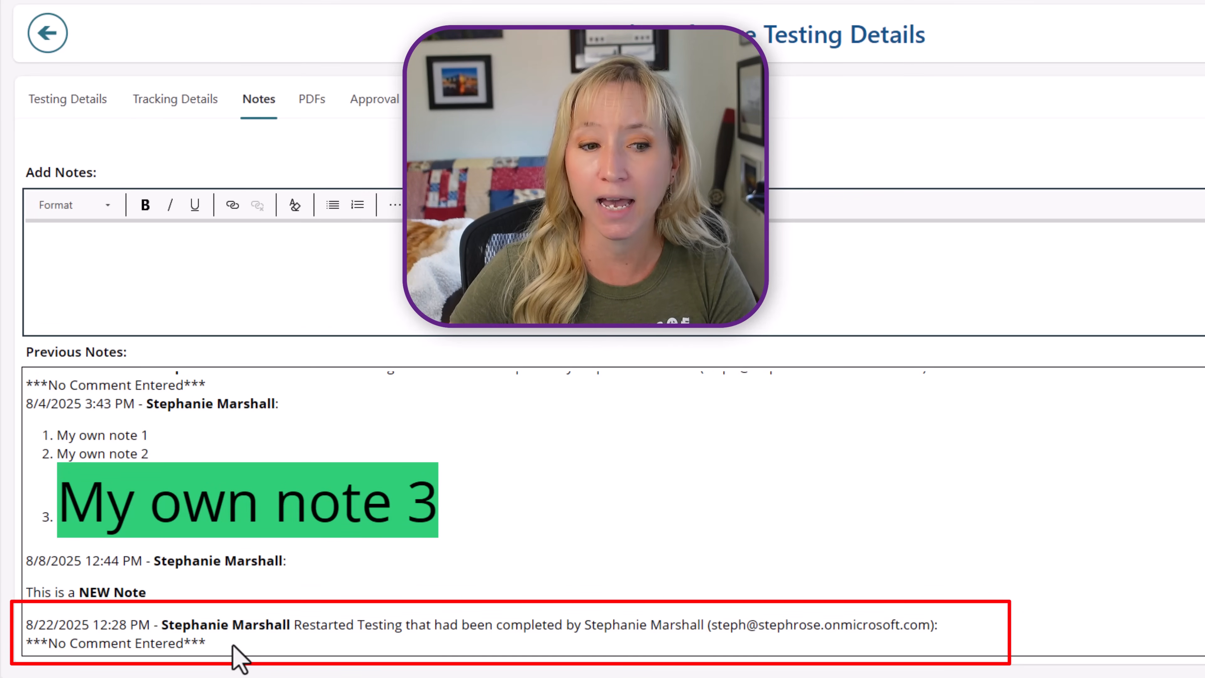
mouse_move(361, 632)
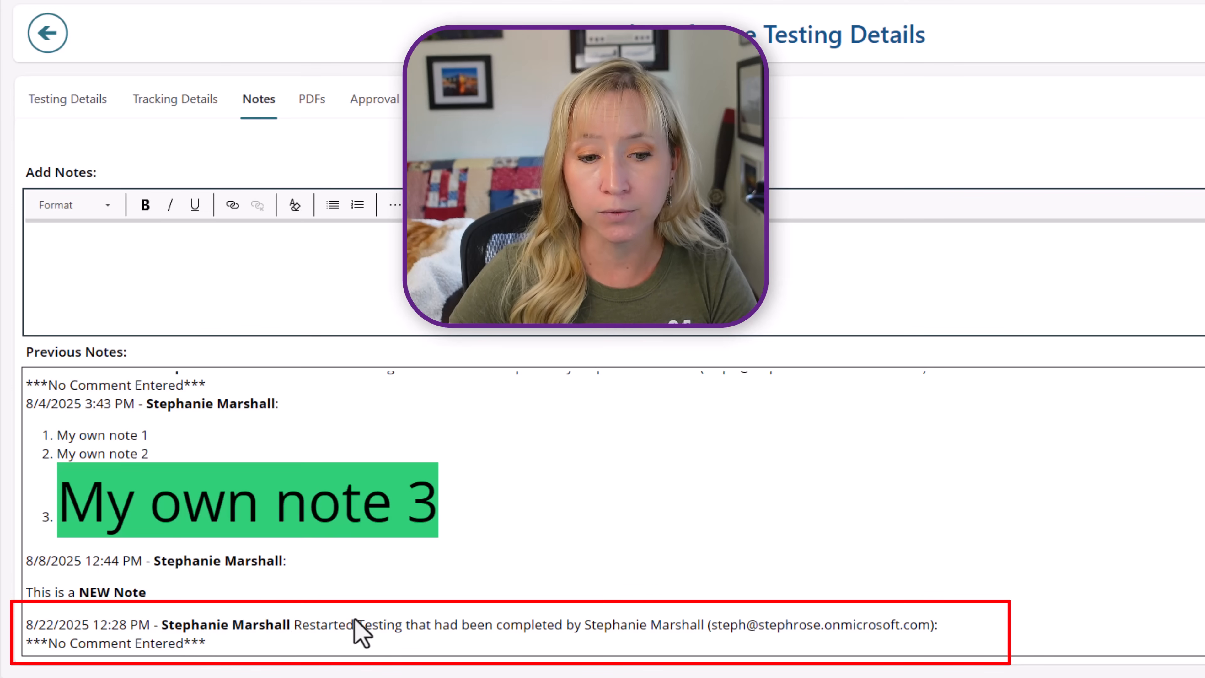
mouse_move(621, 651)
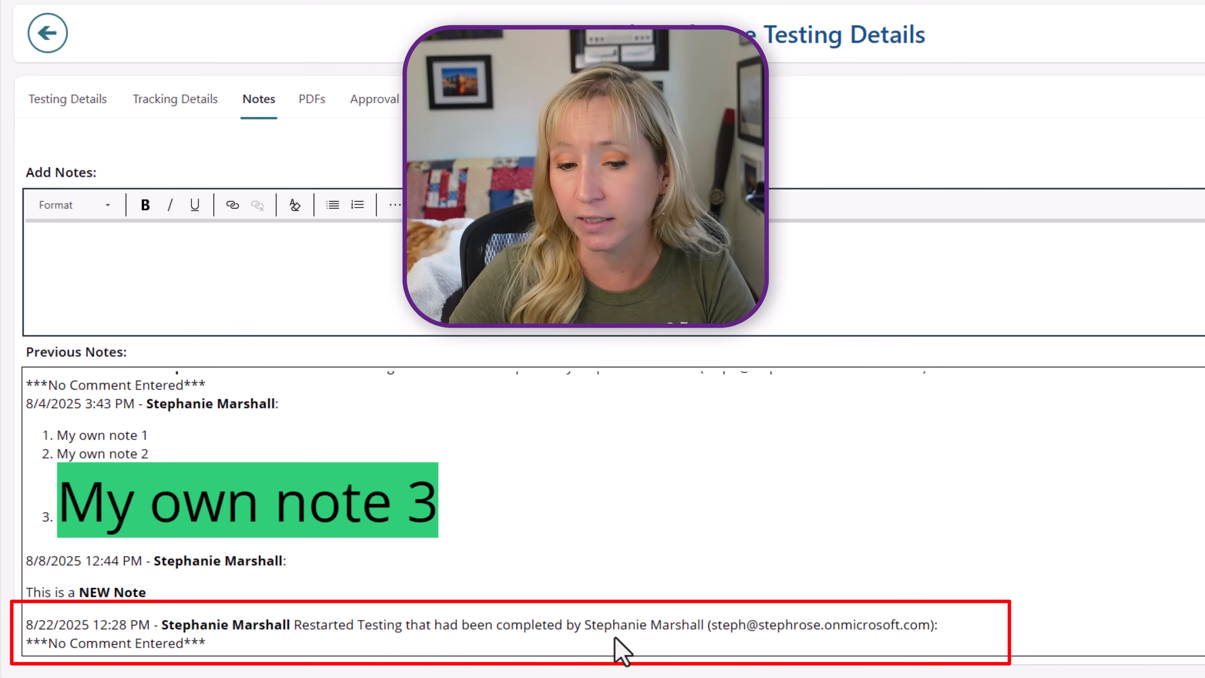
mouse_move(666, 651)
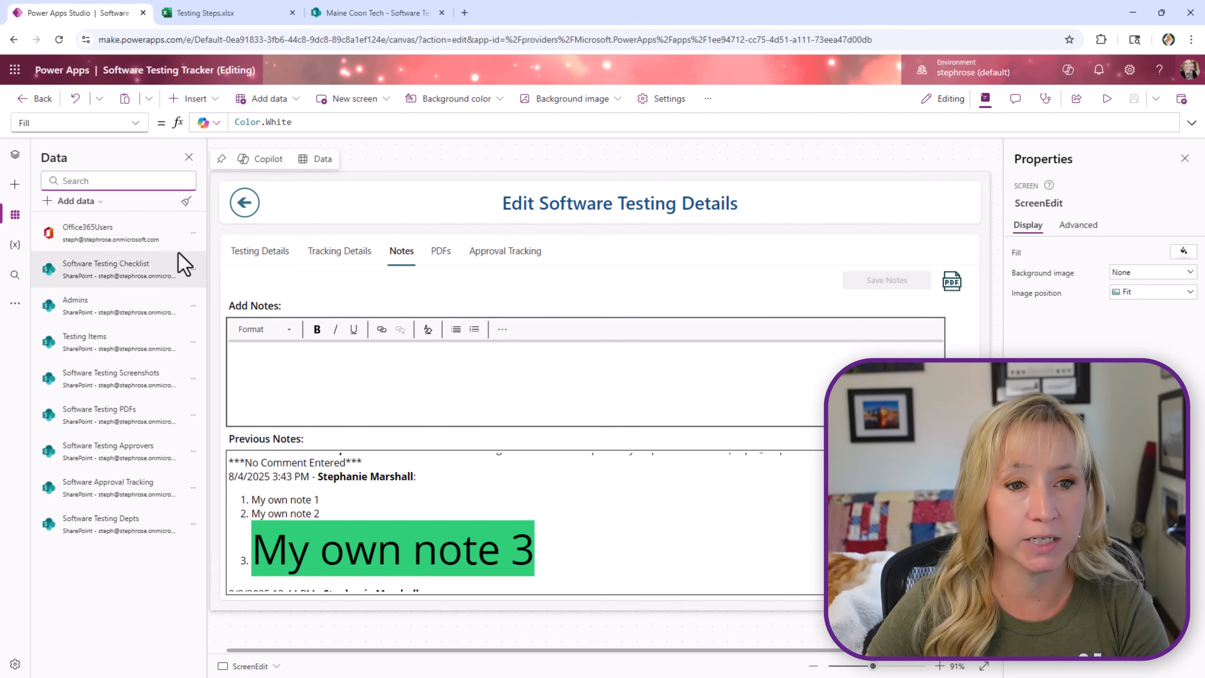
mouse_move(193, 275)
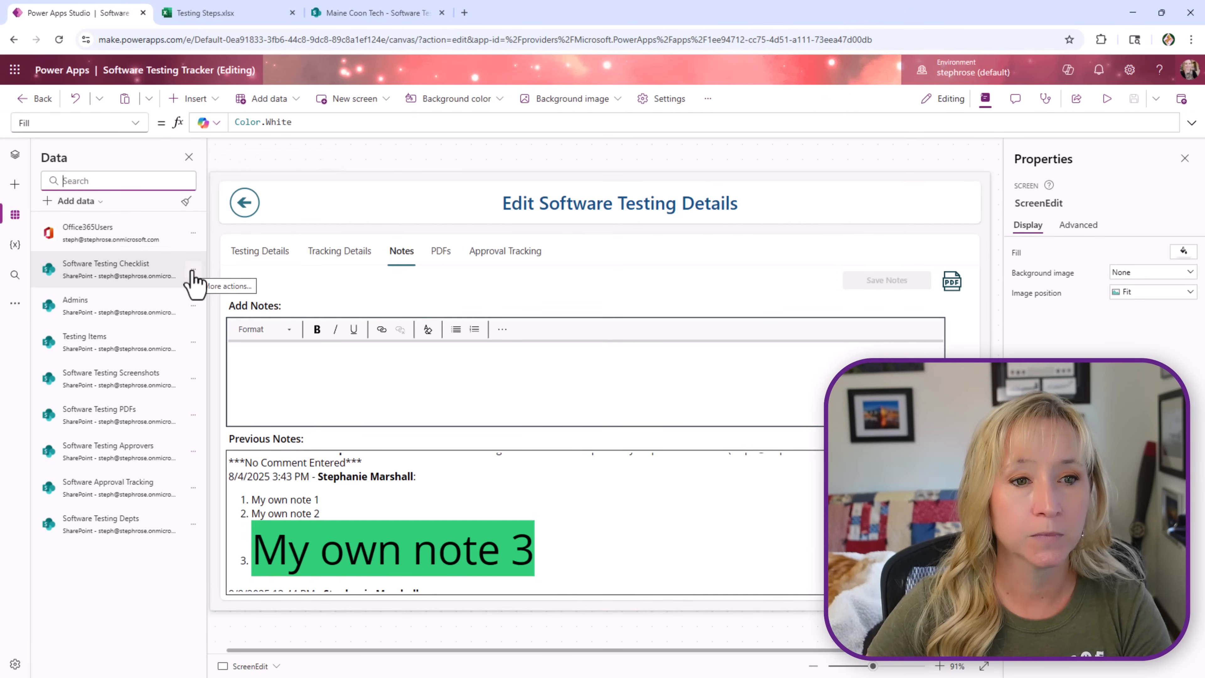
mouse_move(222, 13)
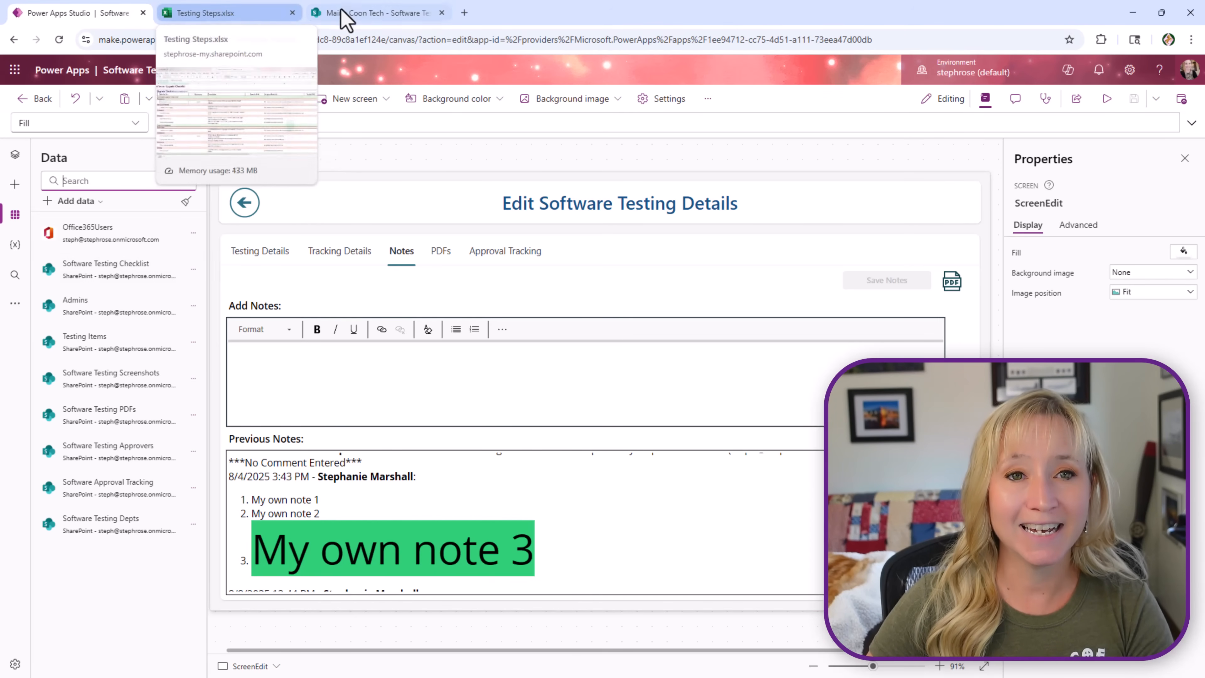
Switch between the SharePoint checklist list and the Testing Steps workbook, ending on the list.
click(377, 13)
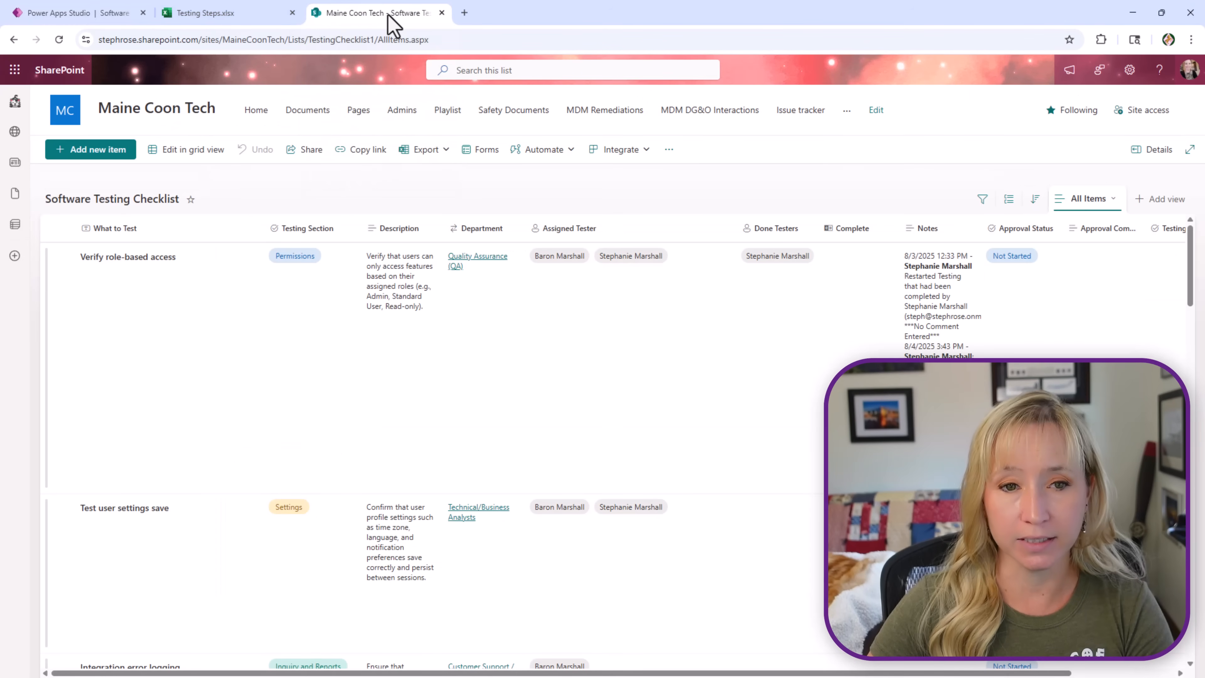
click(215, 13)
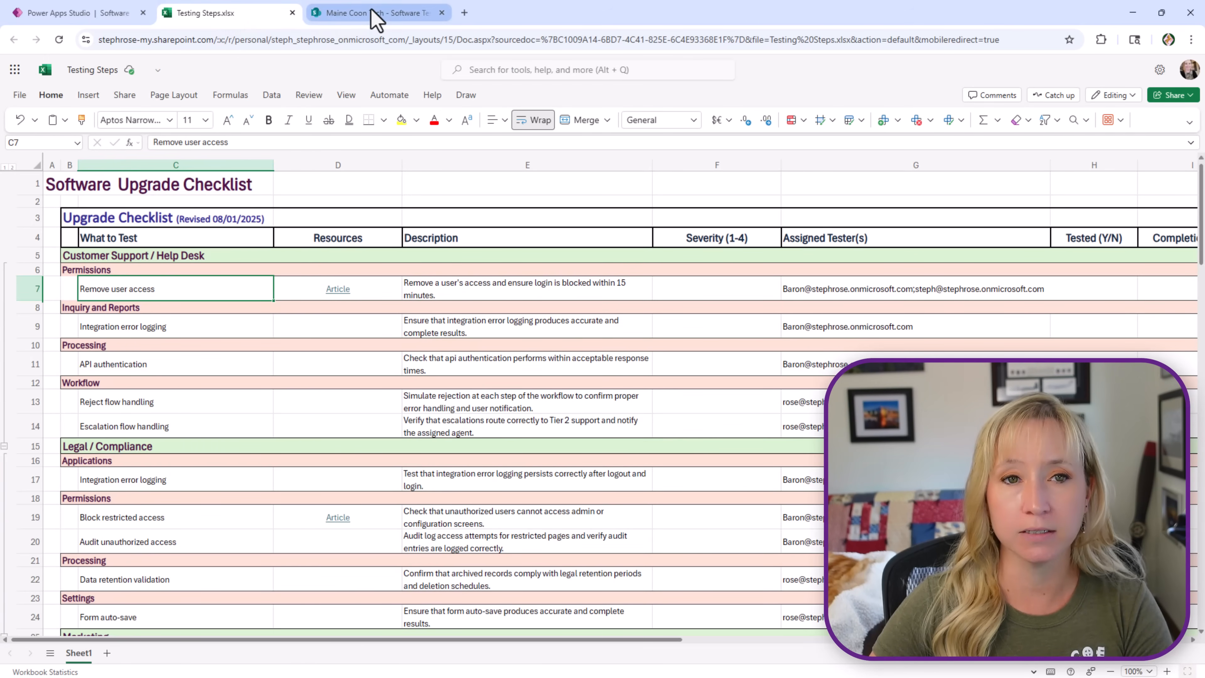
click(376, 13)
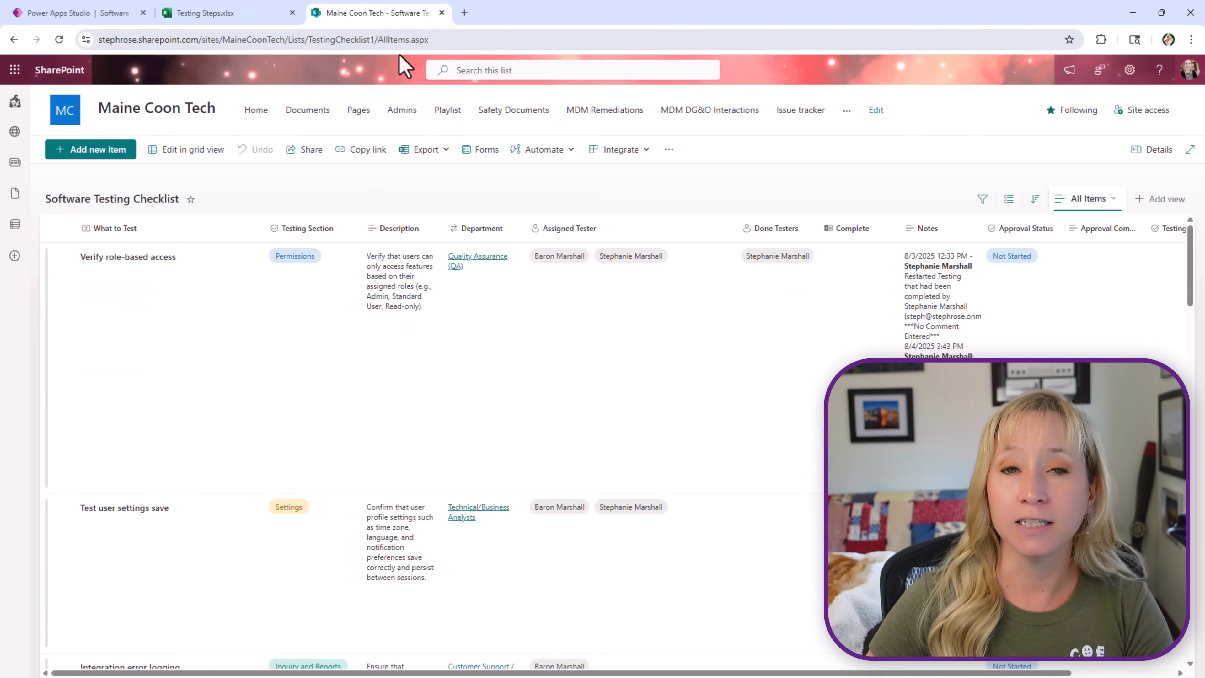
Open List settings for the Software Testing Checklist from the site gear menu.
click(1129, 69)
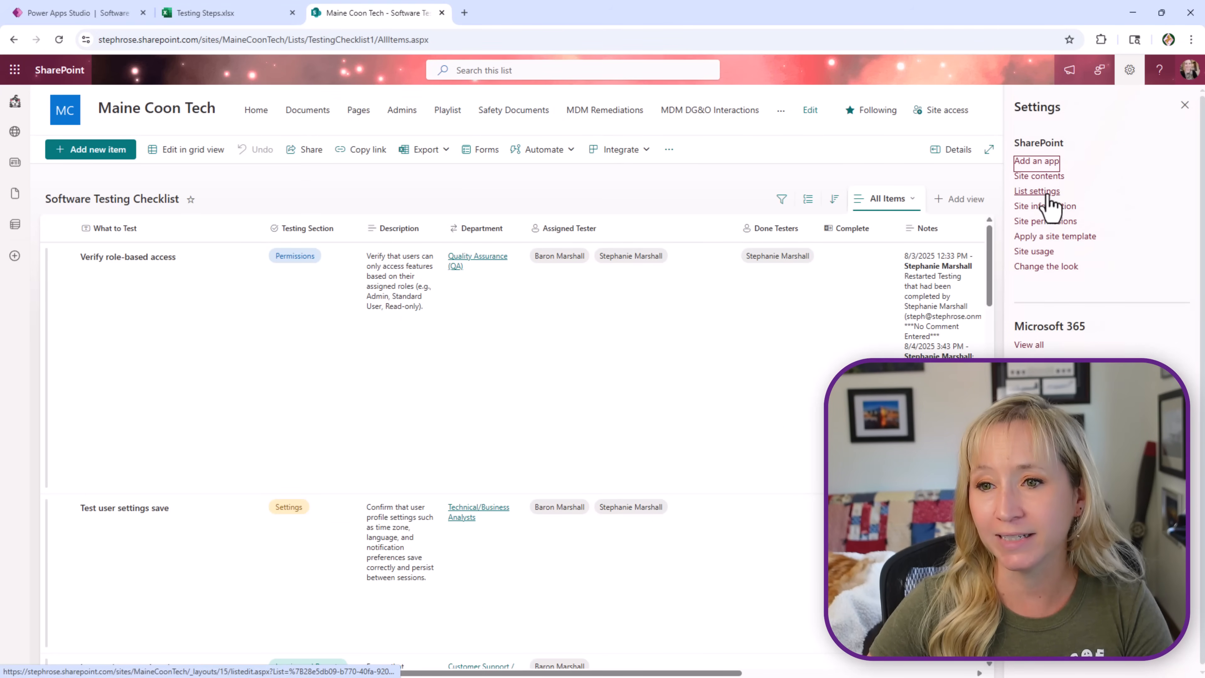
click(1037, 191)
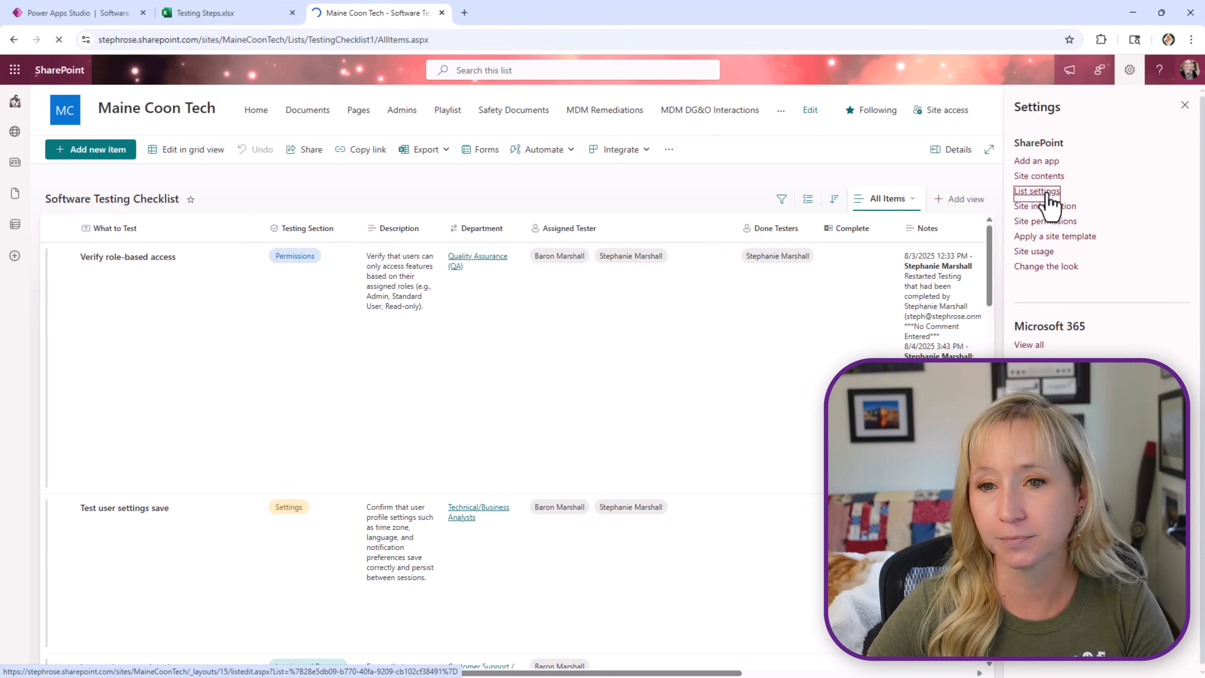
click(1037, 191)
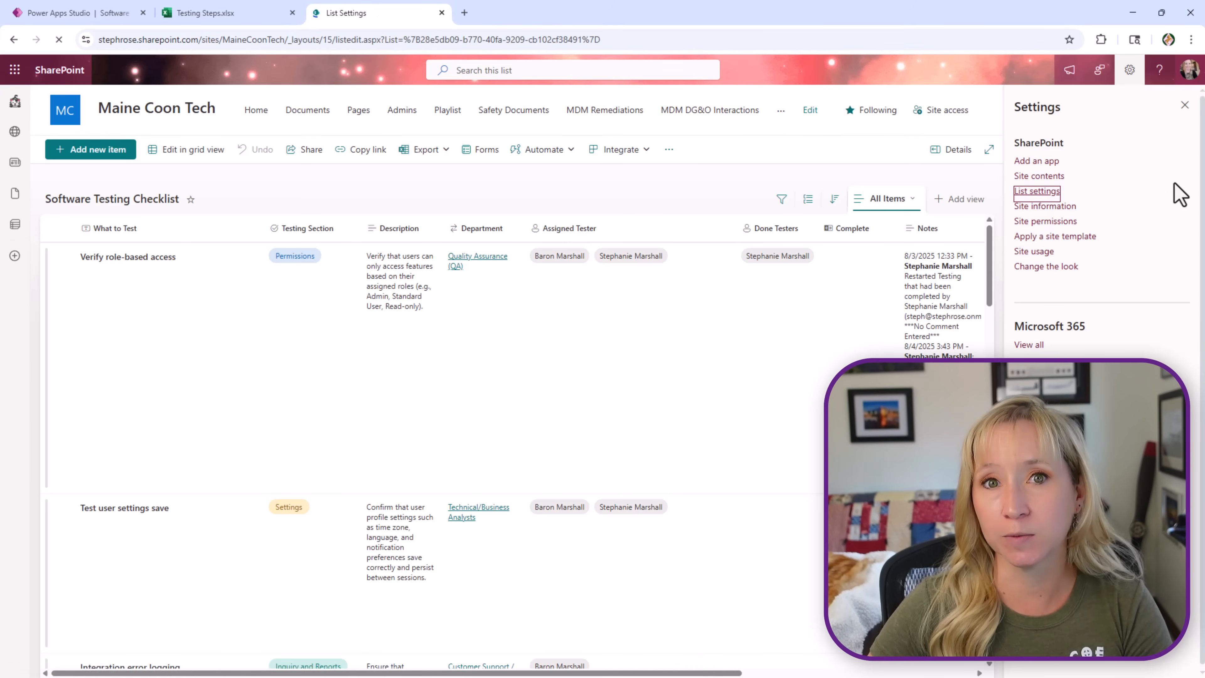
click(1037, 192)
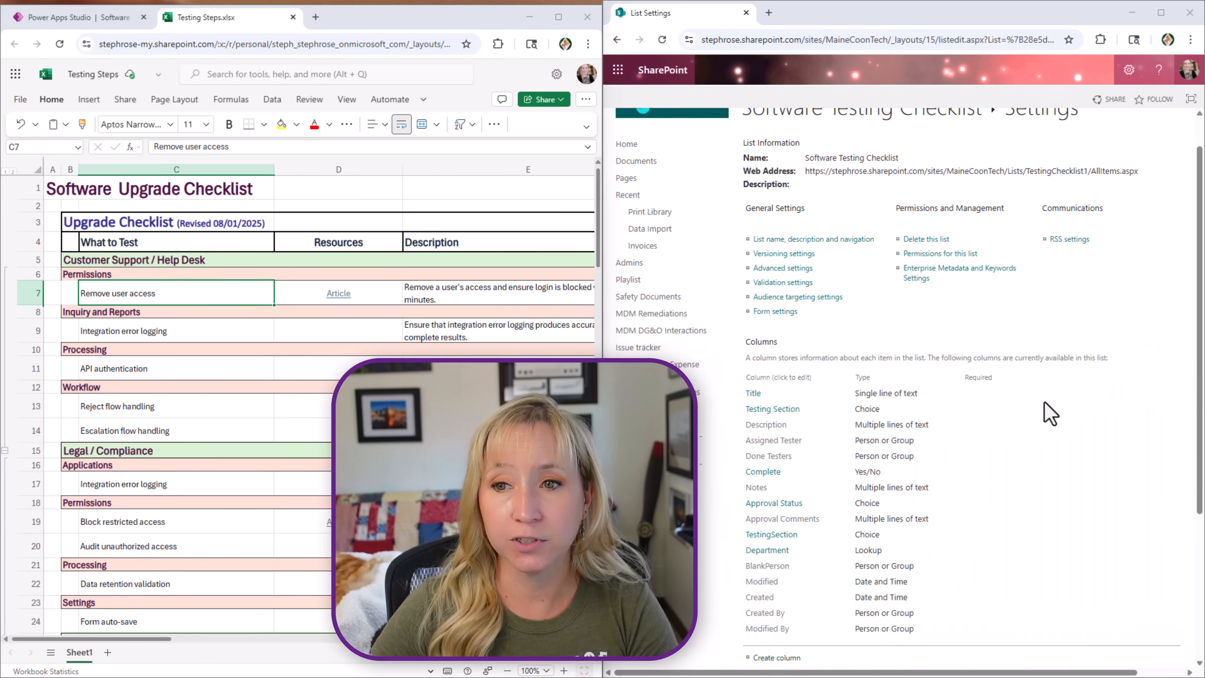
scroll(down, 3)
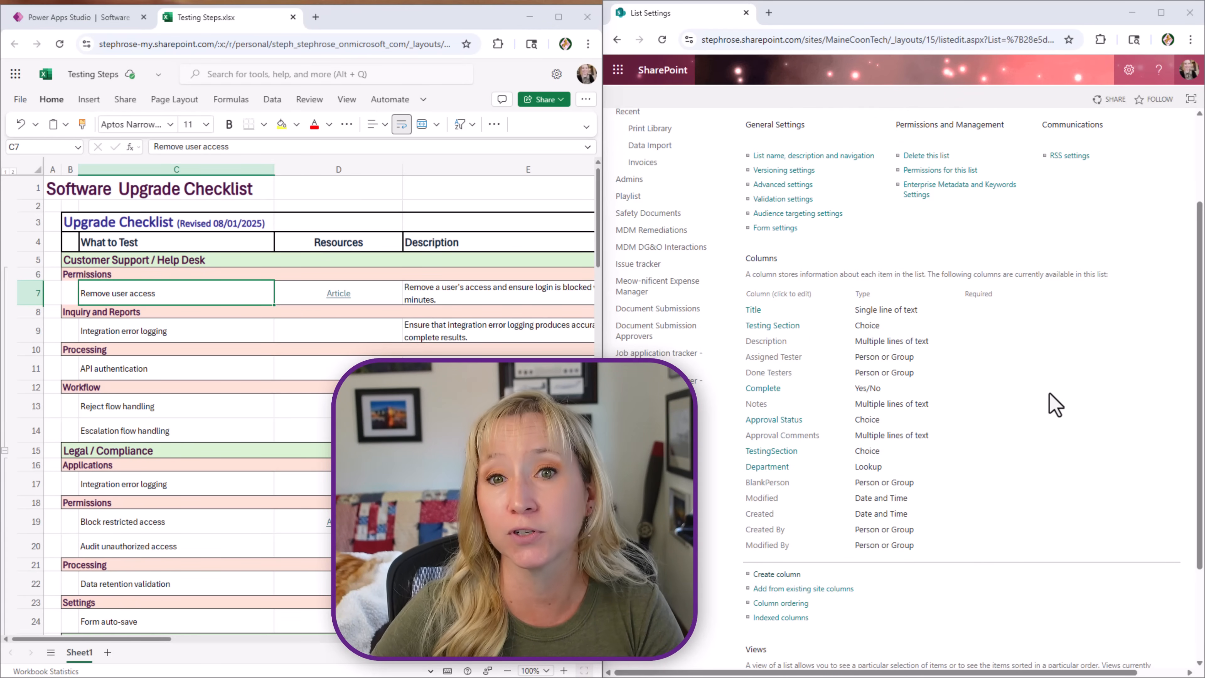
mouse_move(1033, 361)
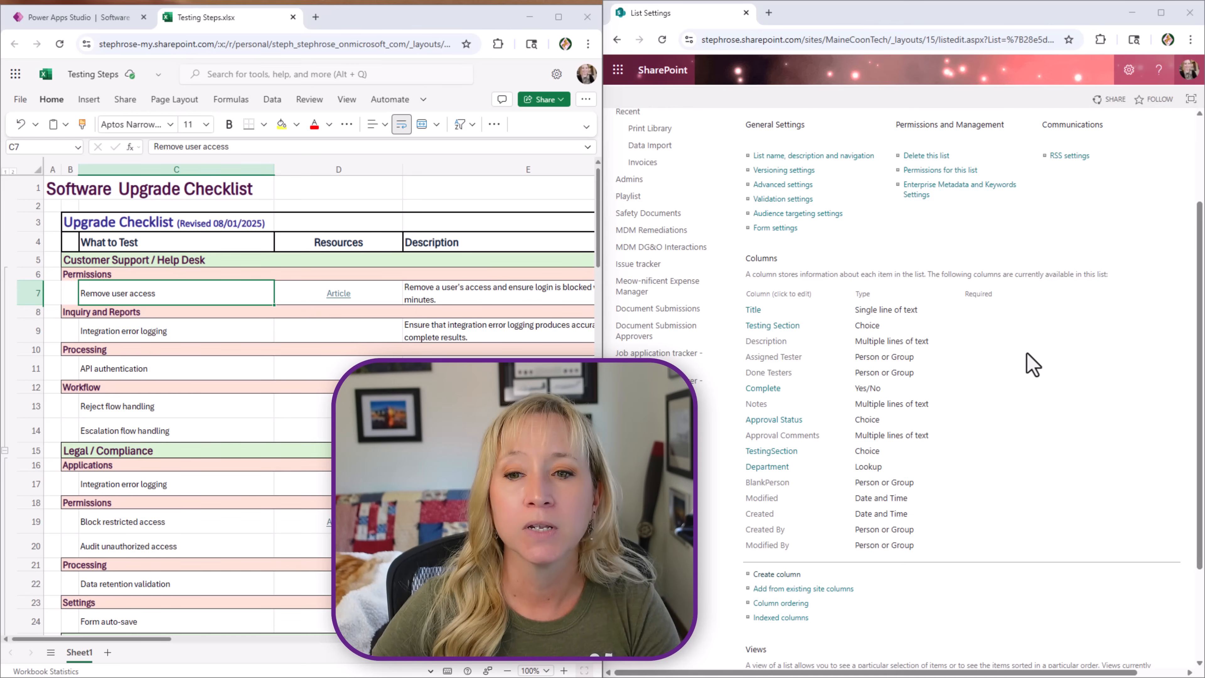
mouse_move(899, 307)
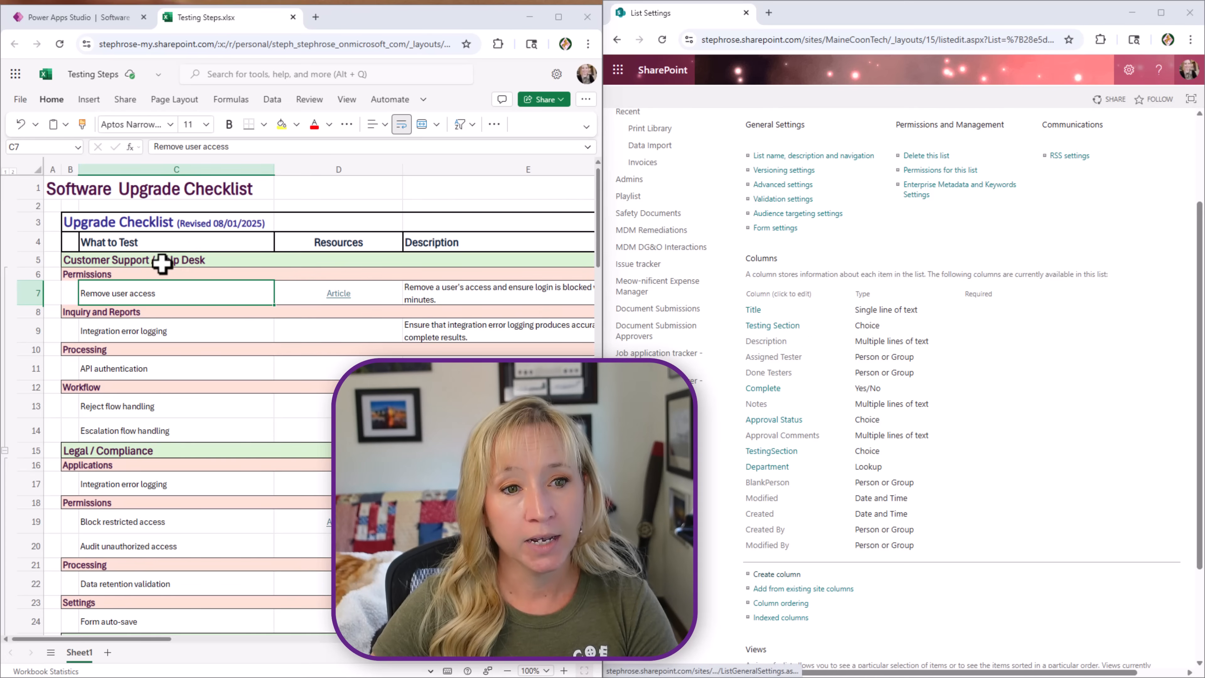
click(87, 274)
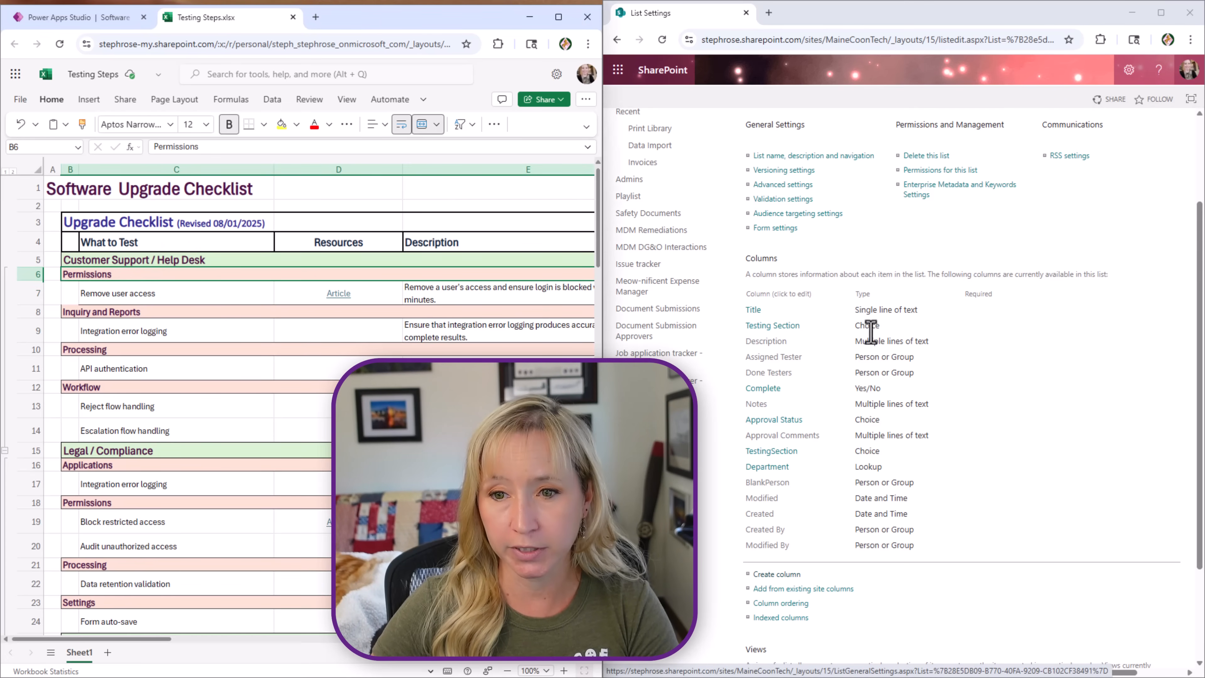
mouse_move(808, 336)
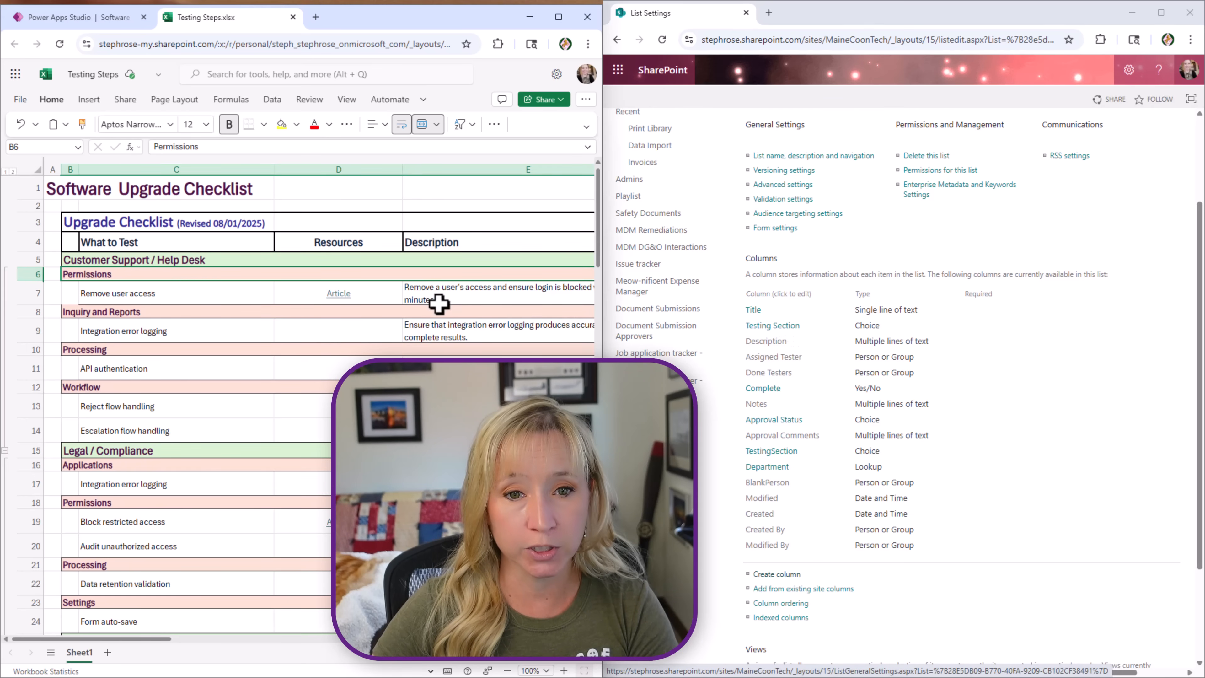
scroll(right, 3)
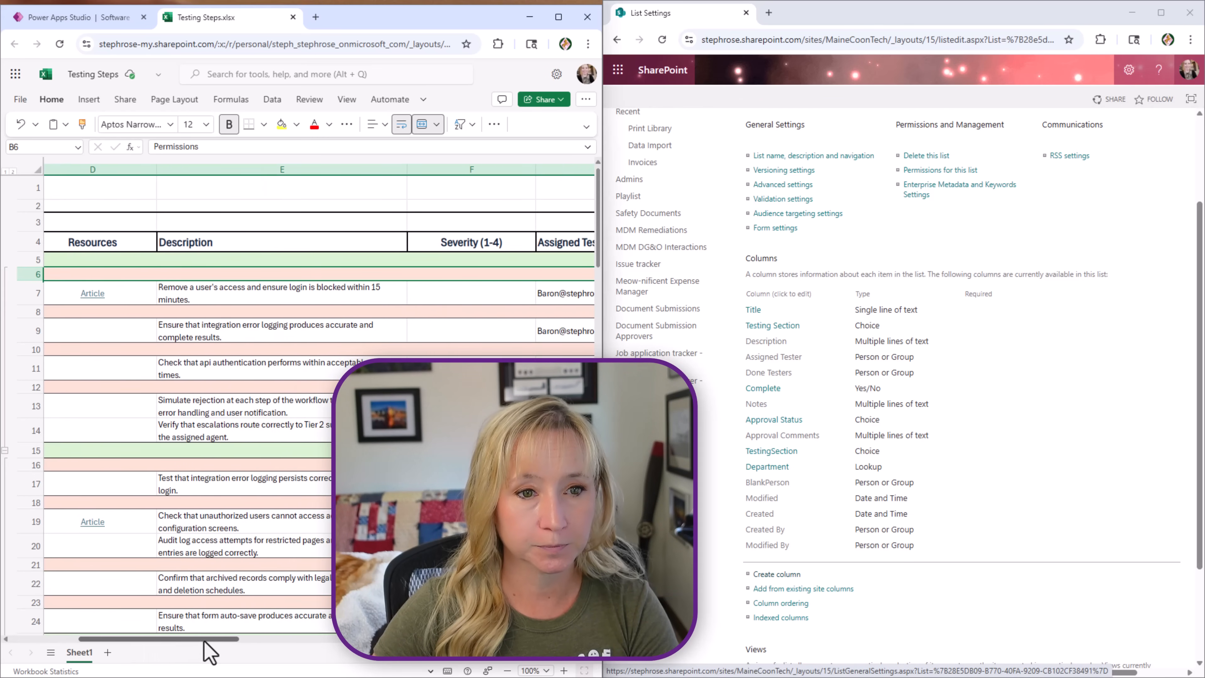
mouse_move(223, 653)
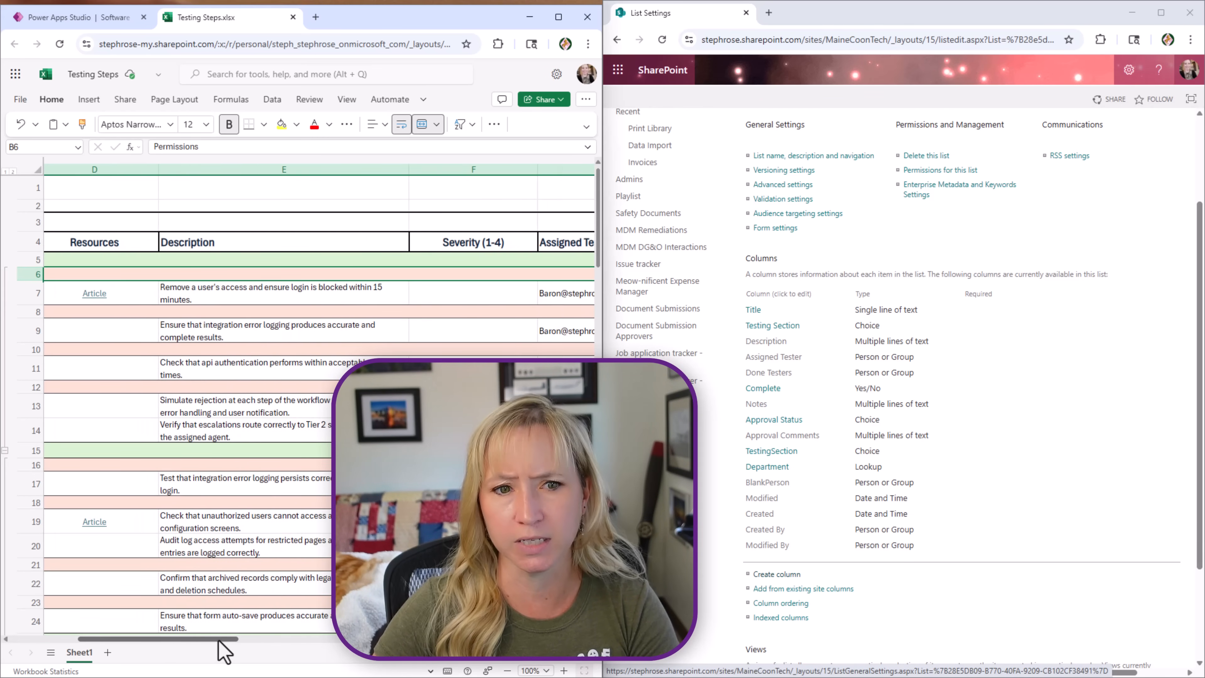
scroll(right, 3)
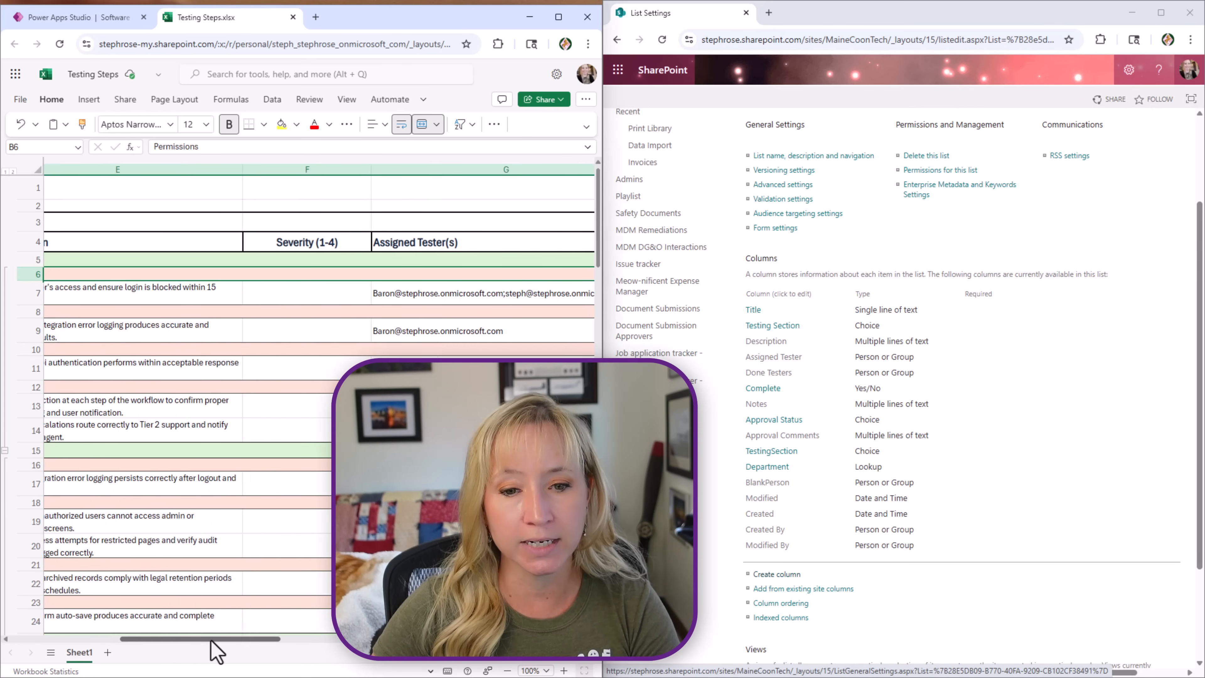
scroll(right, 3)
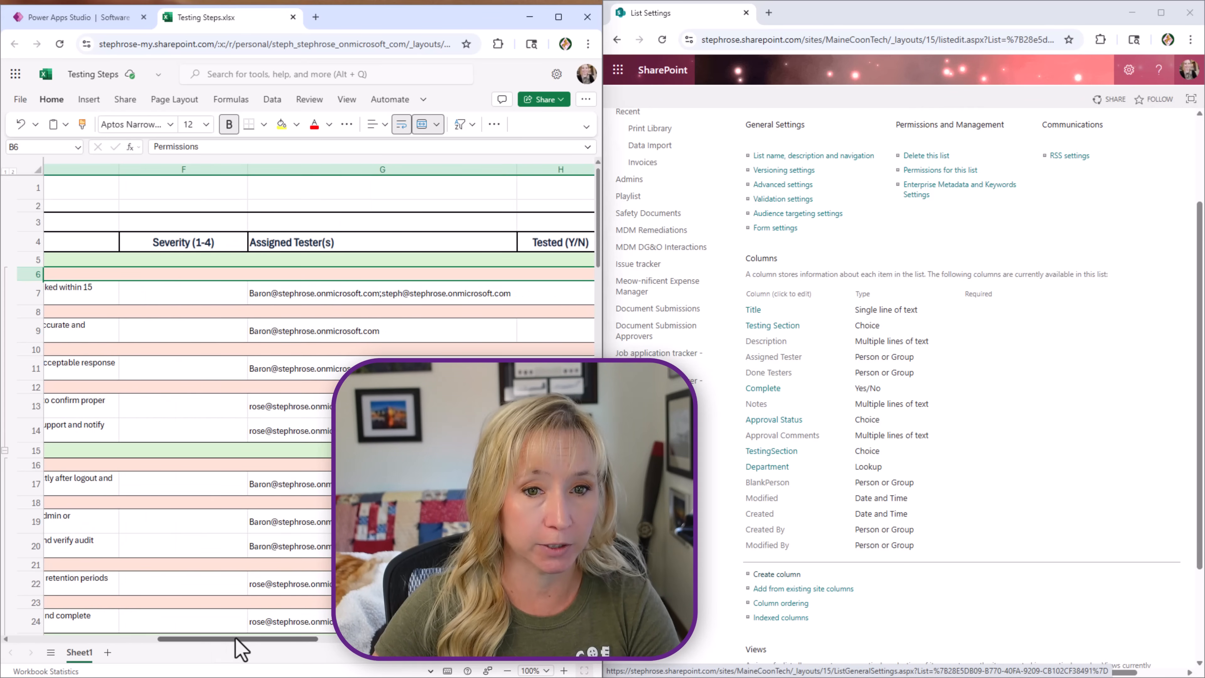
mouse_move(807, 418)
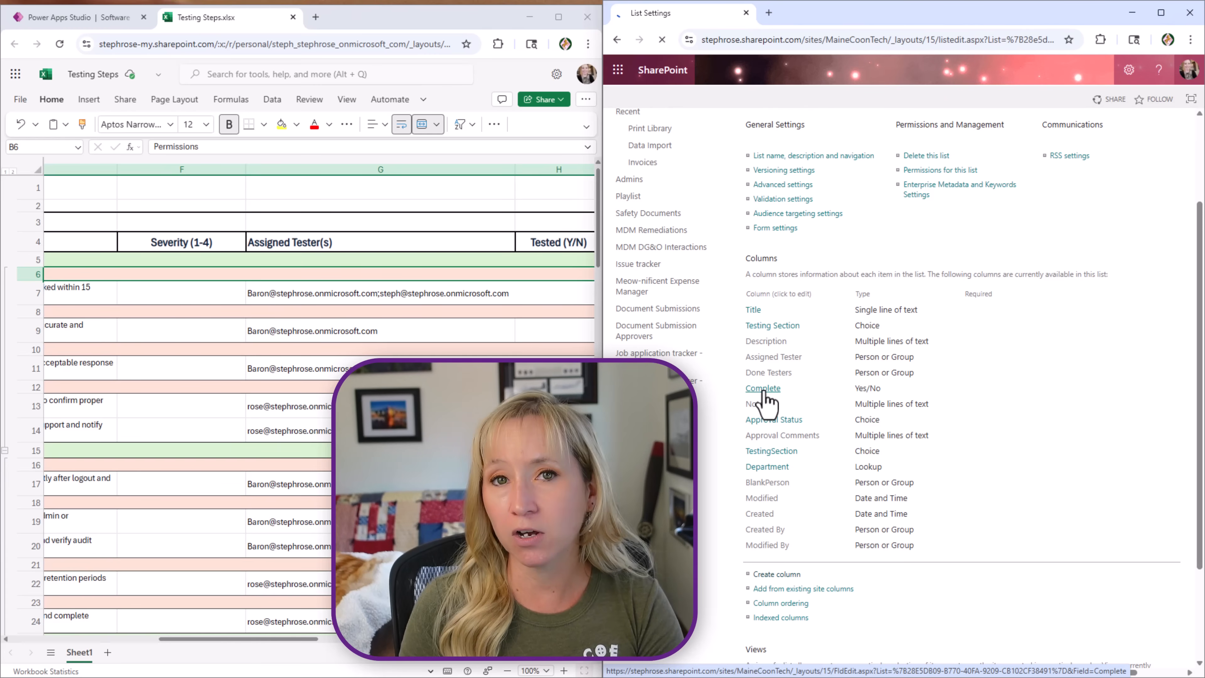
click(763, 388)
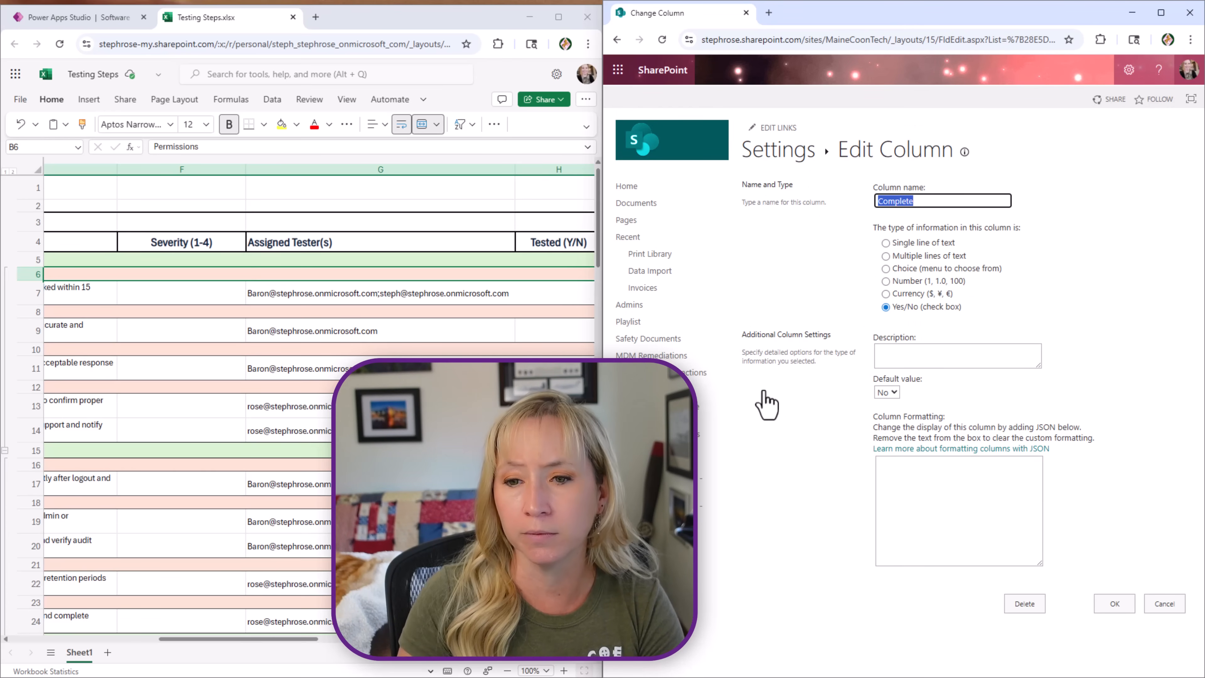
mouse_move(1163, 603)
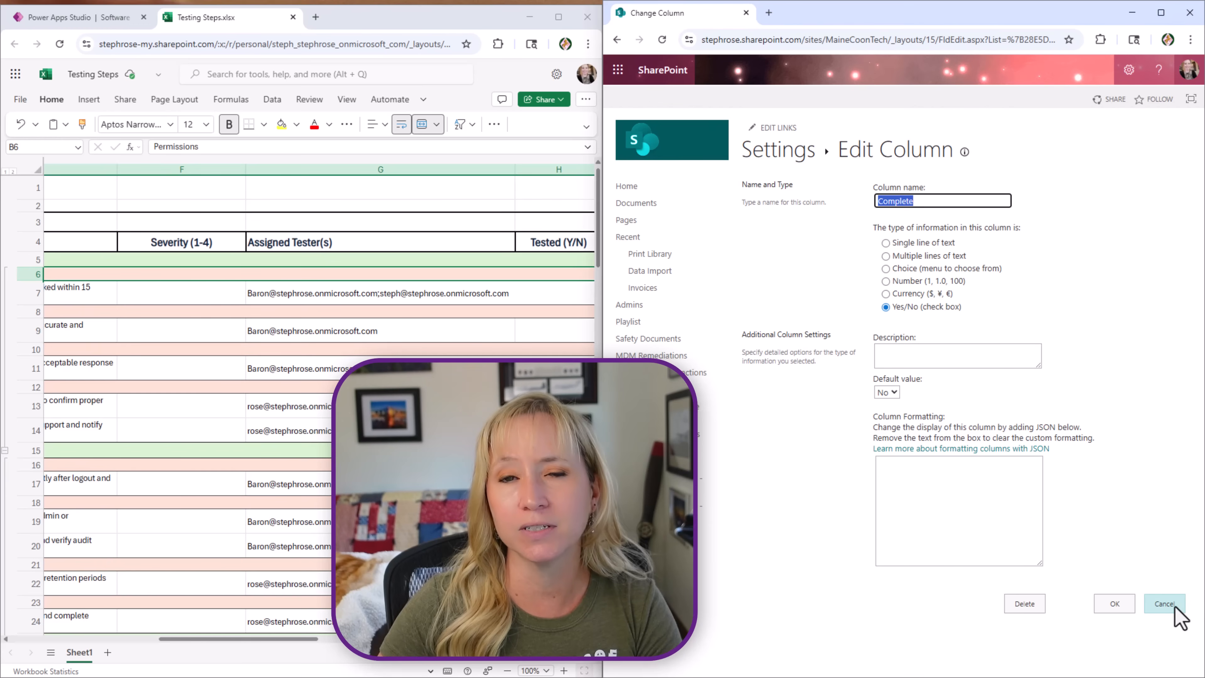
click(1163, 603)
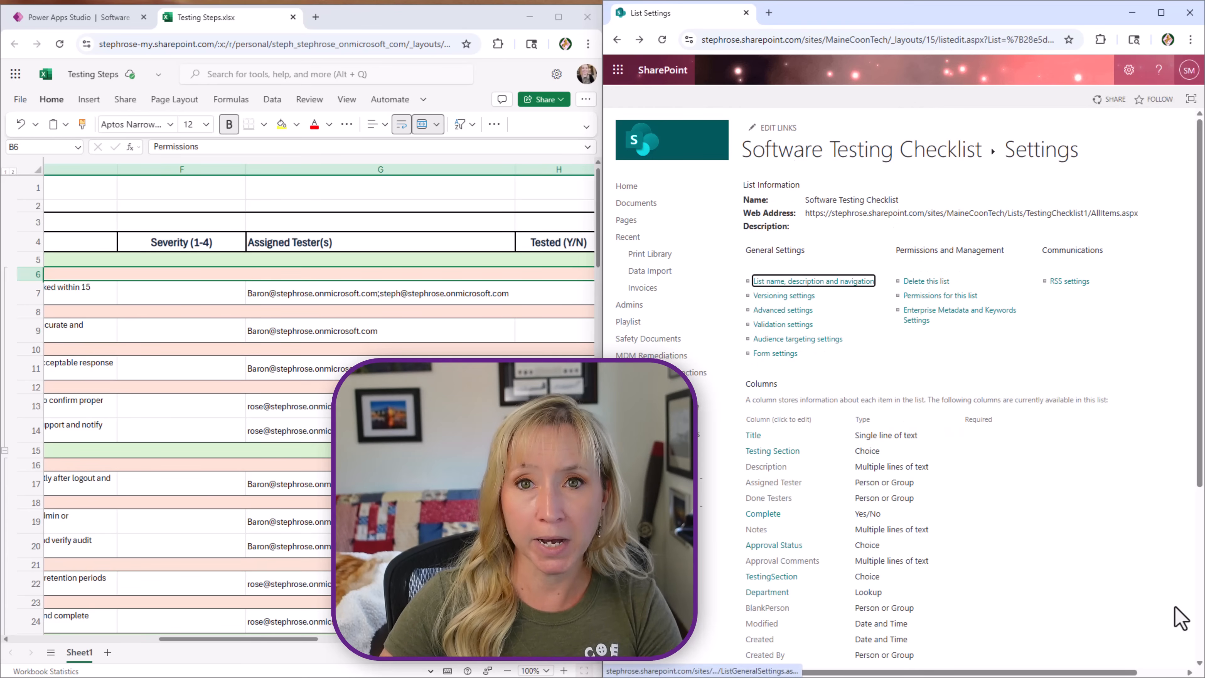
scroll(down, 3)
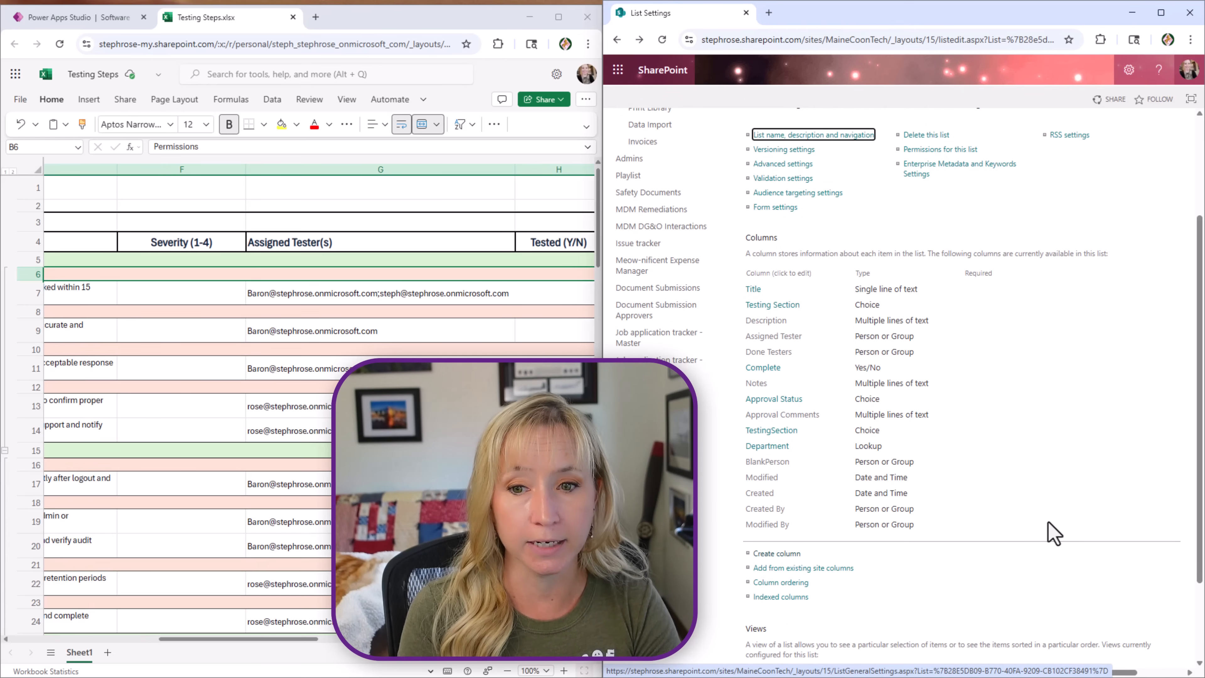
mouse_move(768, 397)
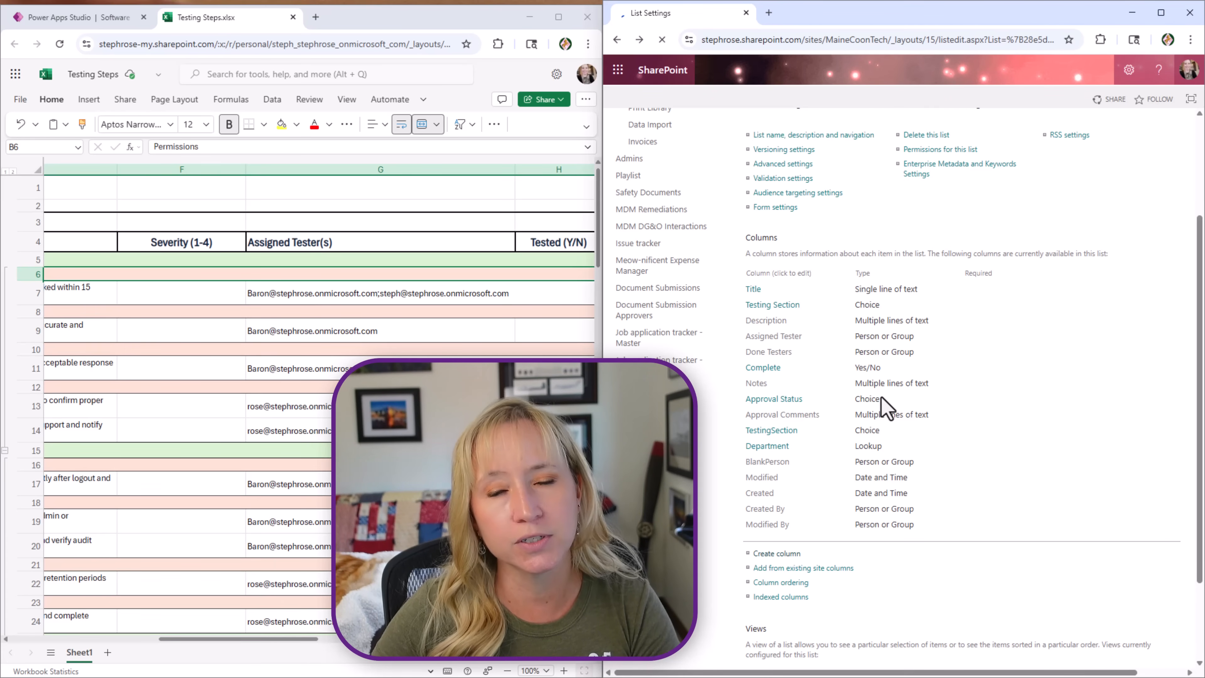
Open the Approval Status column's edit page showing its Not Started, Pending, Approved choices.
click(773, 398)
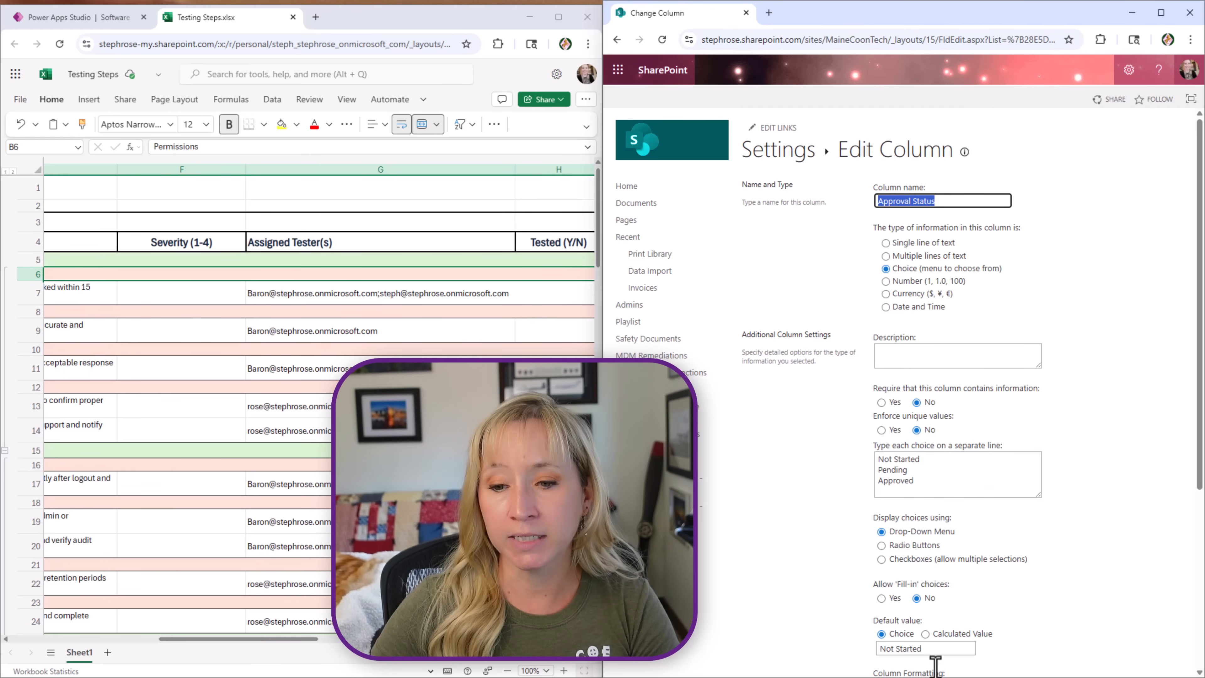
mouse_move(752, 114)
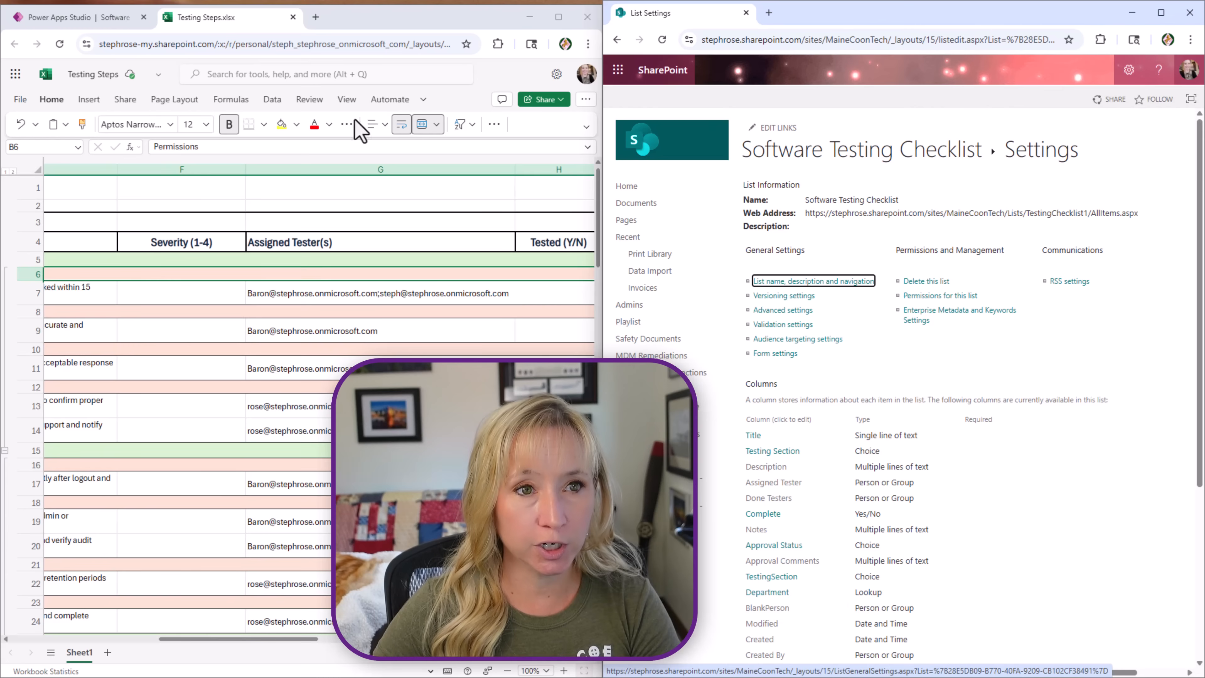
mouse_move(256, 30)
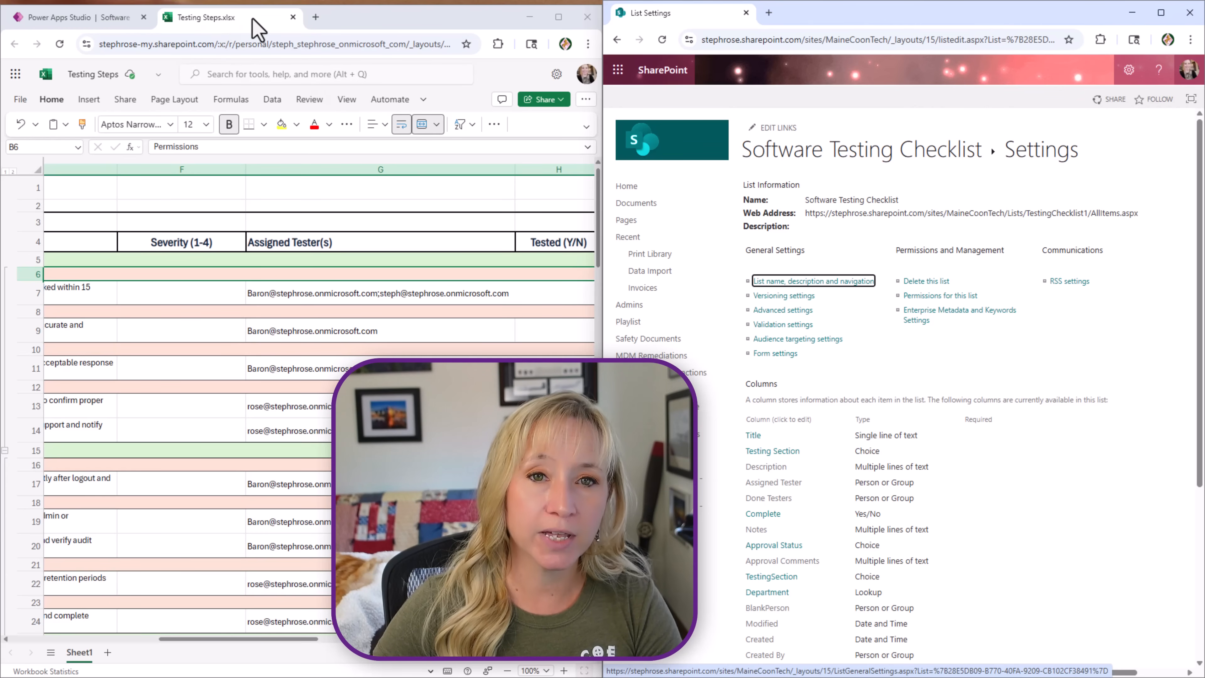
mouse_move(126, 650)
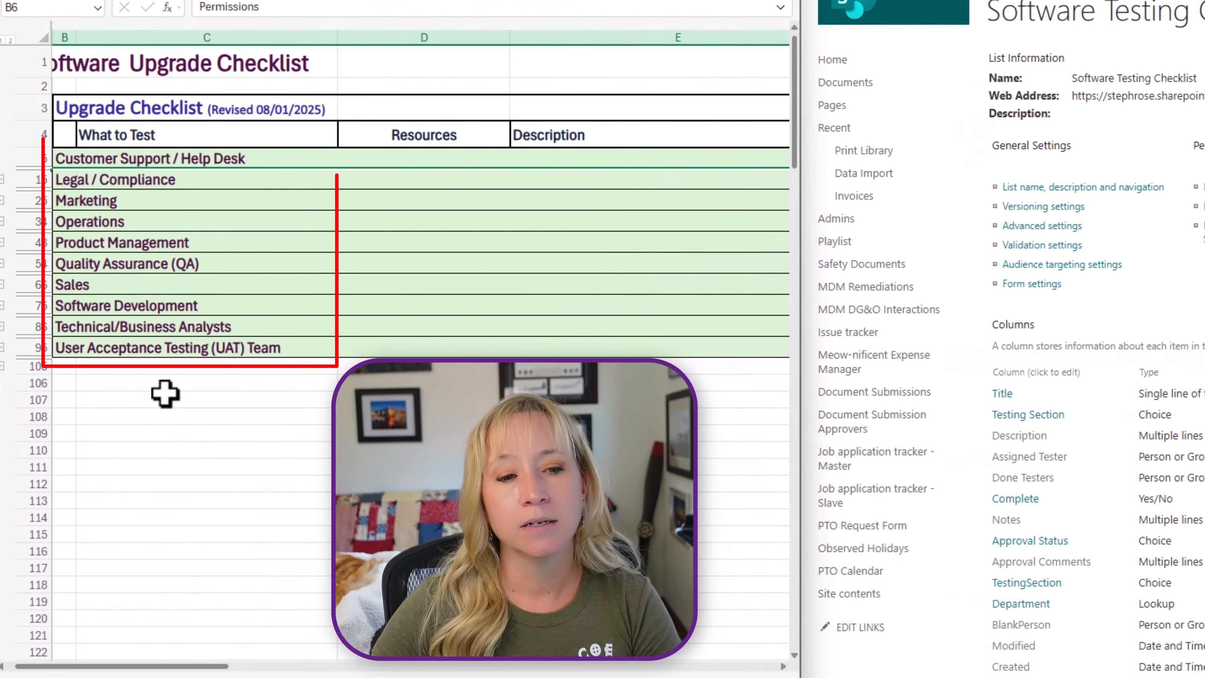
Leave the department rows in the Excel checklist and switch to the tracker app's Power Apps editor.
click(165, 399)
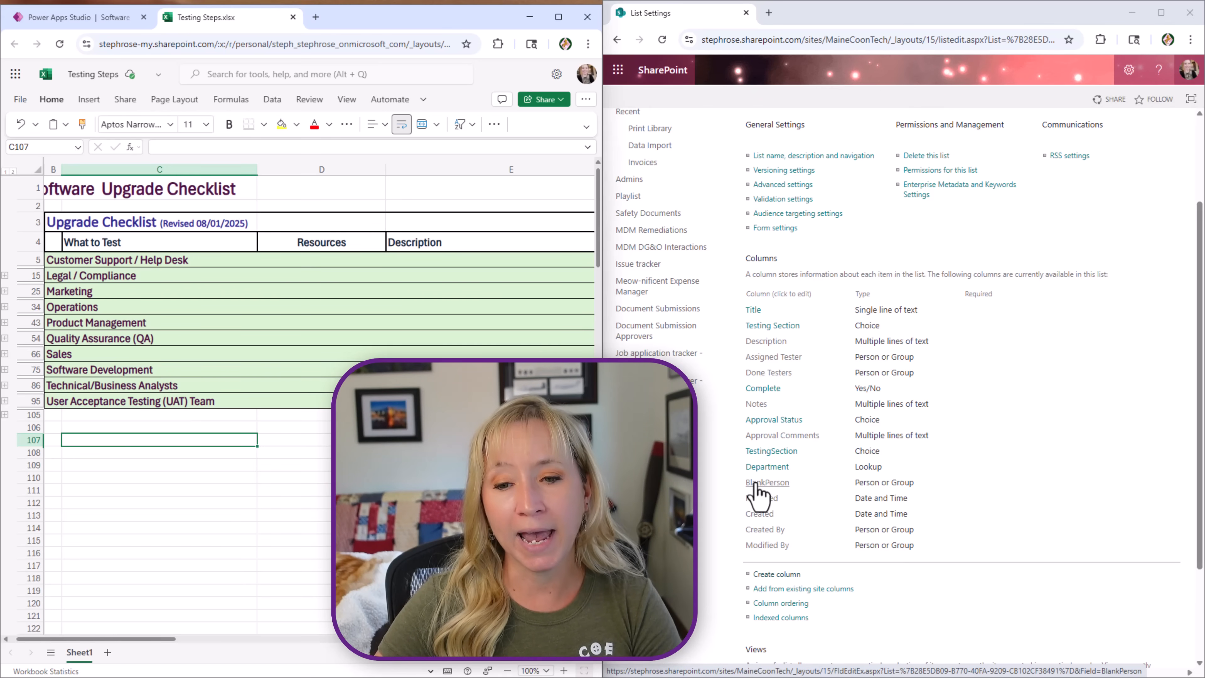
click(61, 17)
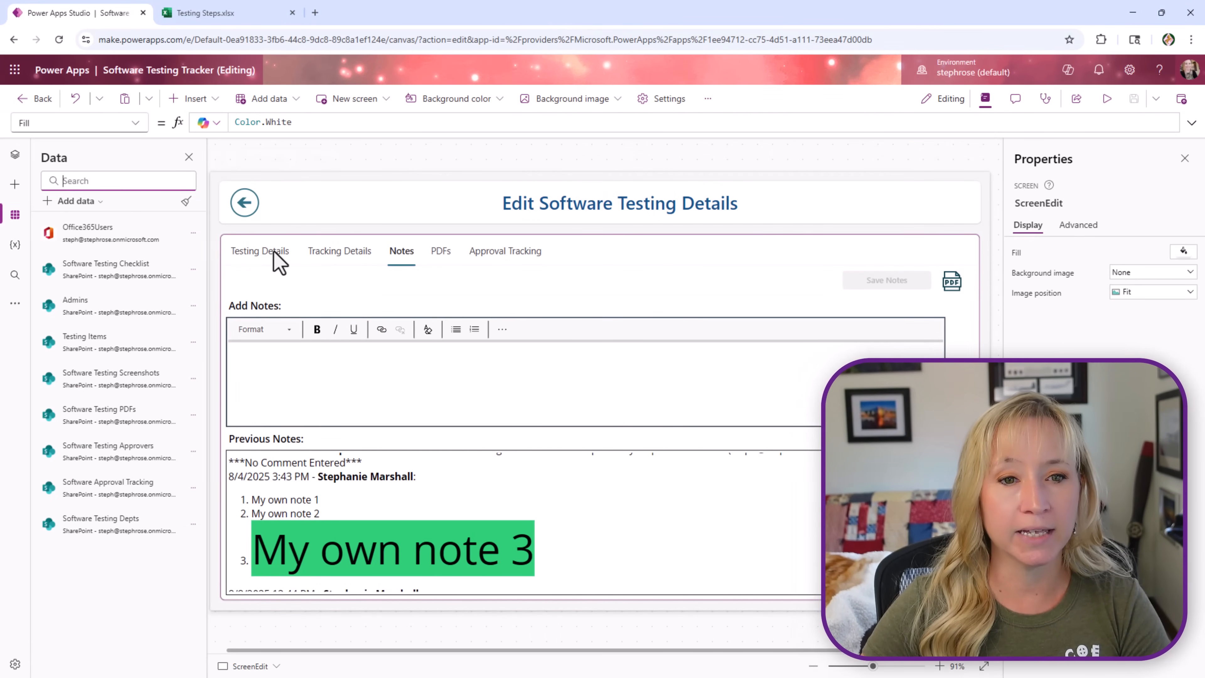
Show the Testing Details tab on the edit form and select the empty Done Testers card.
click(260, 250)
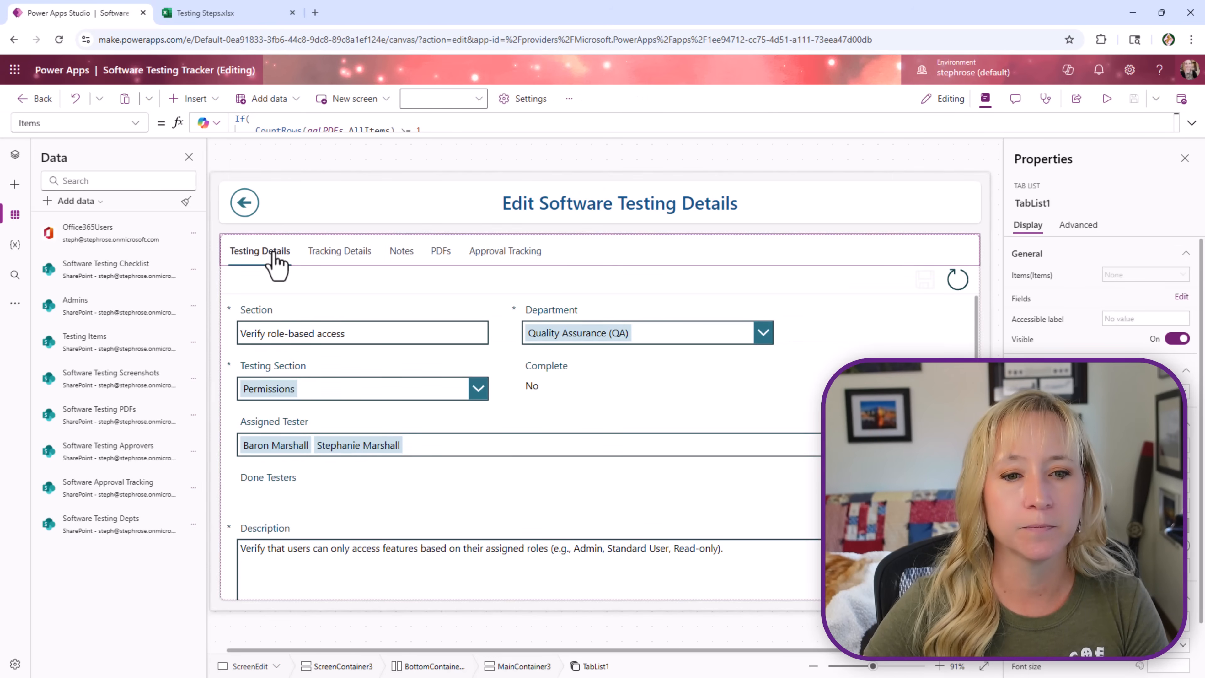
click(268, 499)
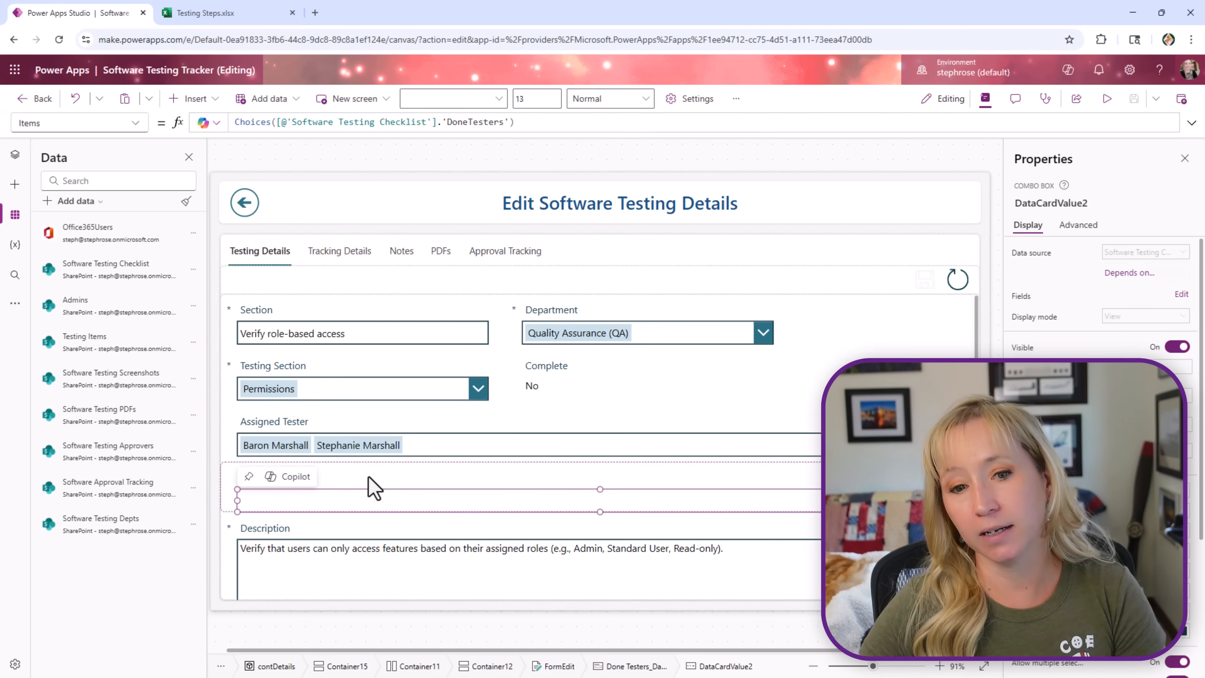
click(268, 477)
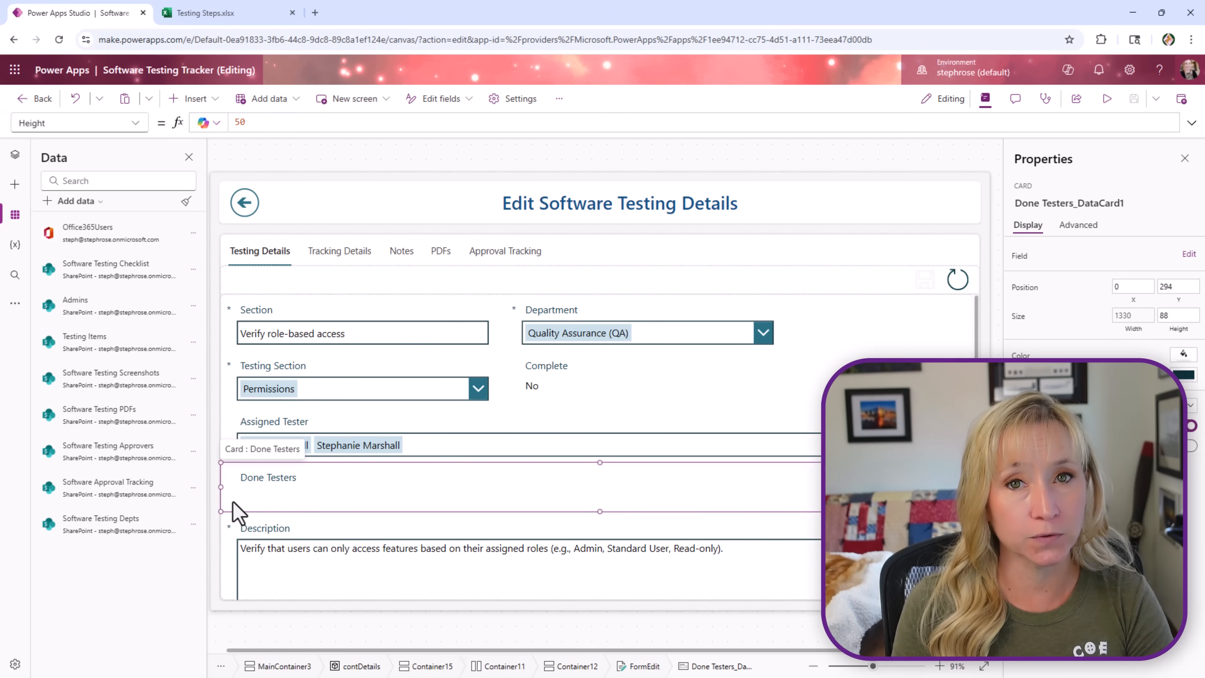
mouse_move(272, 455)
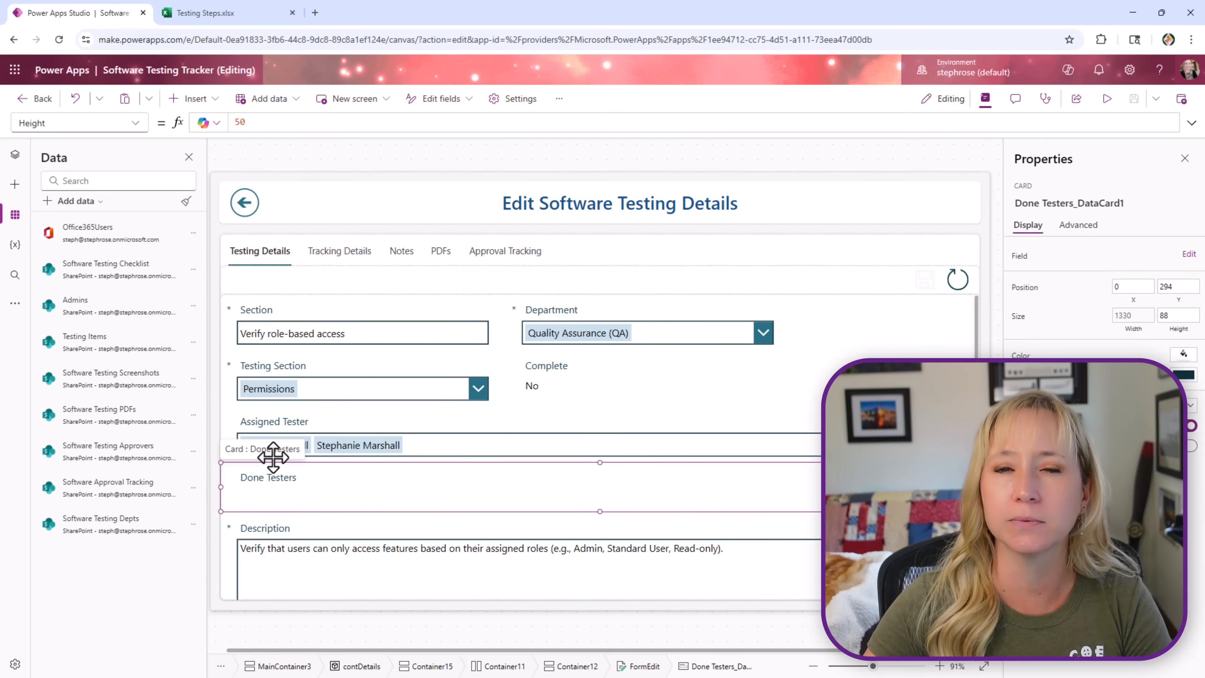
mouse_move(603, 152)
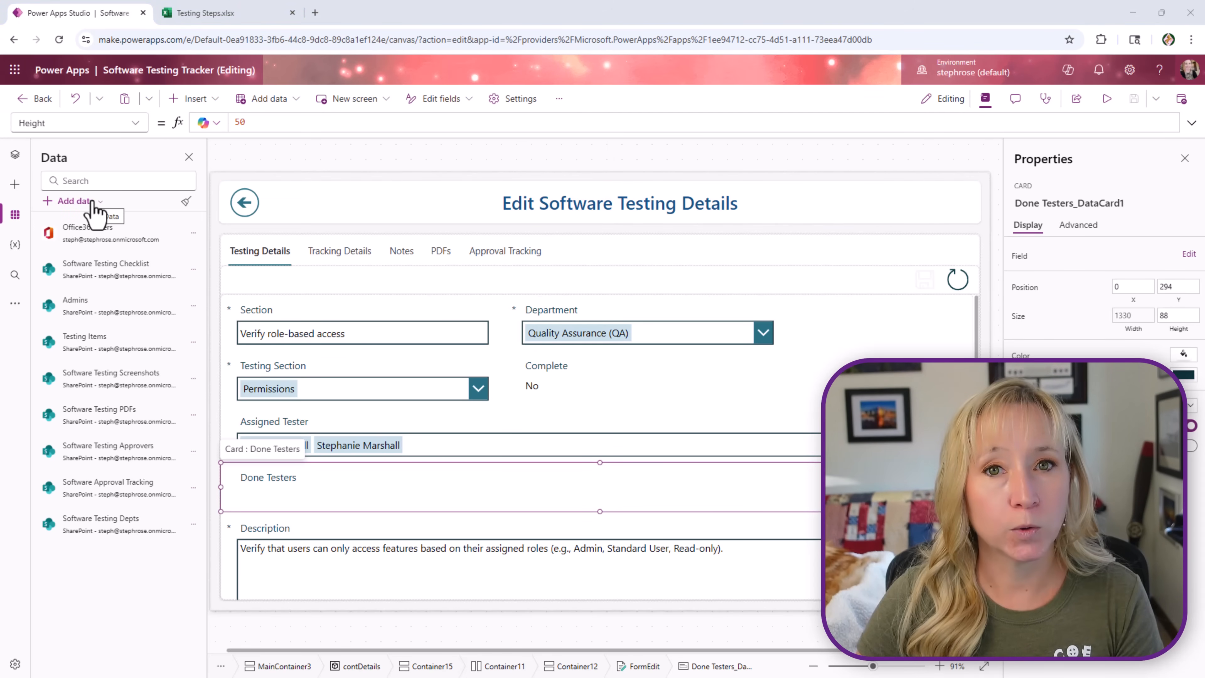
Search 'sharepoint' under Add data, close the site connection pane, and show the Software Testing Checklist source options.
click(74, 200)
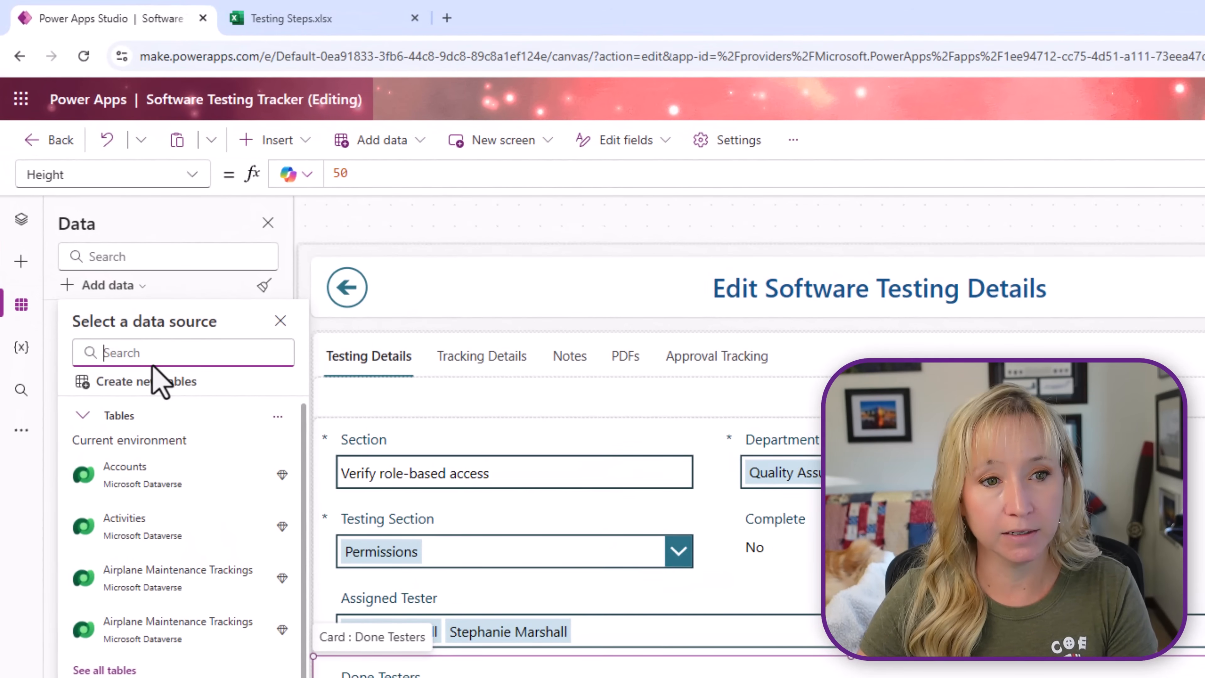
text(shraepoint)
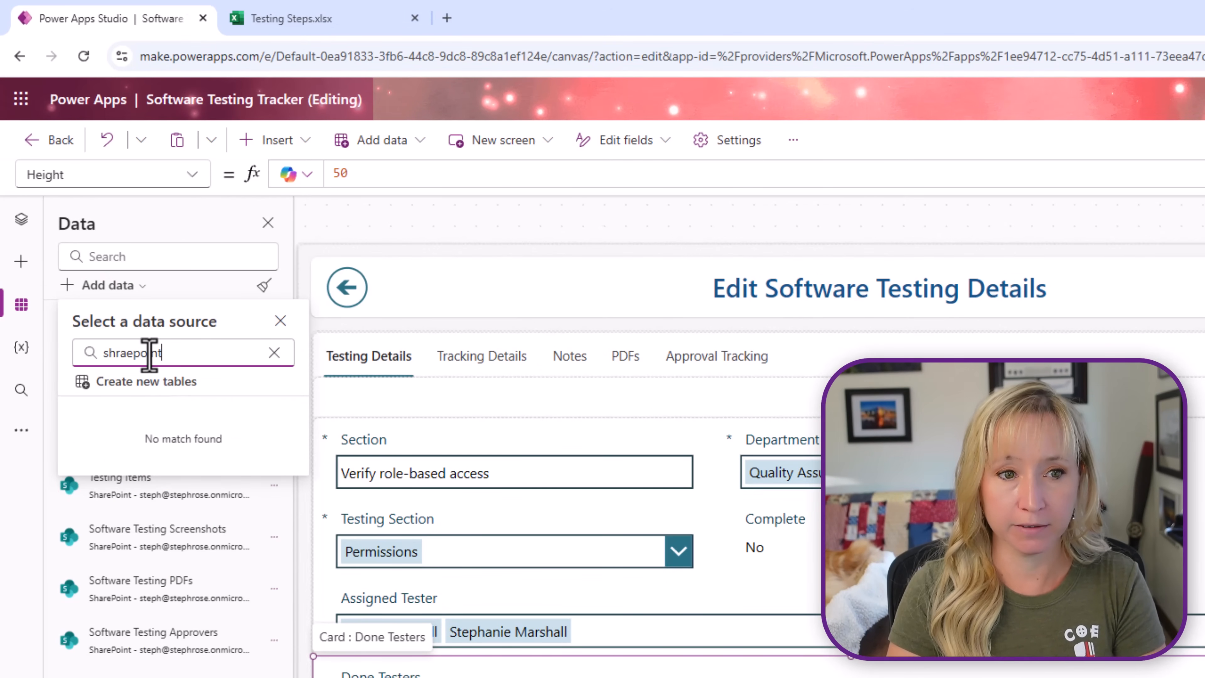
text(sharepoint)
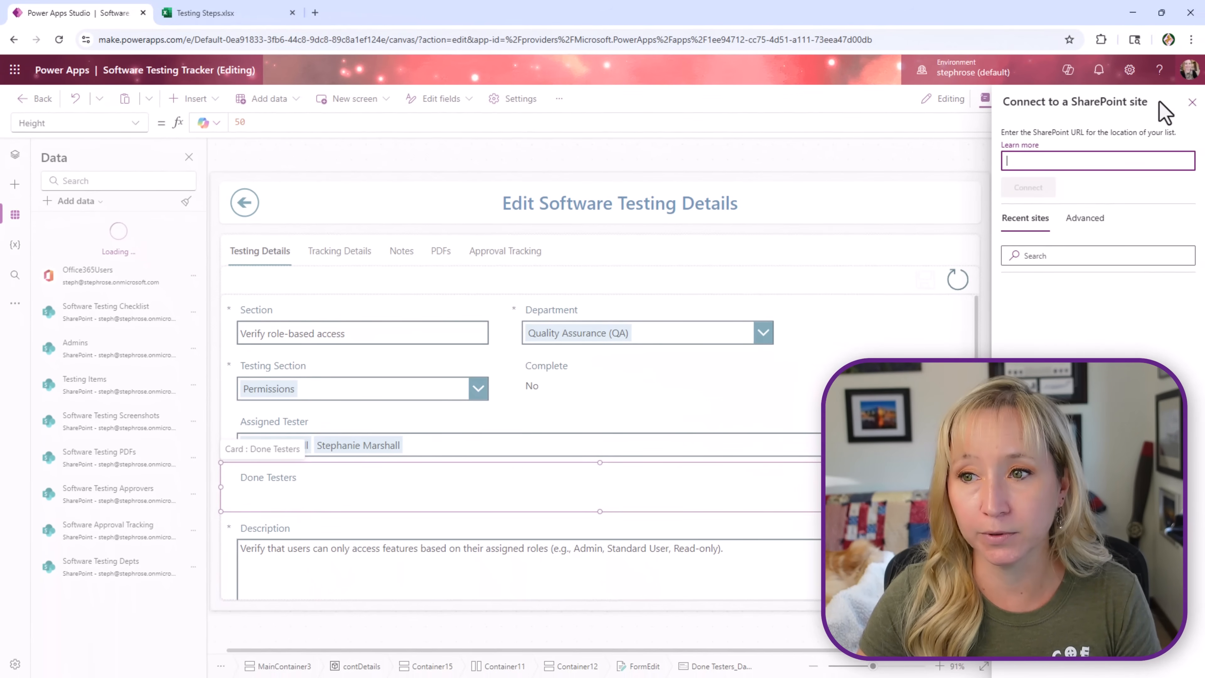
click(1192, 101)
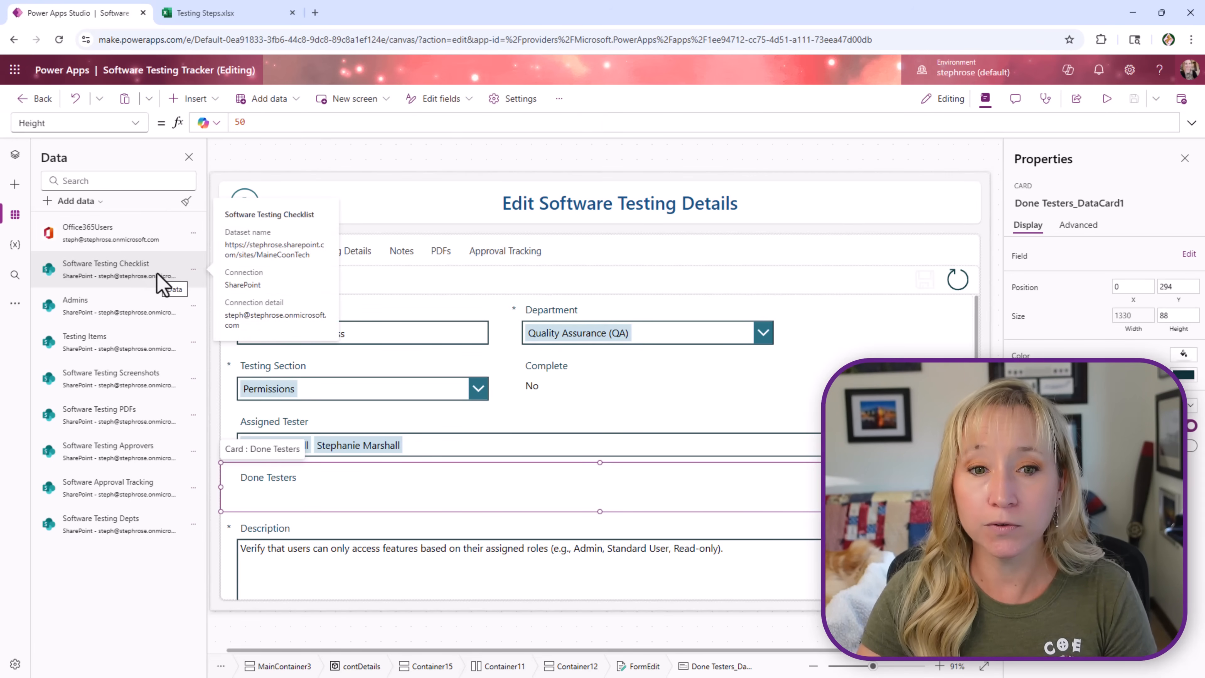
click(192, 268)
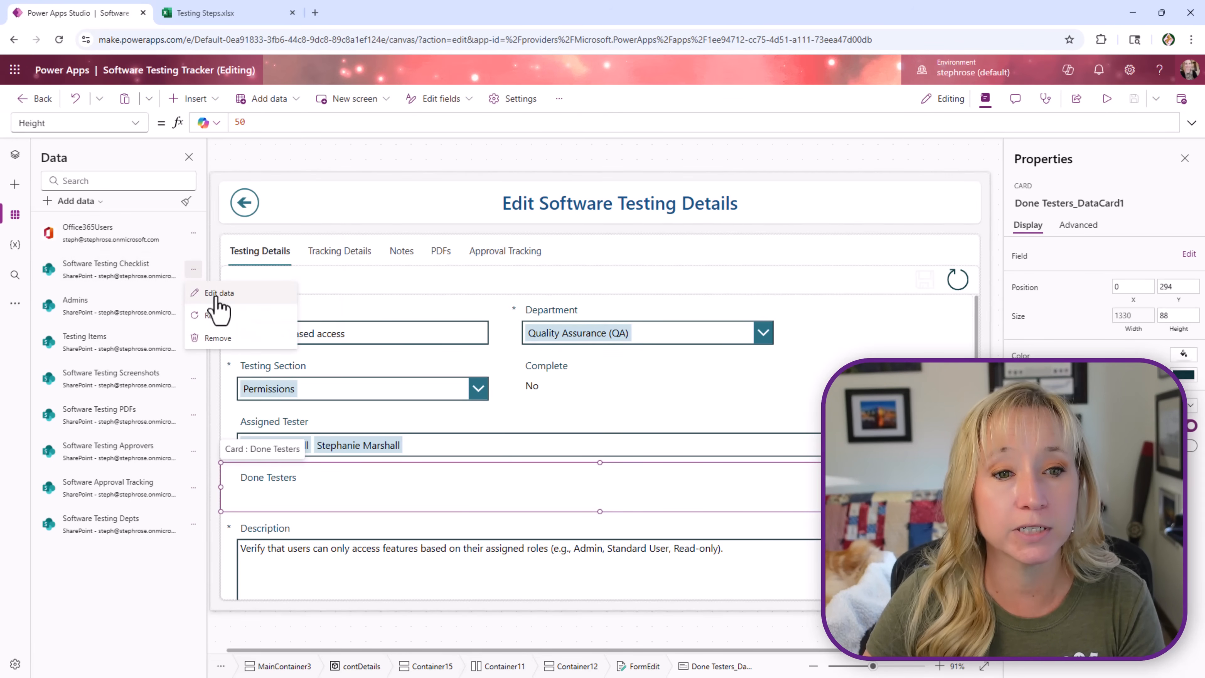
View the Software Testing Checklist data, then the Admins list (Steph active, Baron) in SharePoint via Edit data.
click(219, 292)
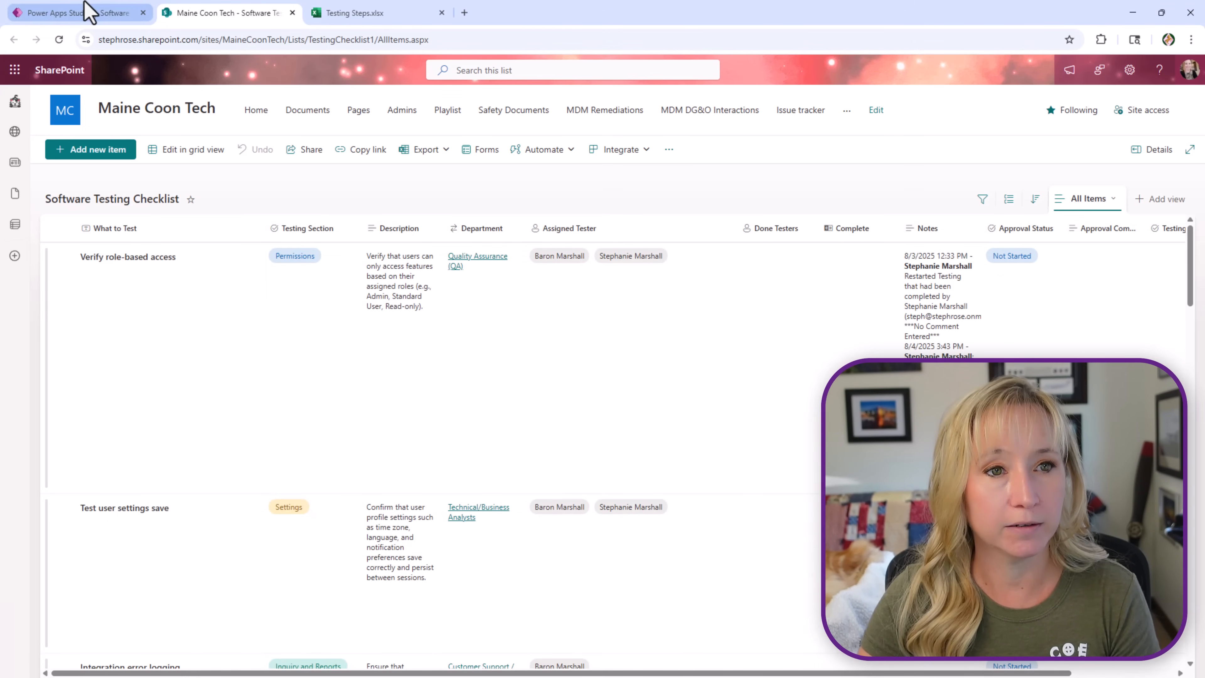
click(69, 13)
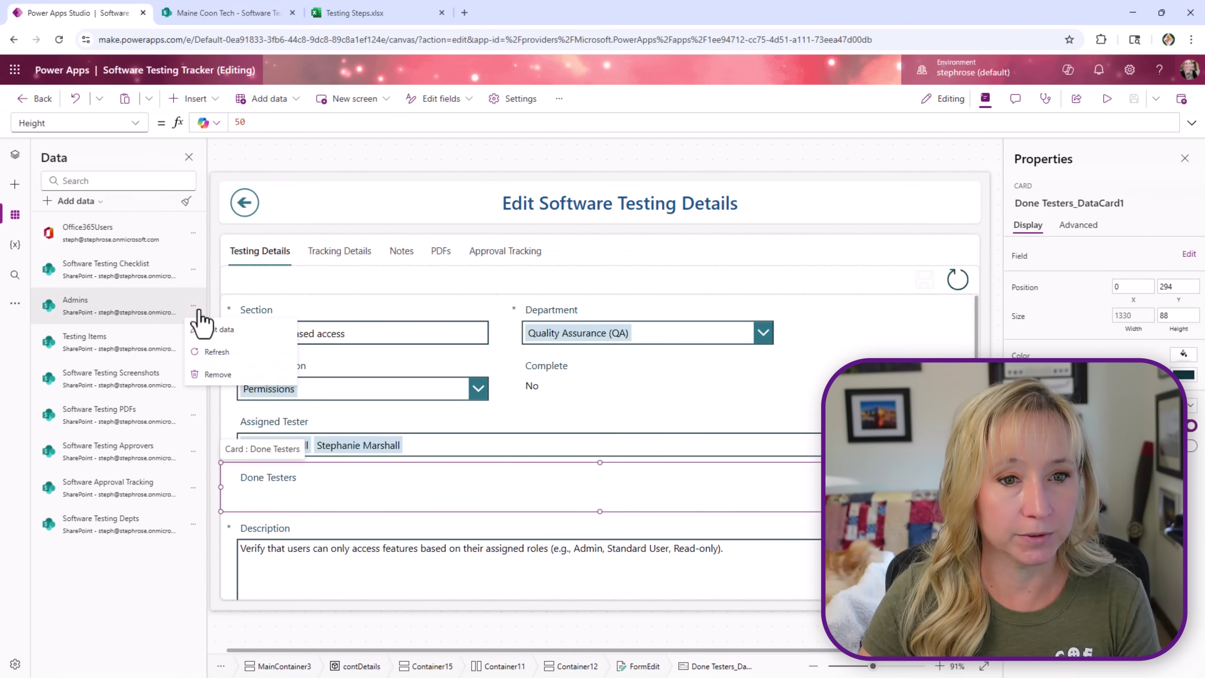
click(222, 13)
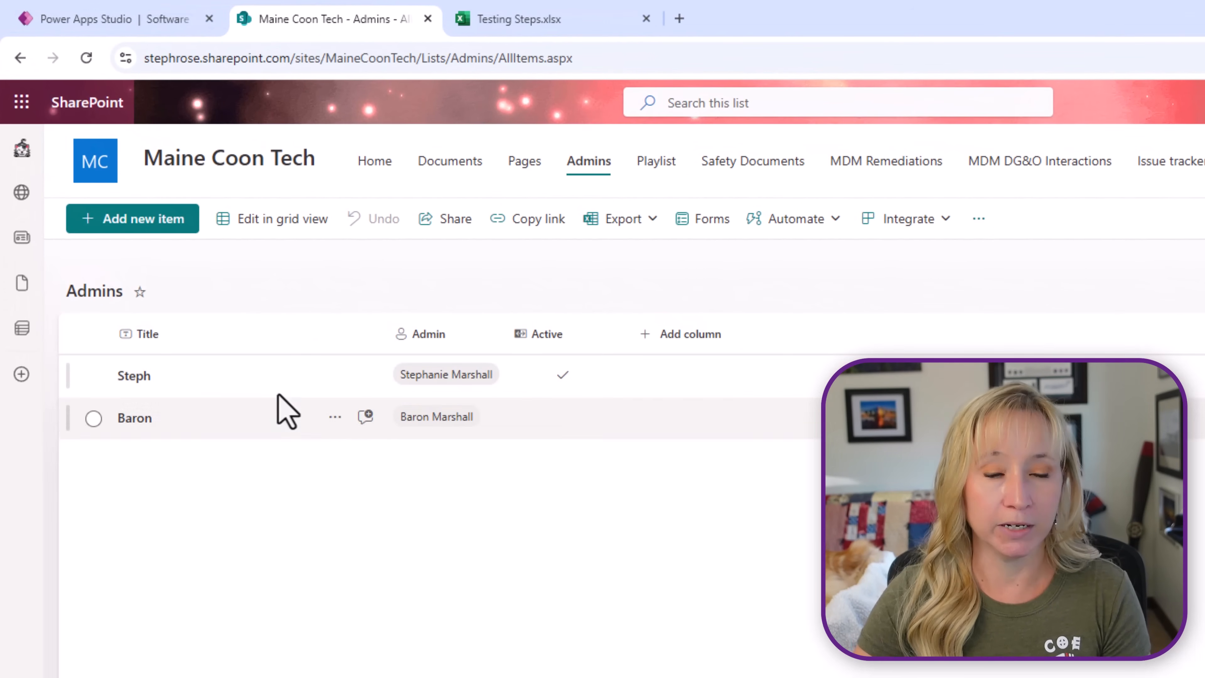
mouse_move(573, 373)
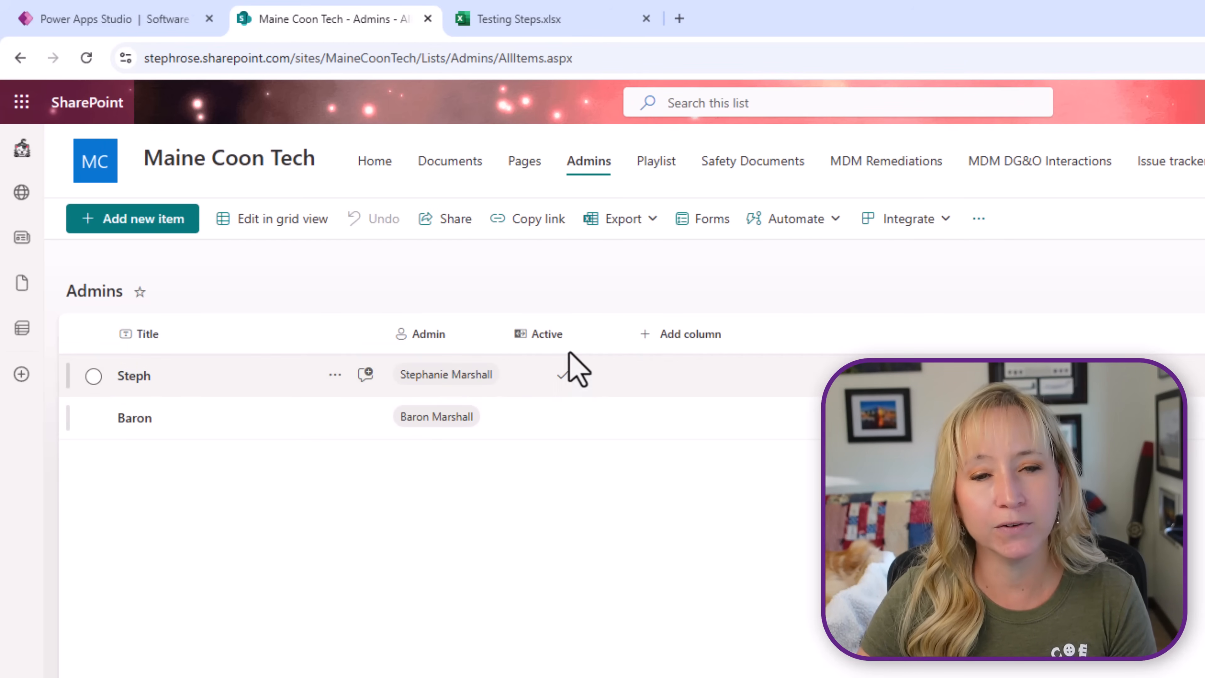
mouse_move(594, 535)
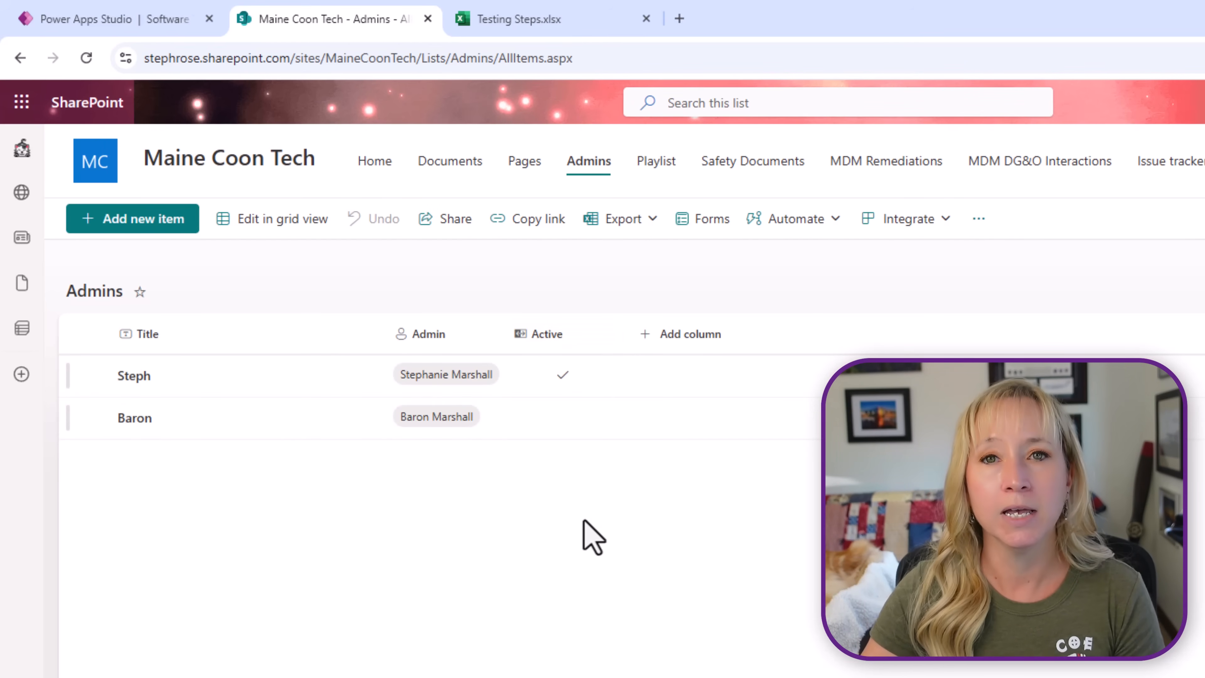
mouse_move(564, 553)
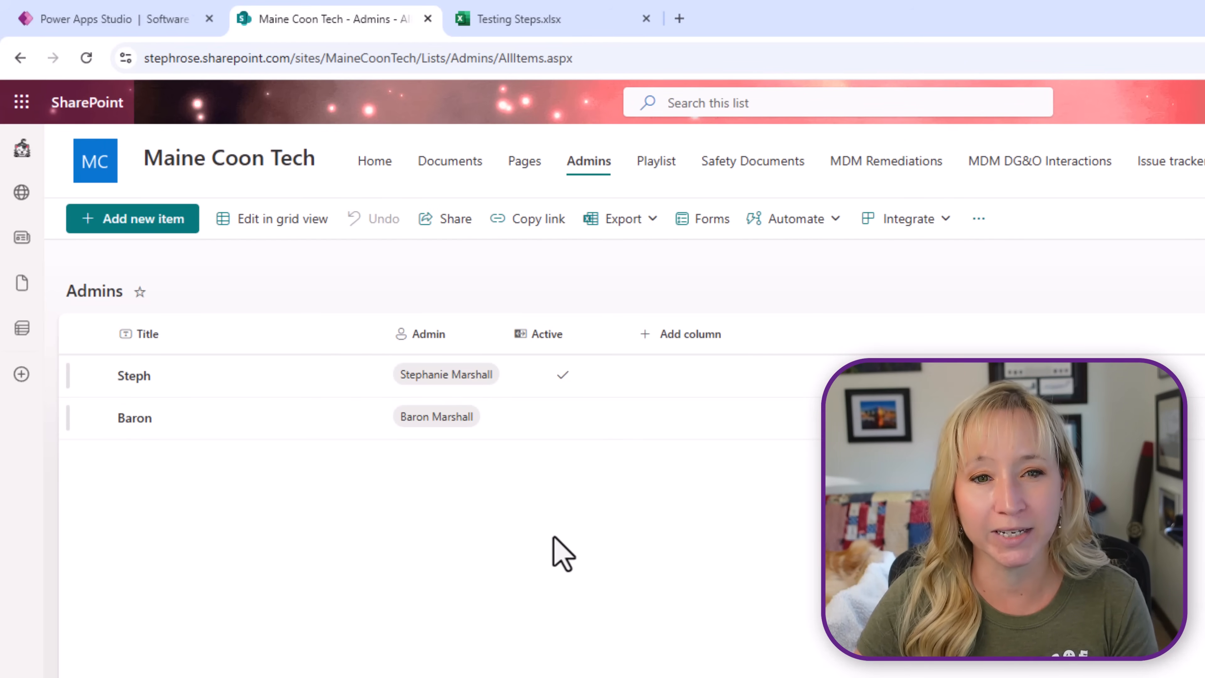
mouse_move(576, 430)
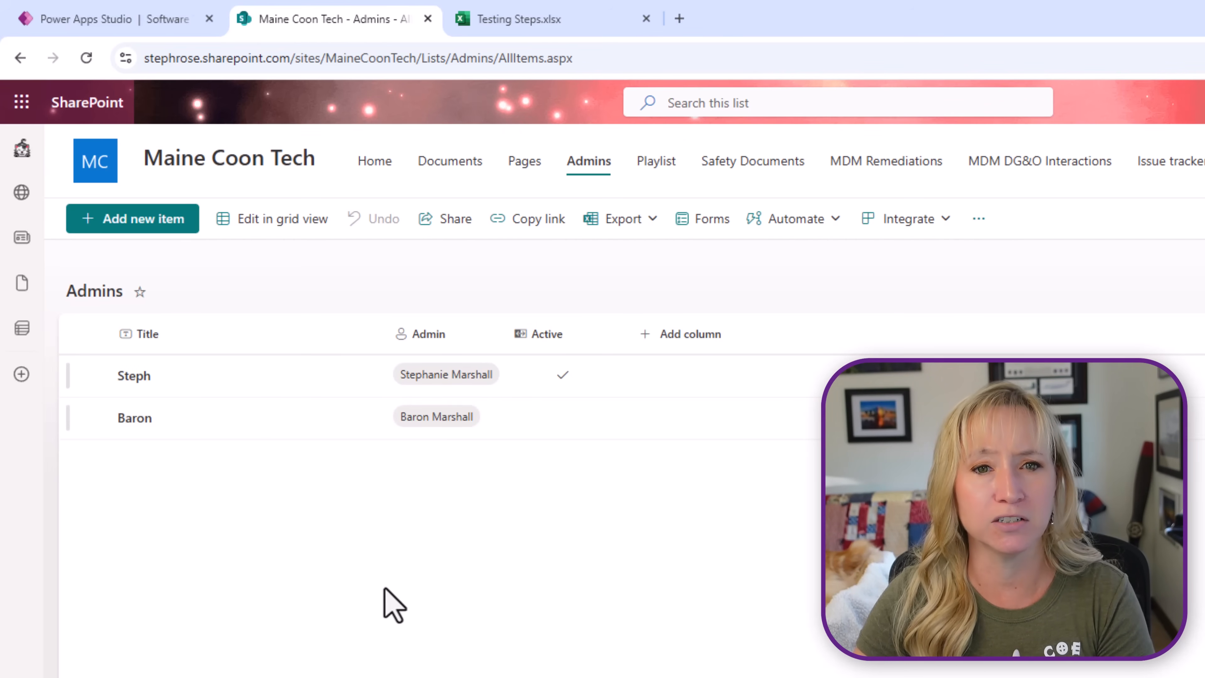
Return to the Power Apps editor's home screen and inspect the admin screen navigation formula.
click(107, 18)
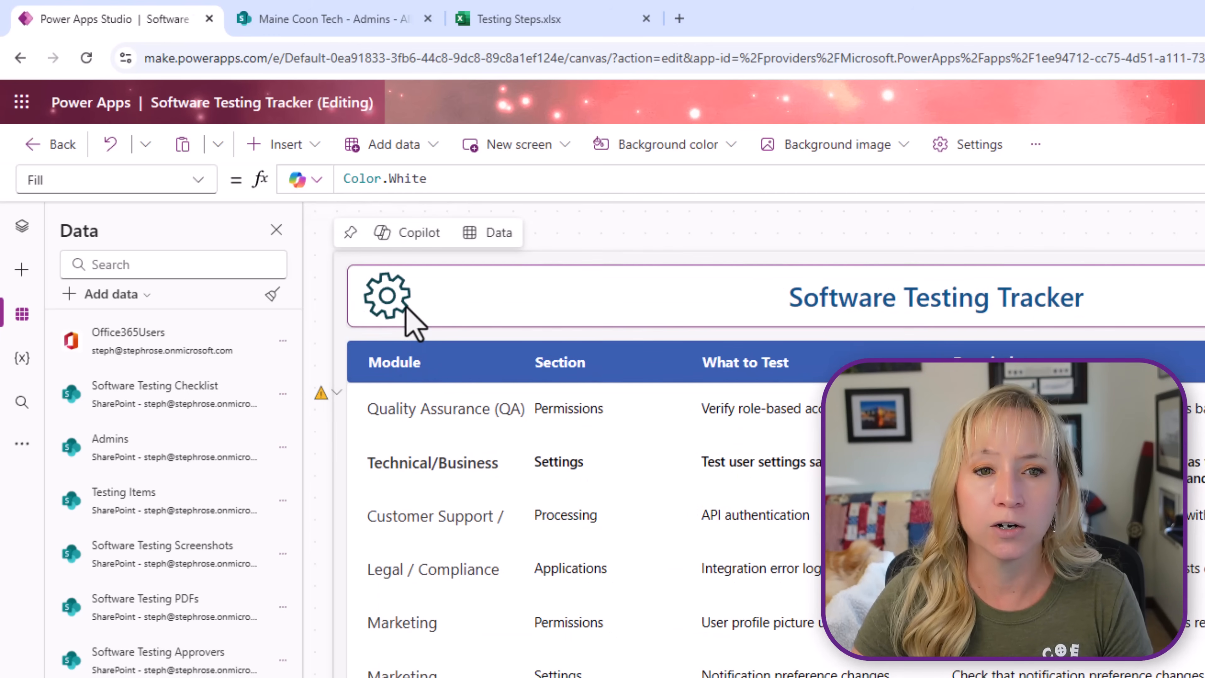
click(386, 295)
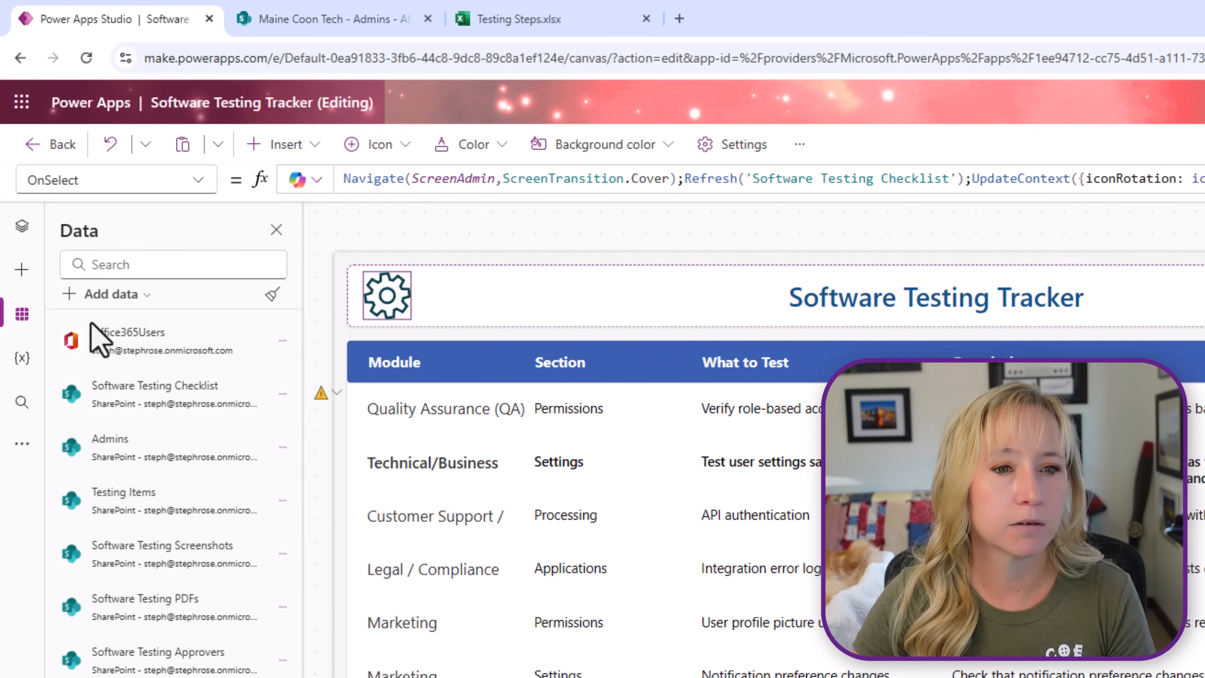
mouse_move(290, 523)
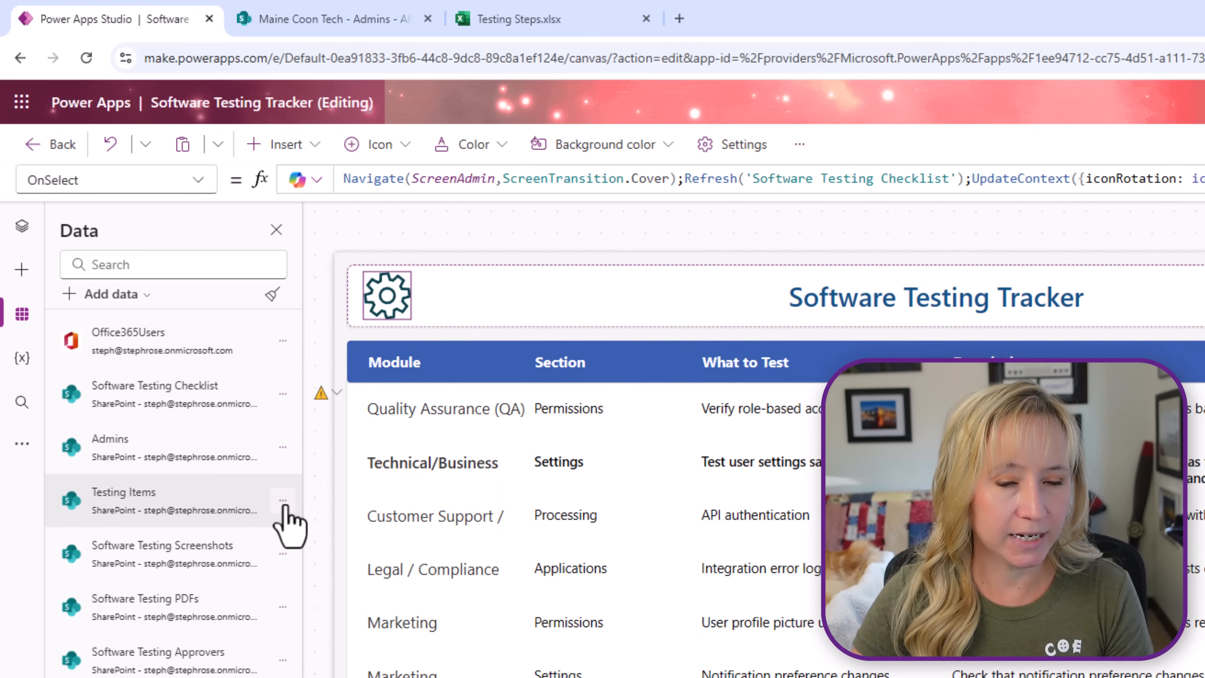
click(331, 19)
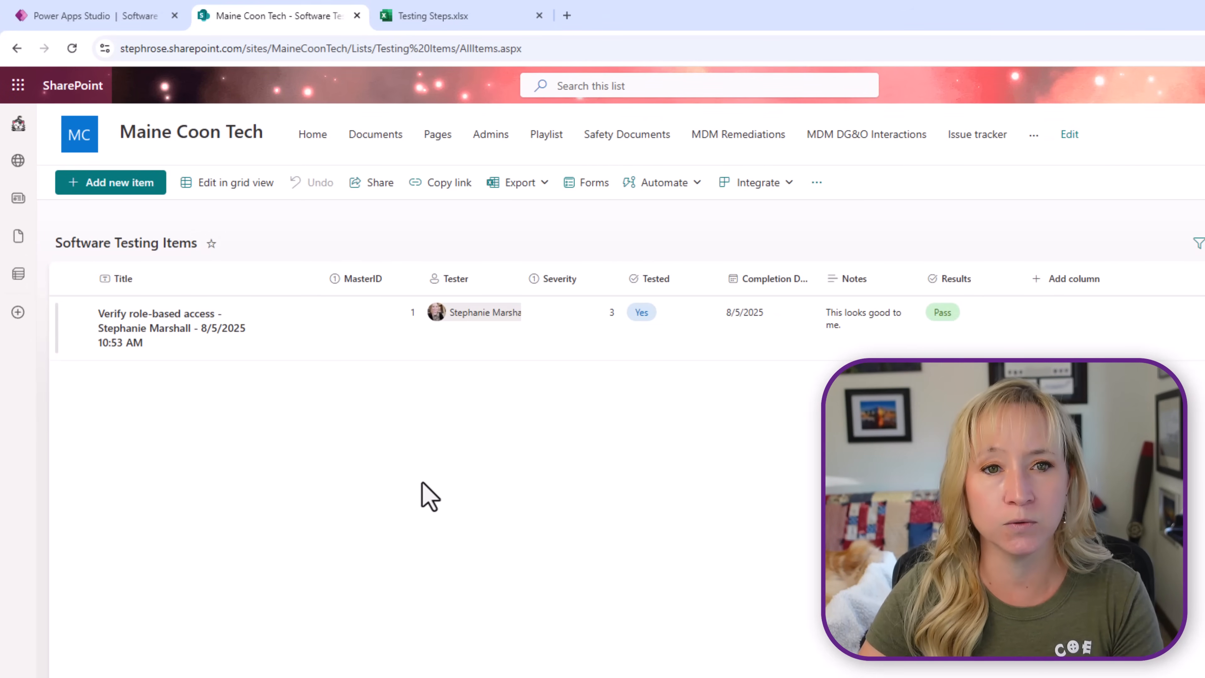
mouse_move(377, 372)
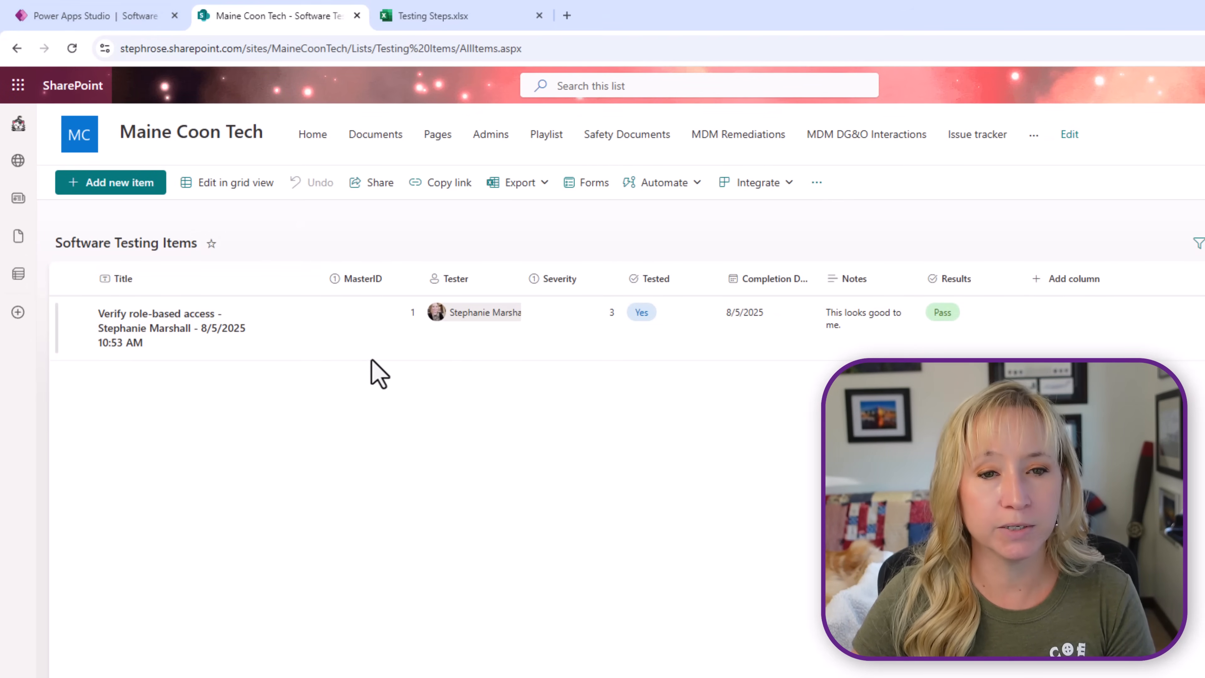
mouse_move(384, 338)
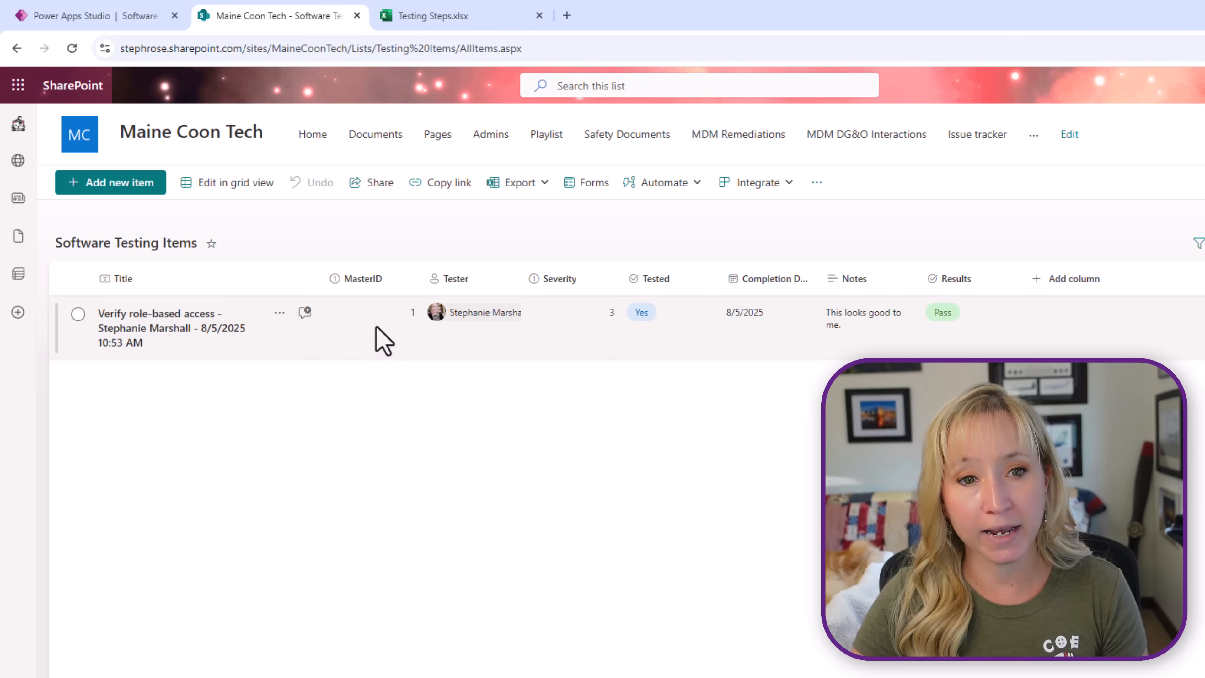
mouse_move(346, 332)
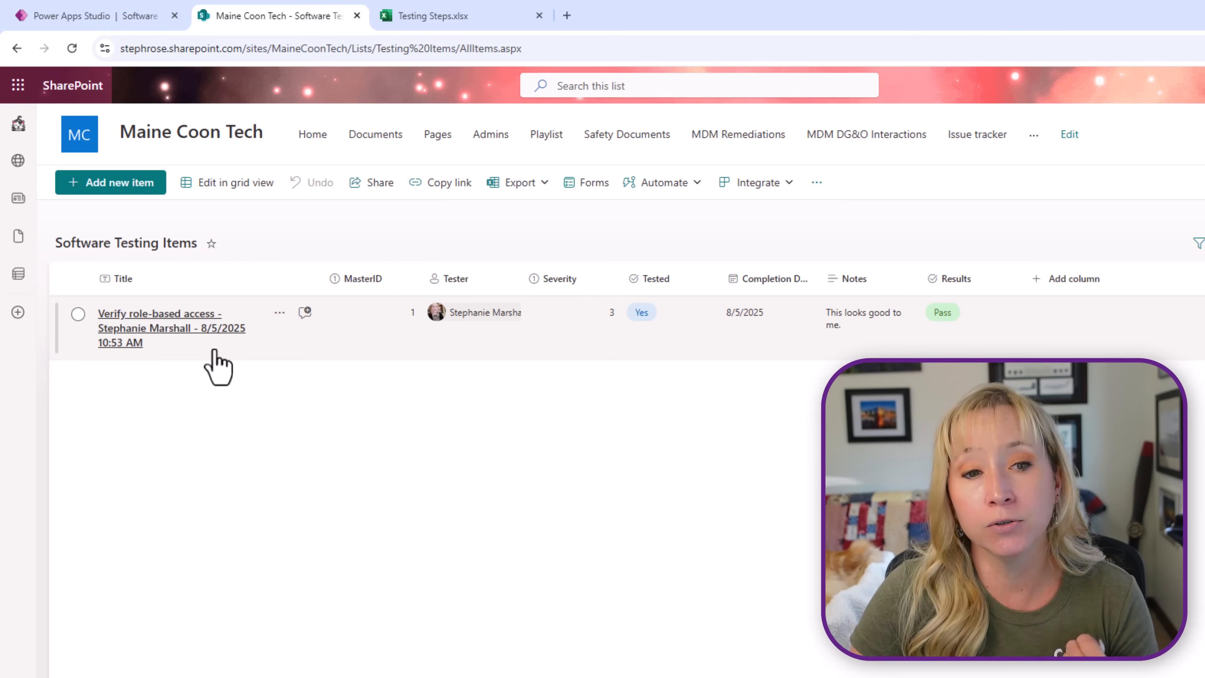
mouse_move(492, 353)
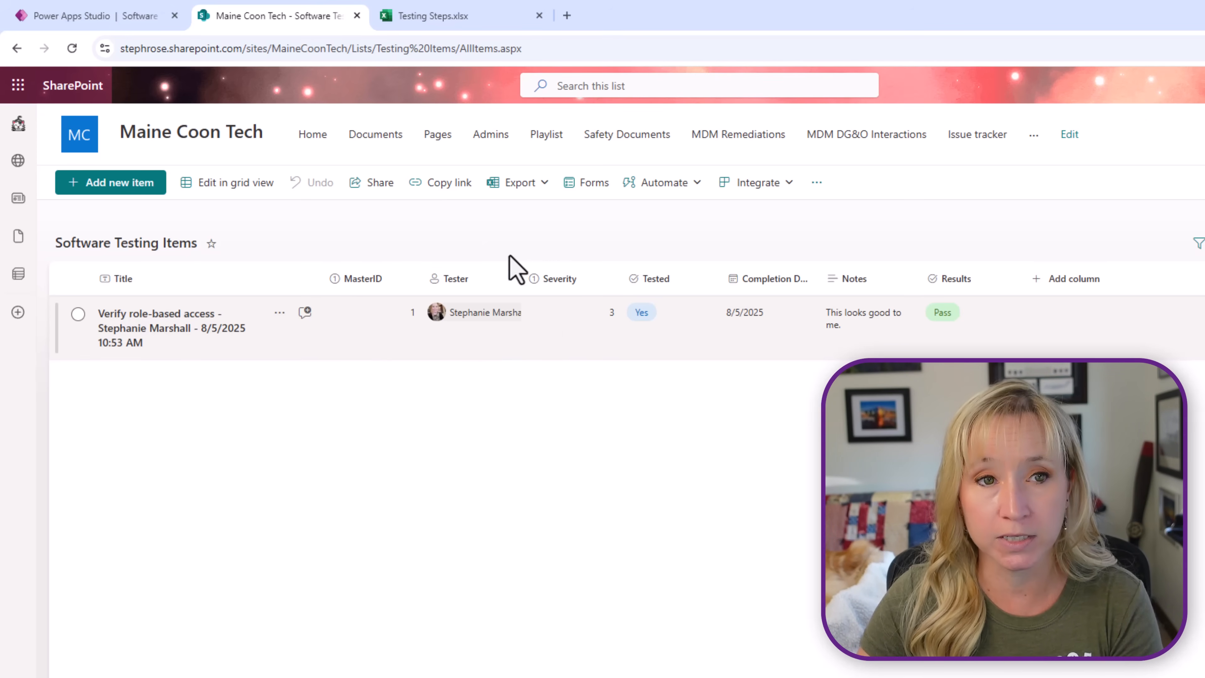
Back in the editor, expand and collapse the severity choices in the completion form.
click(76, 15)
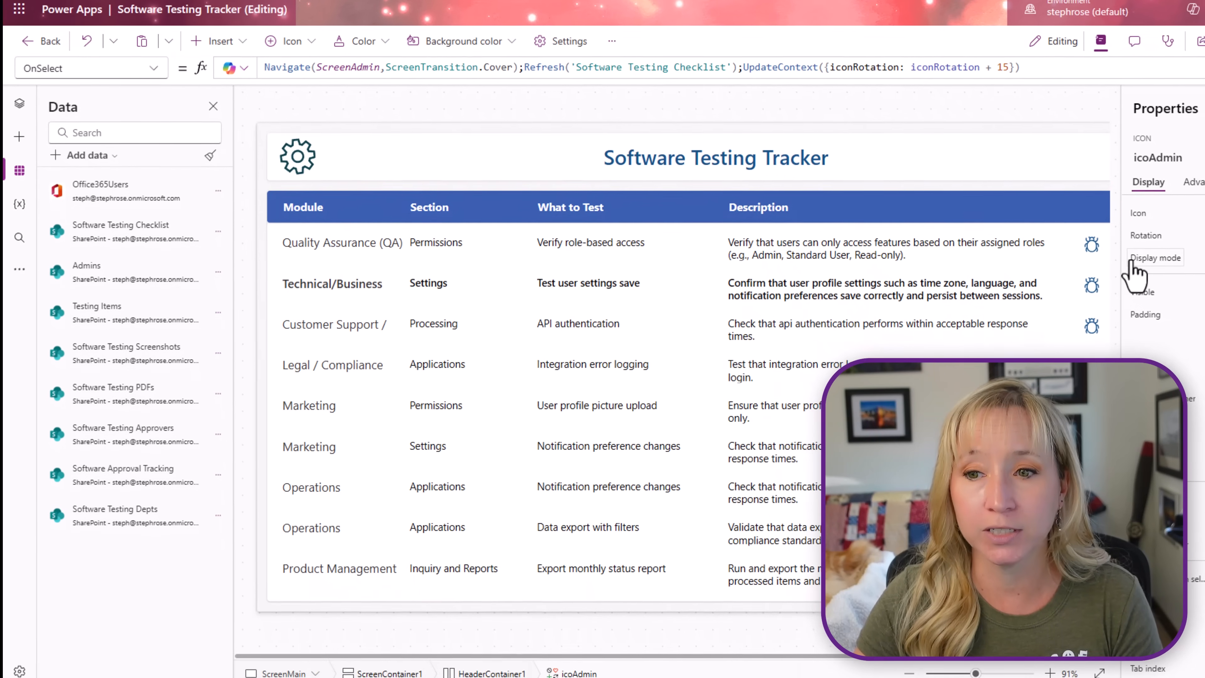
click(1090, 244)
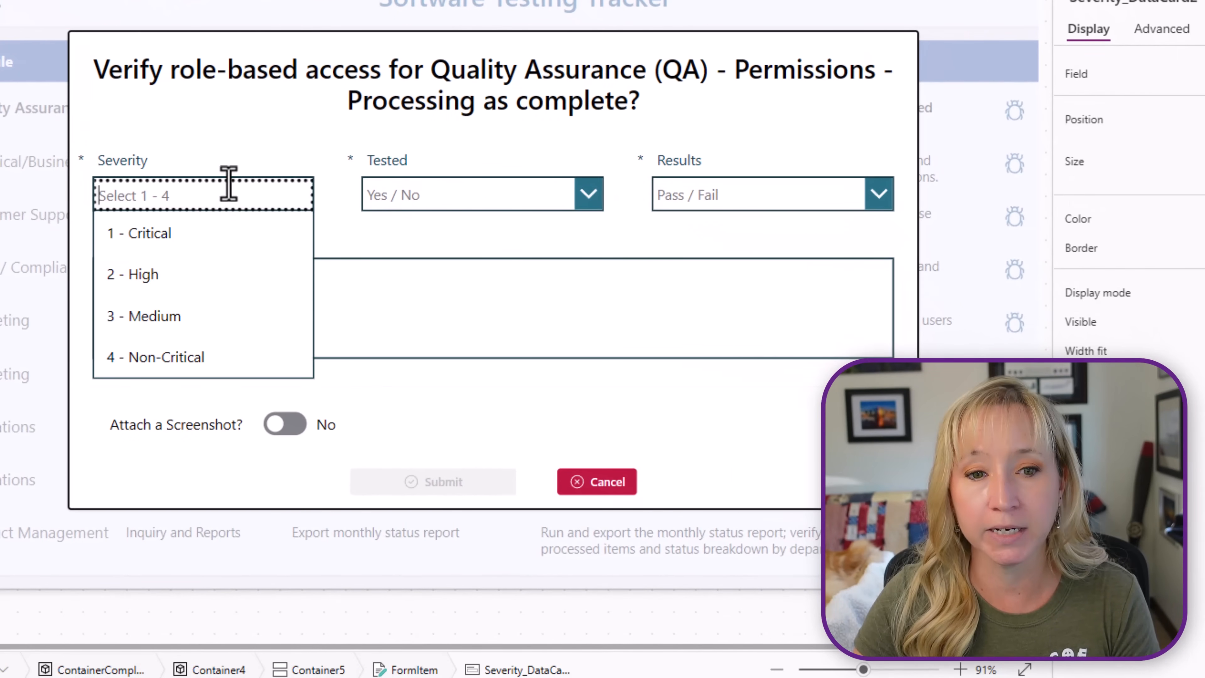
click(273, 150)
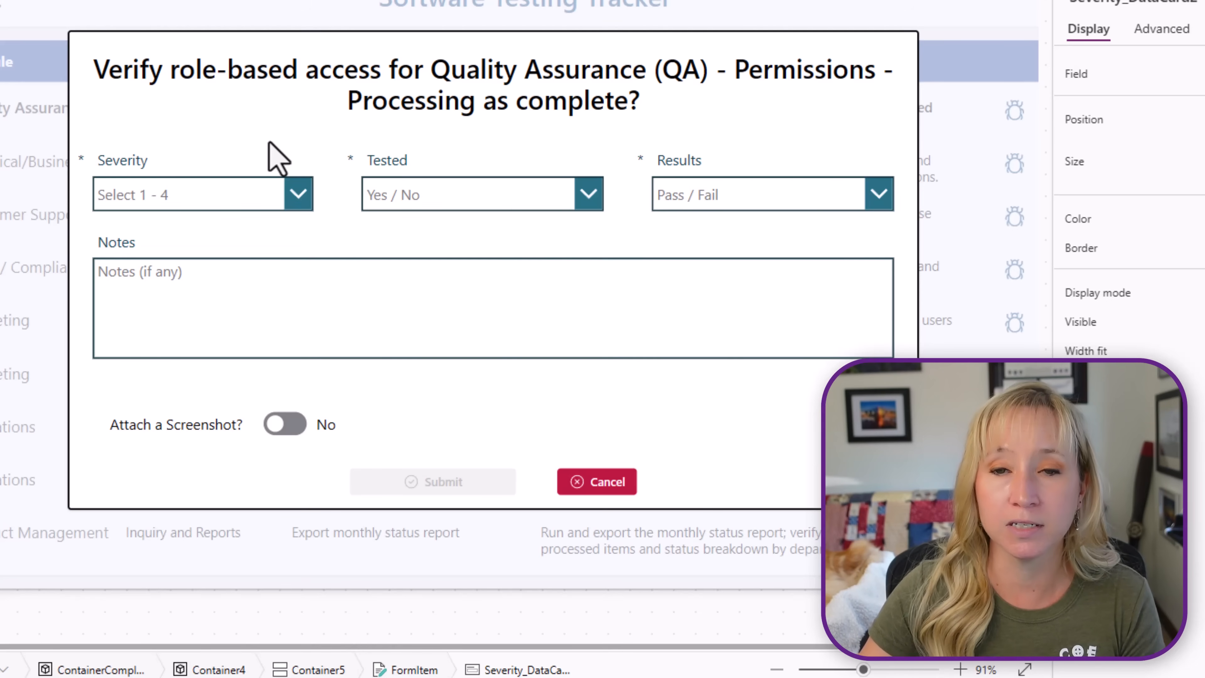
Cancel the completion form and navigate to the Edit Software Testing Details screen for the role-based access item.
click(192, 194)
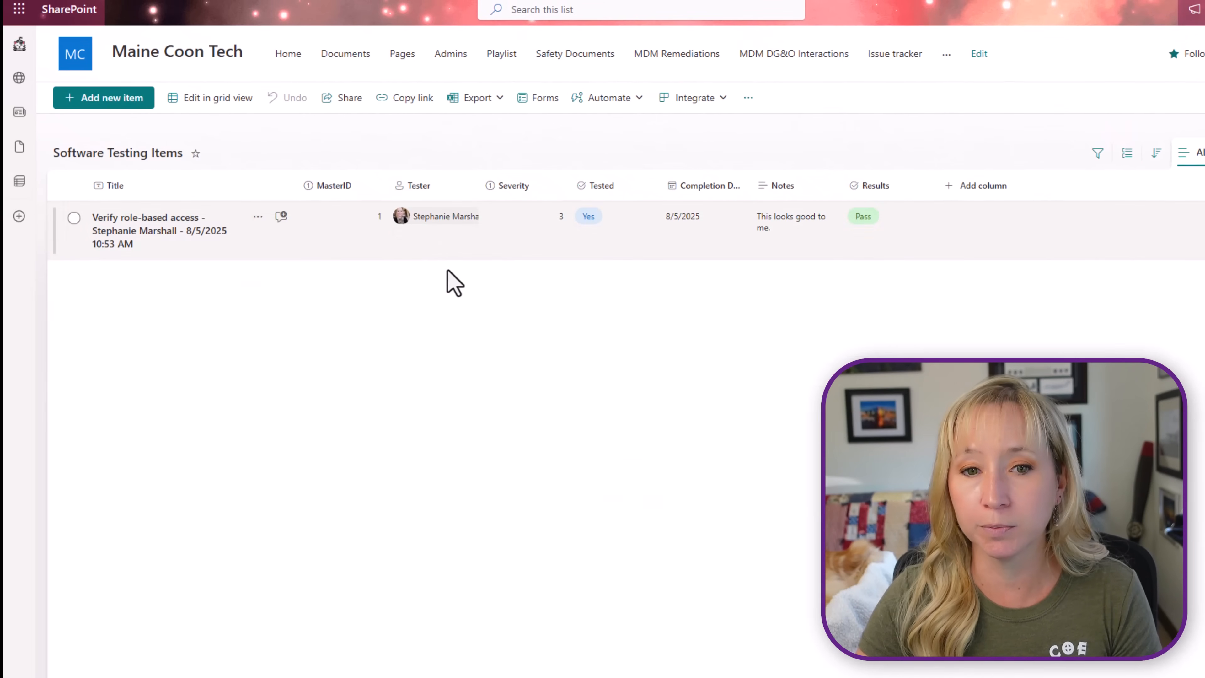
mouse_move(361, 250)
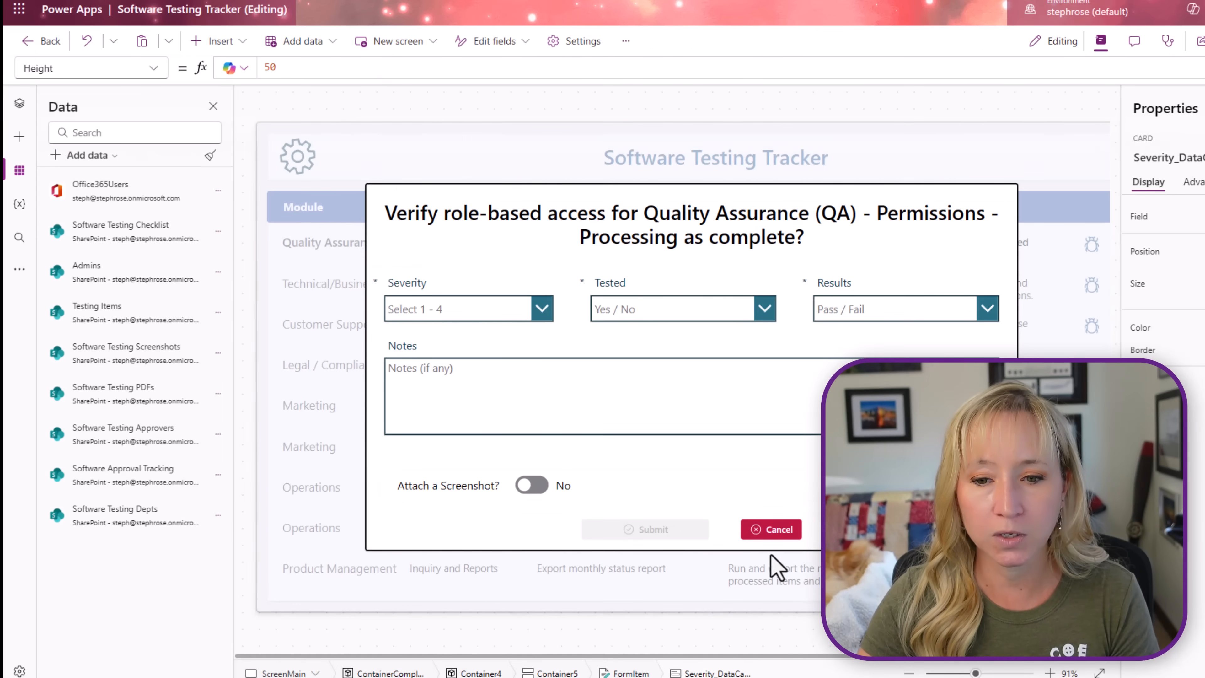
click(770, 528)
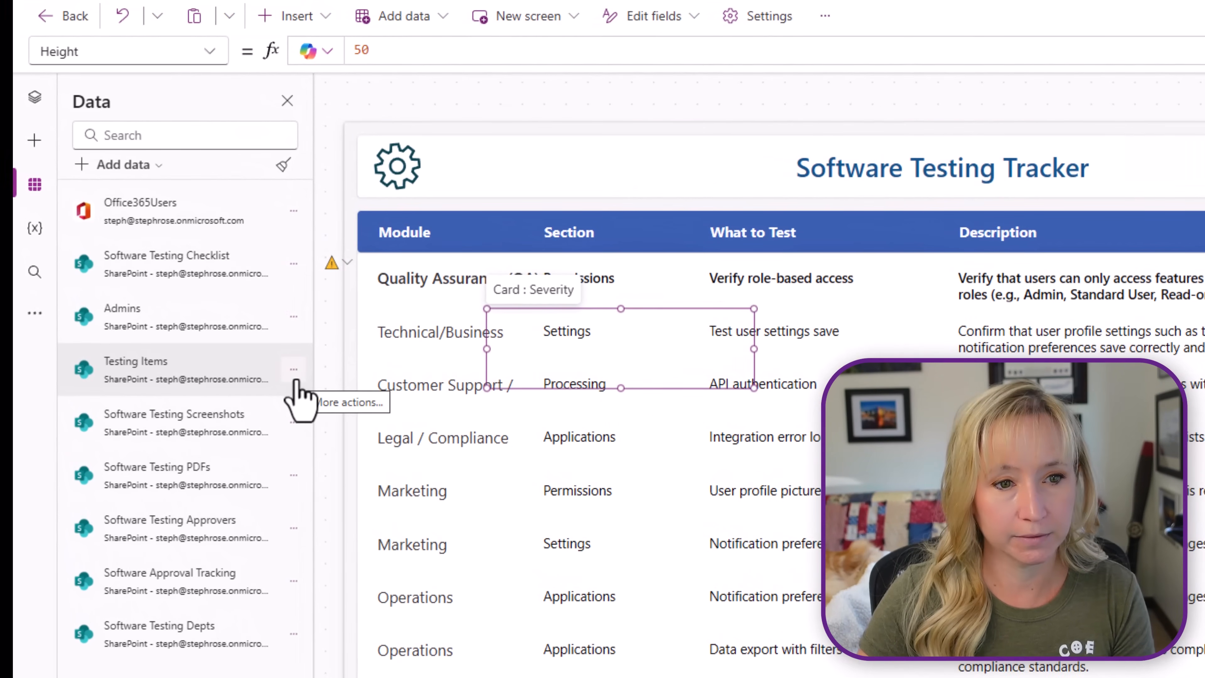
click(293, 423)
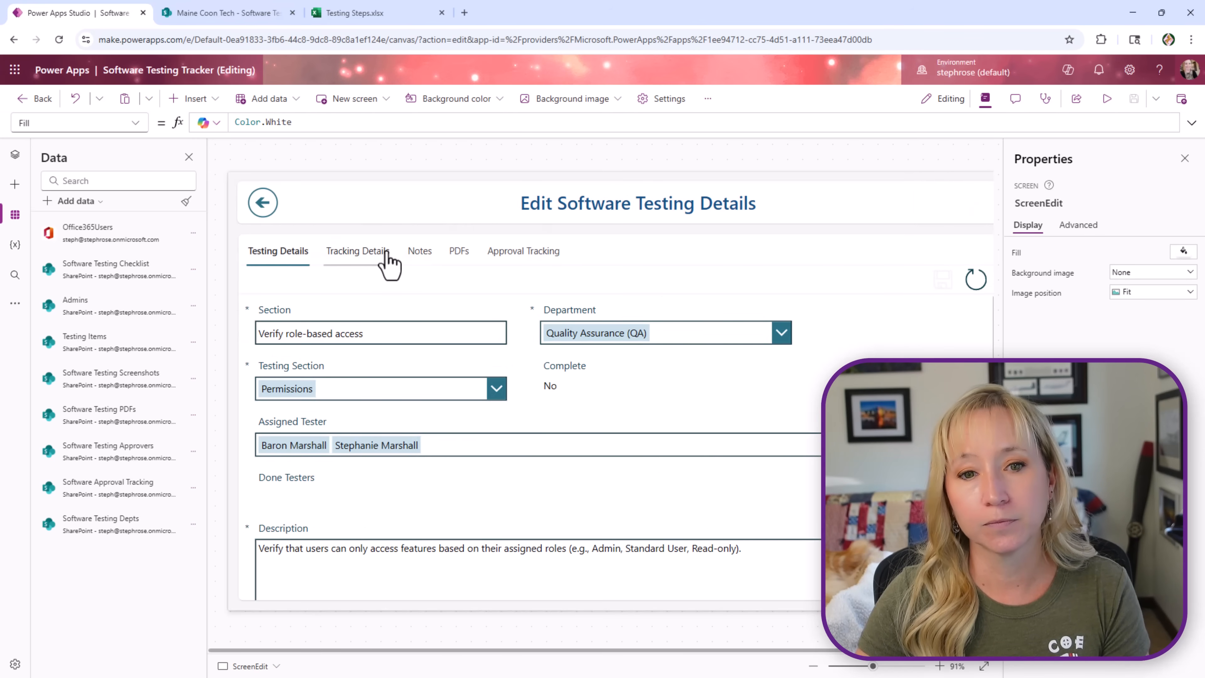
On Tracking Details, fill the completion form with severity 1 - Critical, Tested Yes and Results Fail.
click(356, 250)
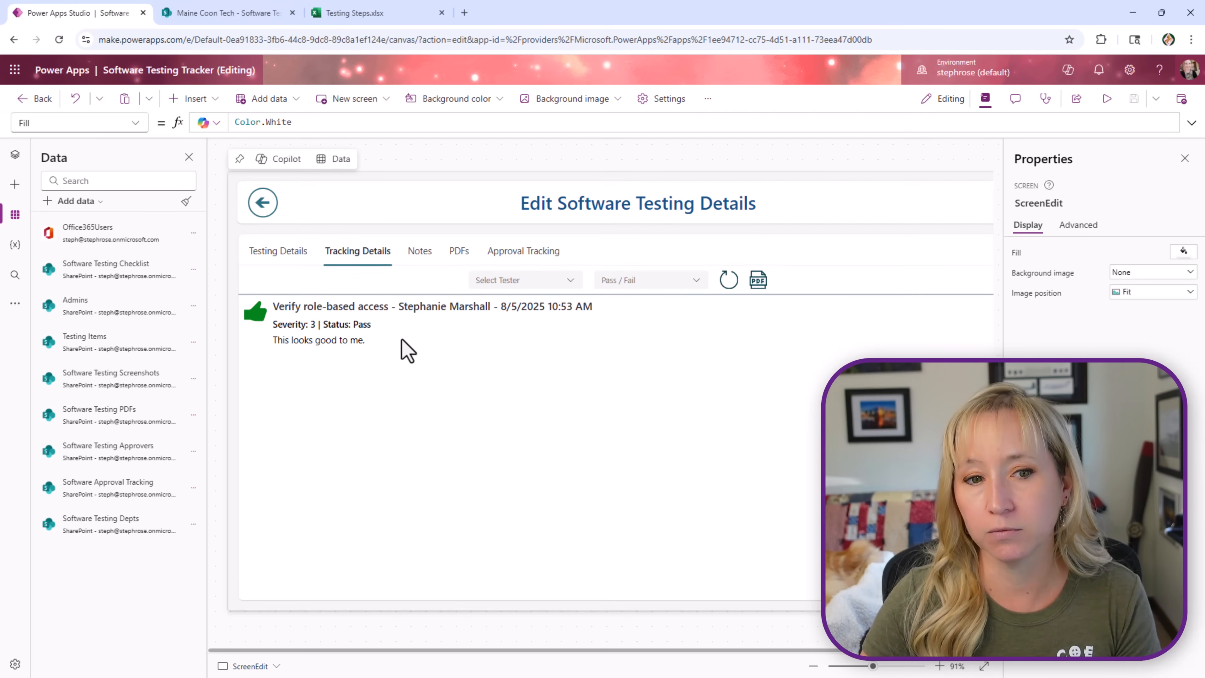
click(263, 203)
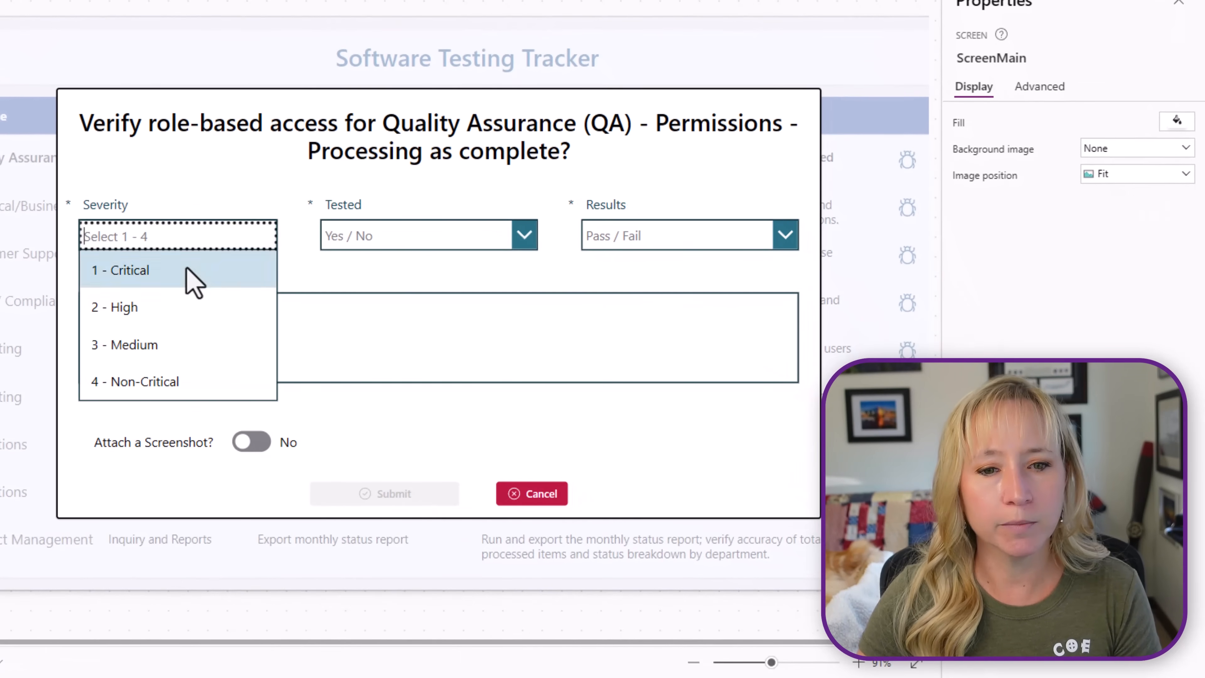
click(120, 269)
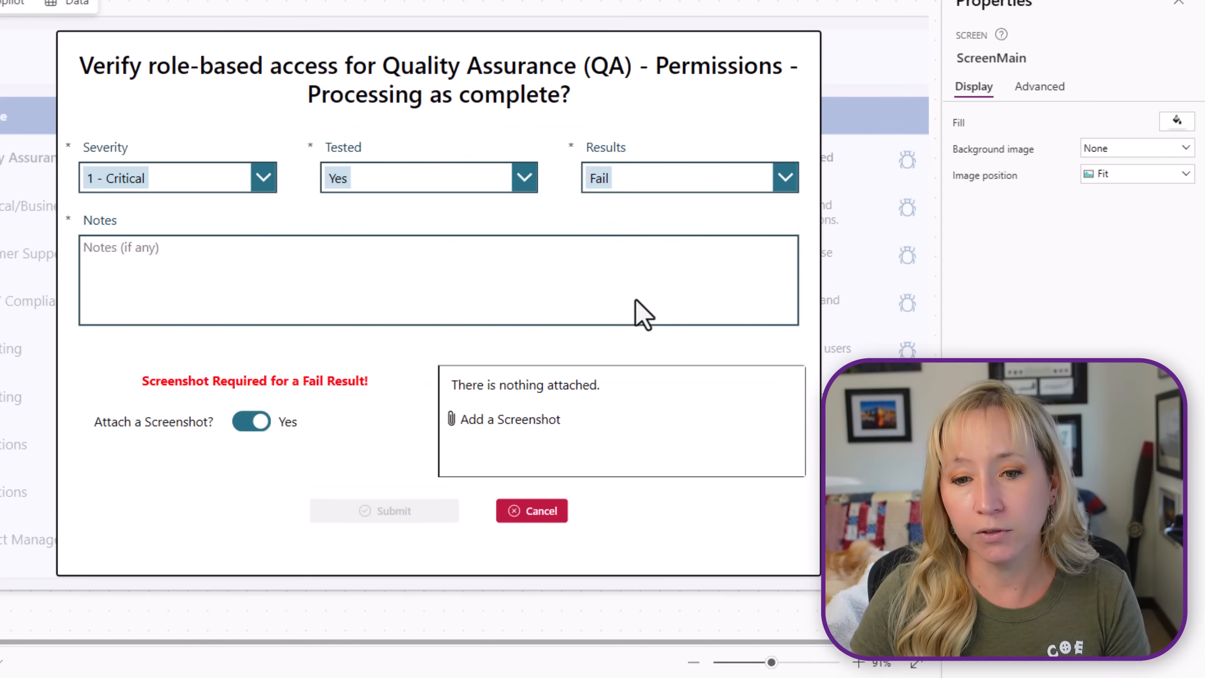
mouse_move(398, 294)
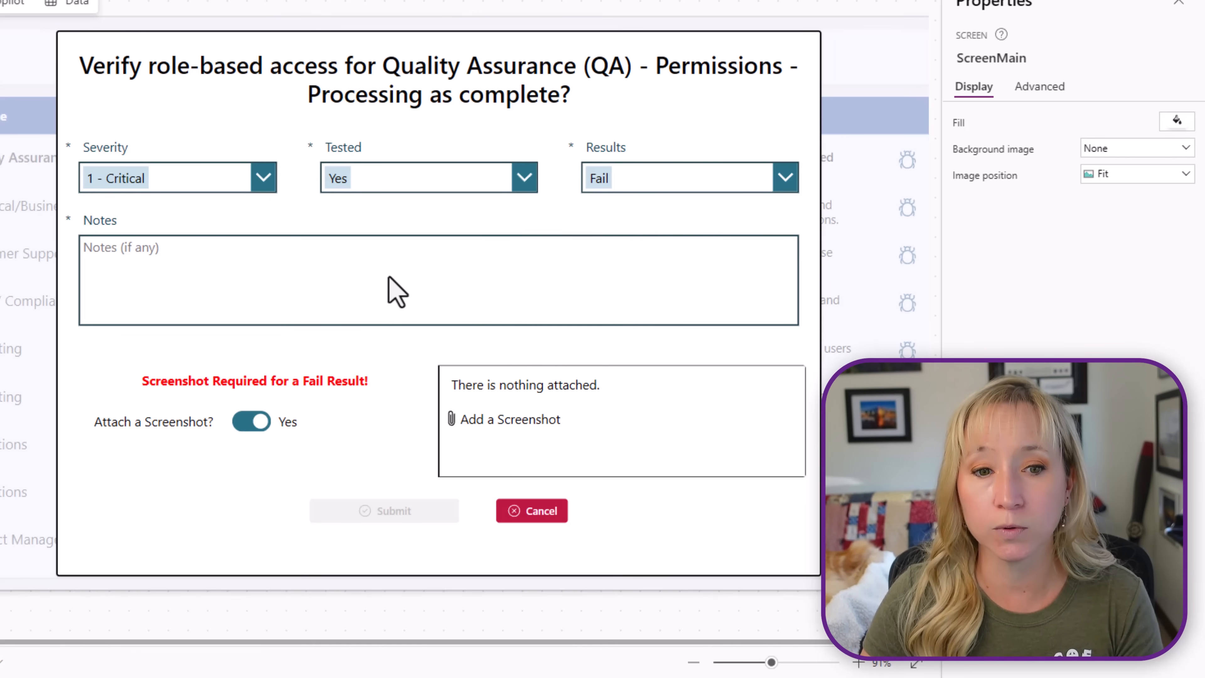
click(676, 177)
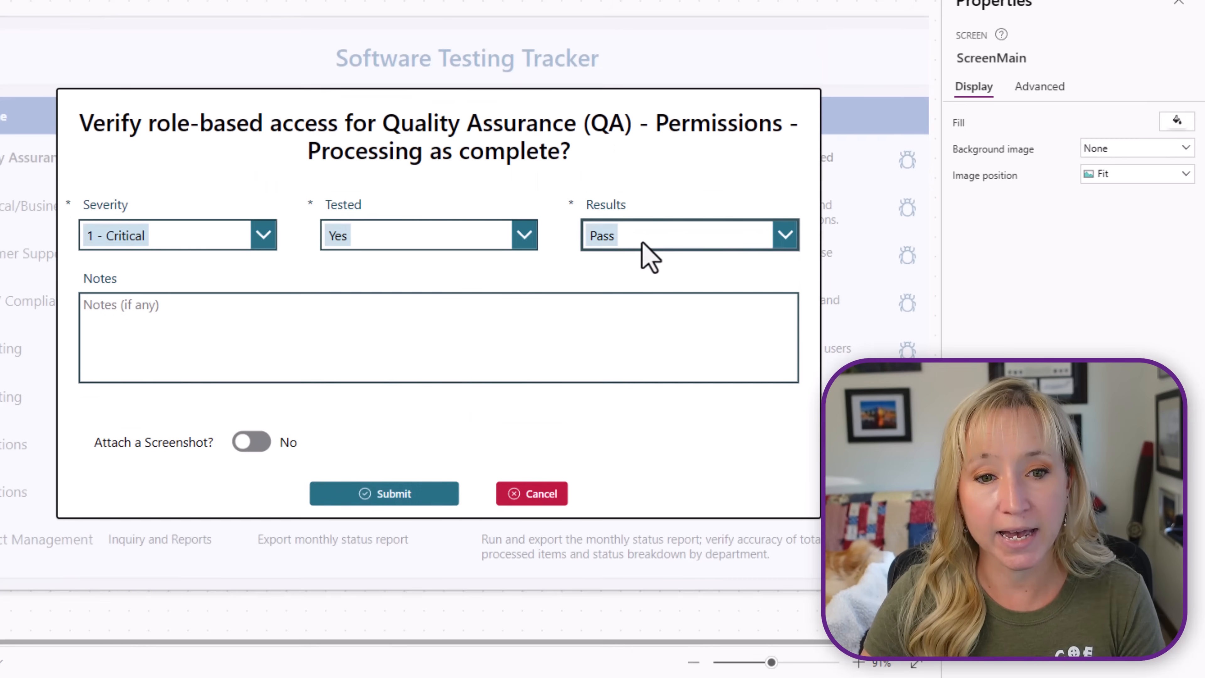
mouse_move(514, 319)
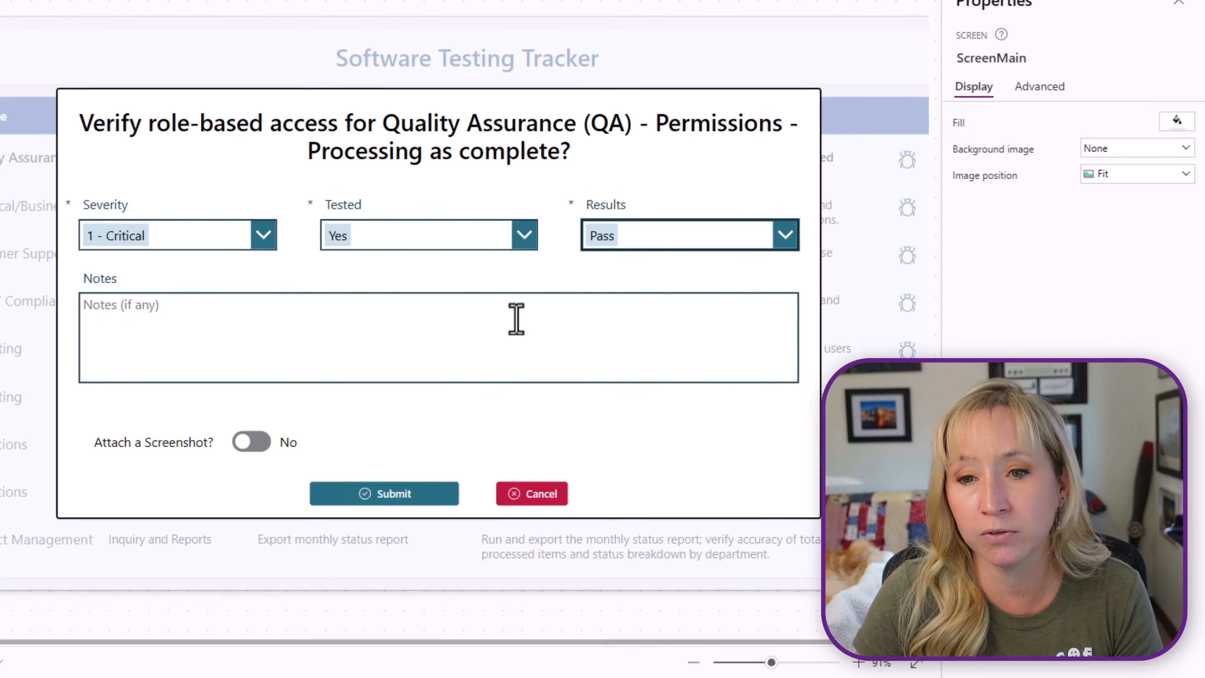
click(676, 235)
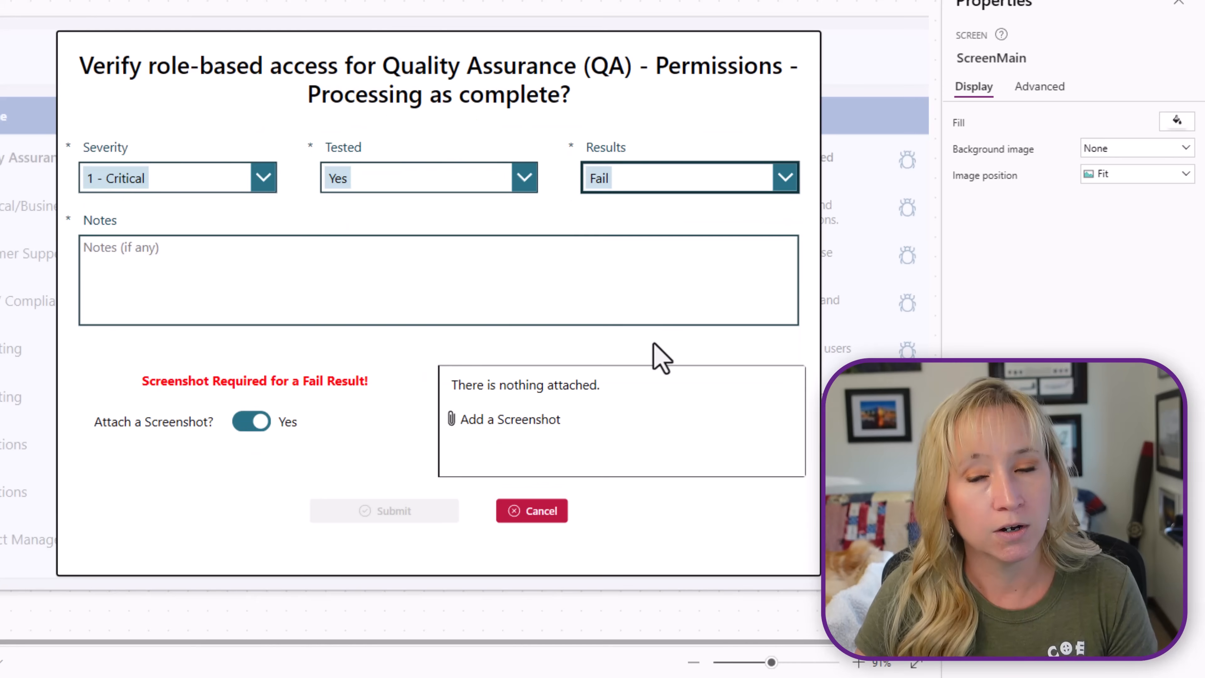
mouse_move(596, 335)
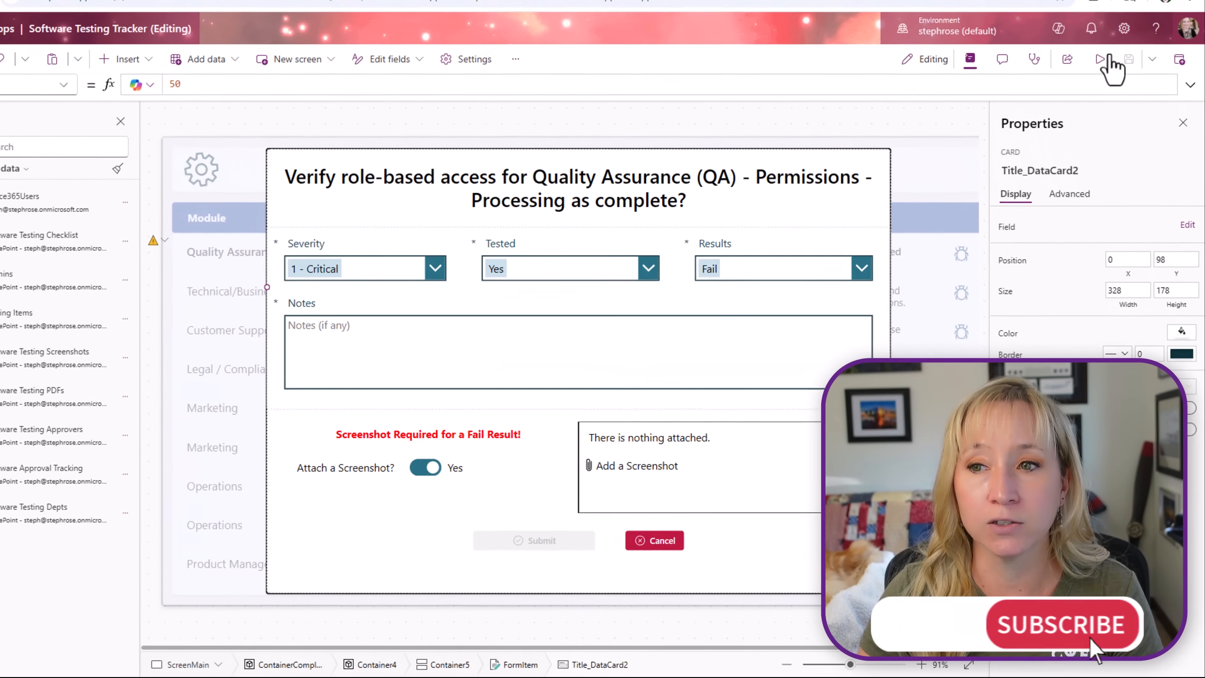
In preview, enter 'Notes on the fail', submit the failed result with its screenshot, and return to the editor.
click(1100, 59)
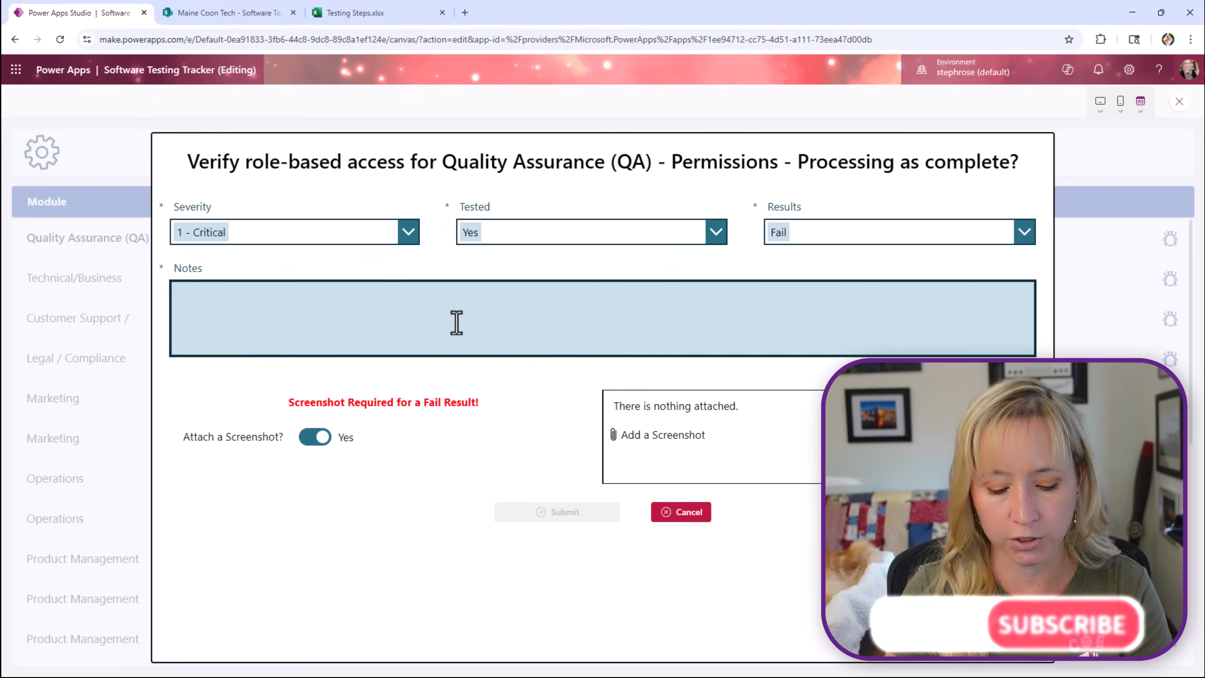
text(Note)
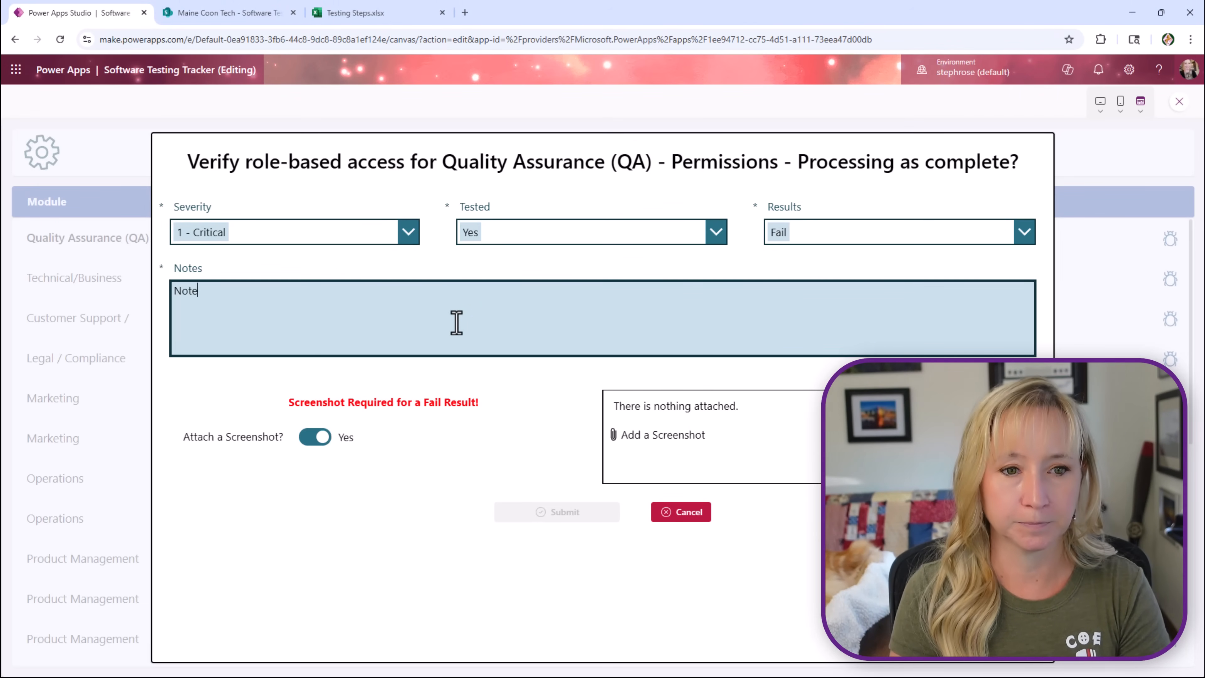
text(s on th)
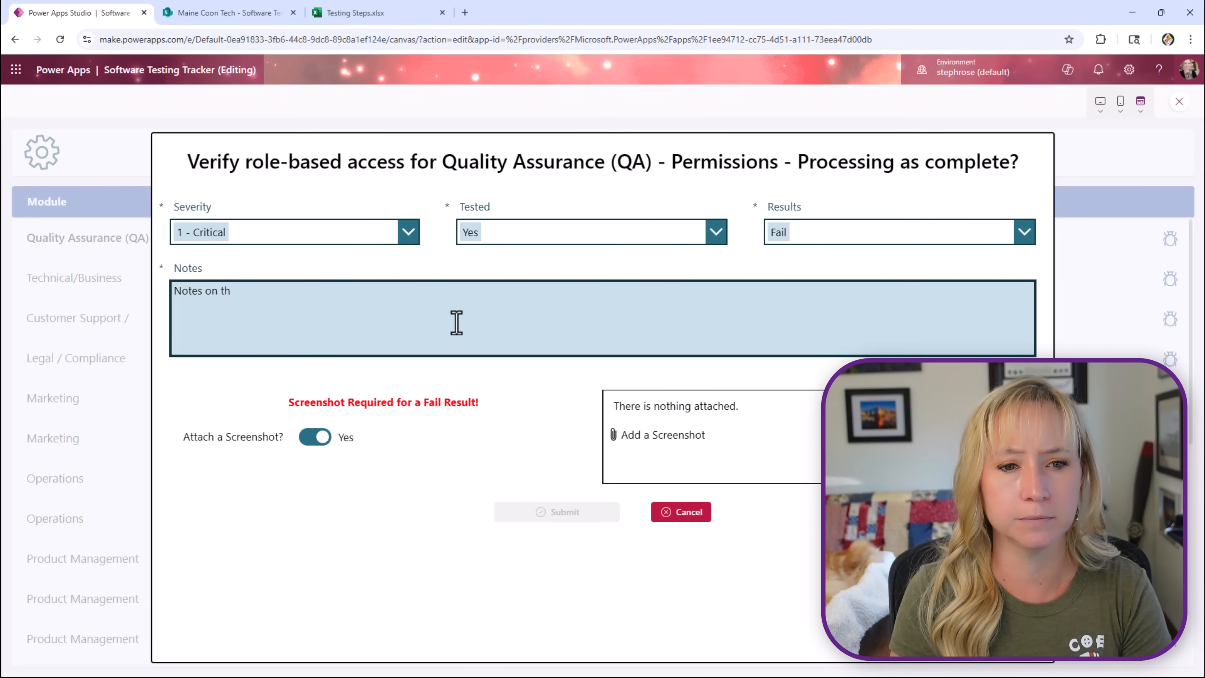
text(e fail)
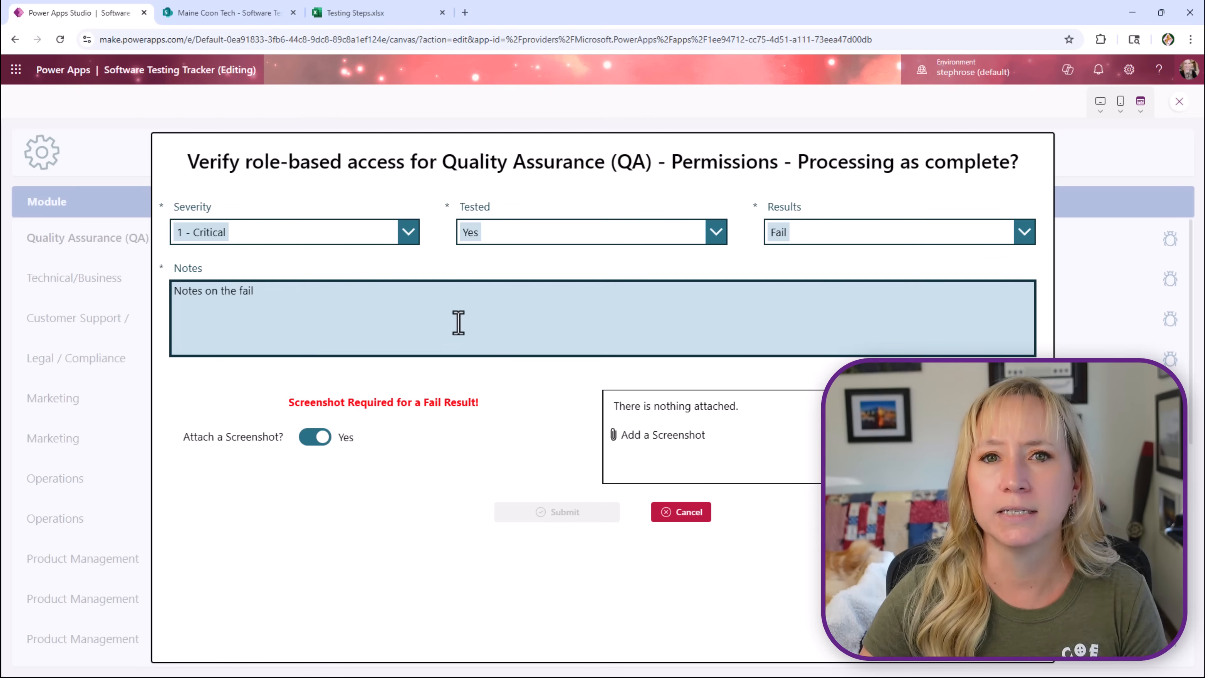
click(663, 434)
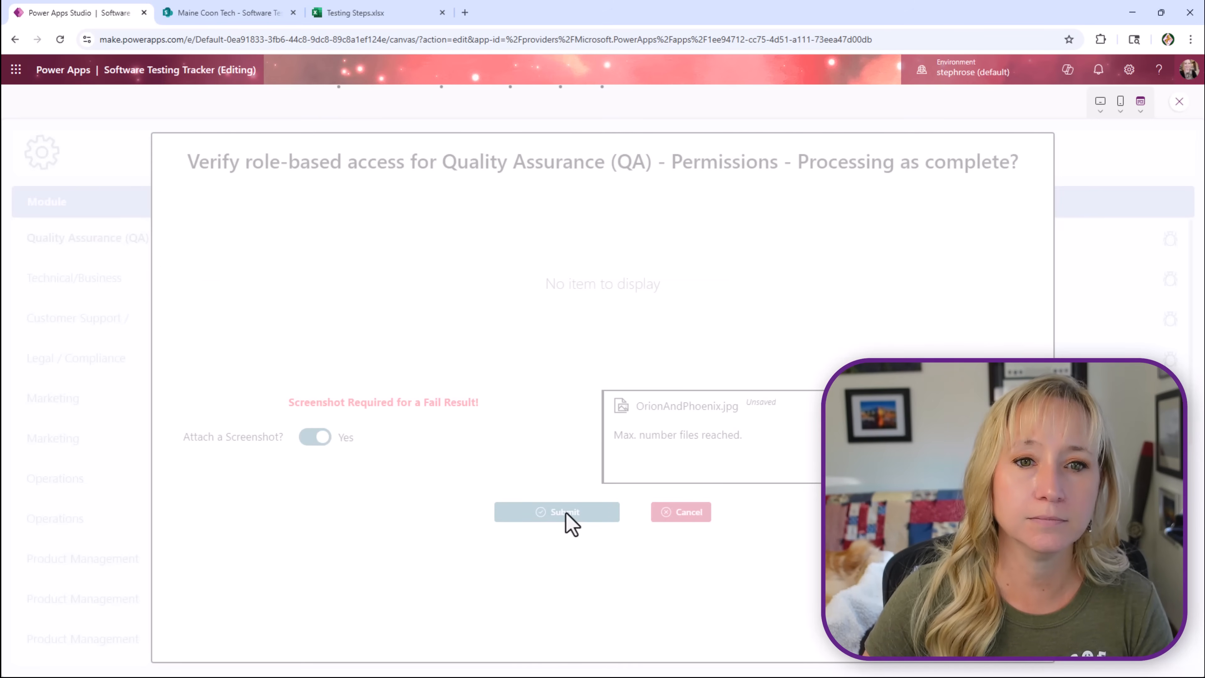
click(556, 512)
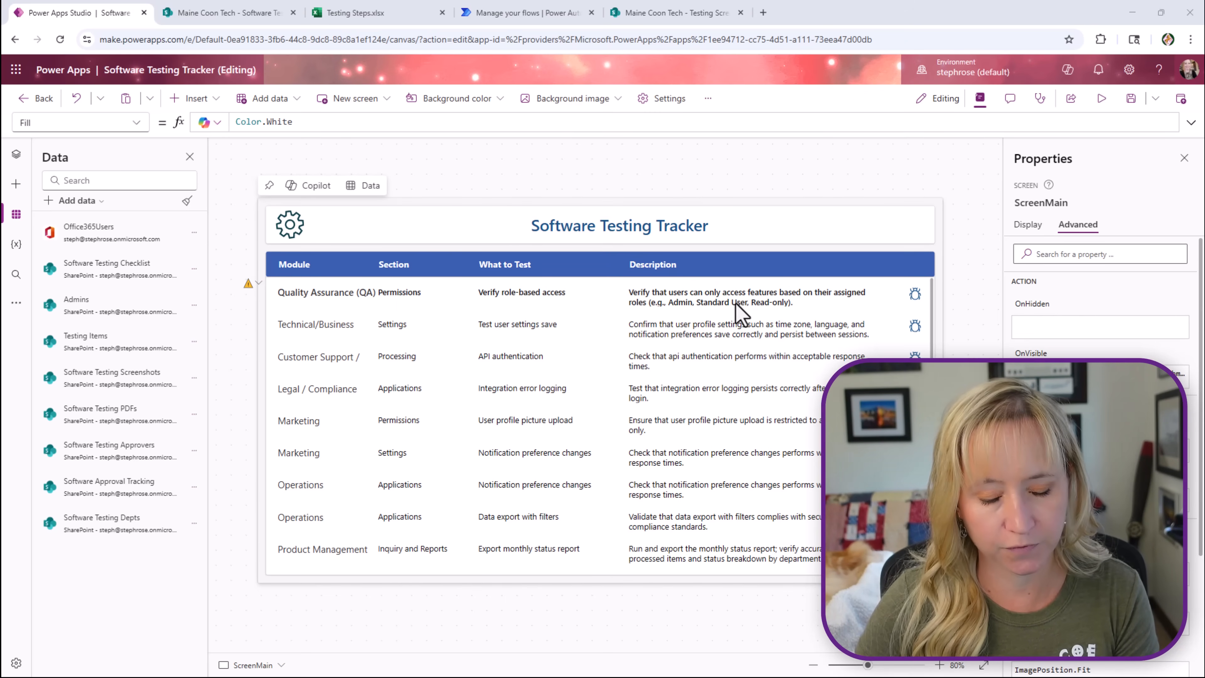
mouse_move(694, 311)
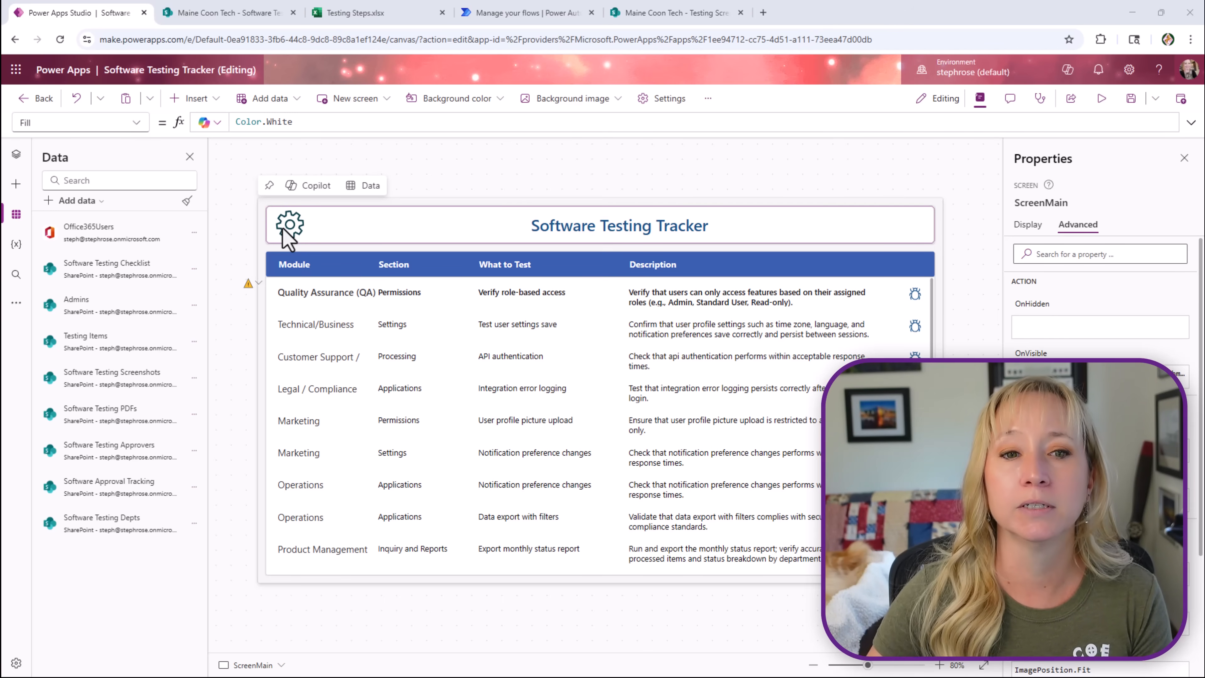
From the admin records, view the role-based access item's tracking history showing the new 8/22/2025 Fail above the Pass.
click(290, 223)
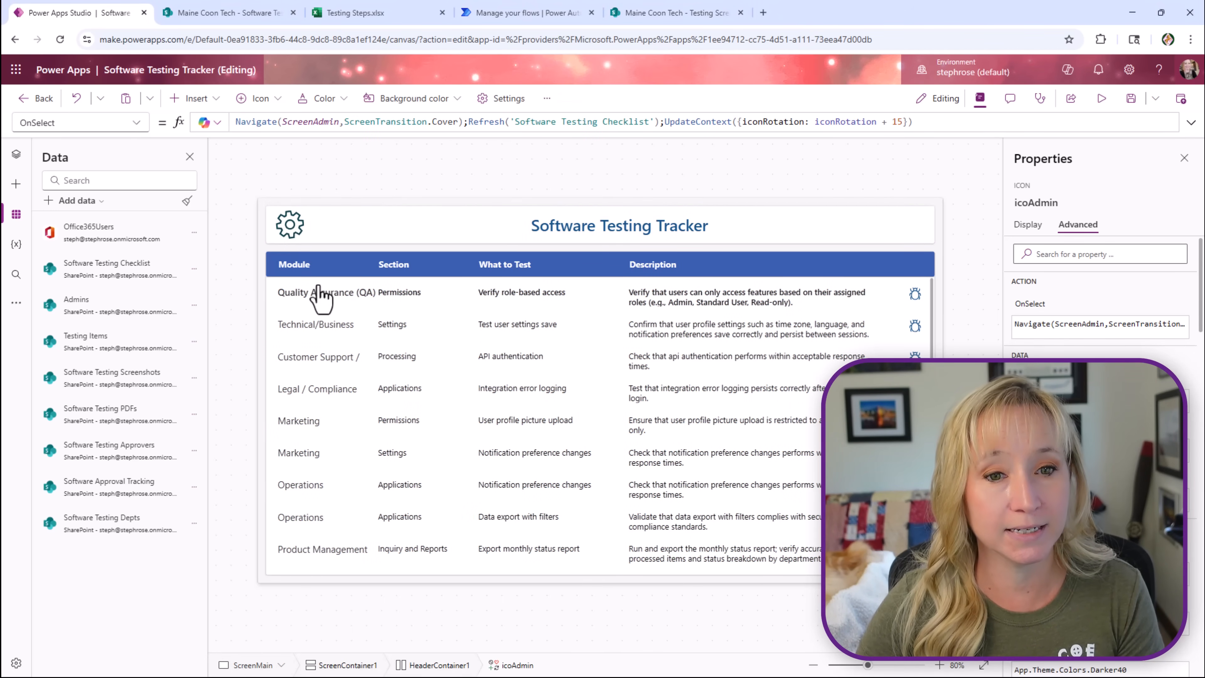
click(290, 223)
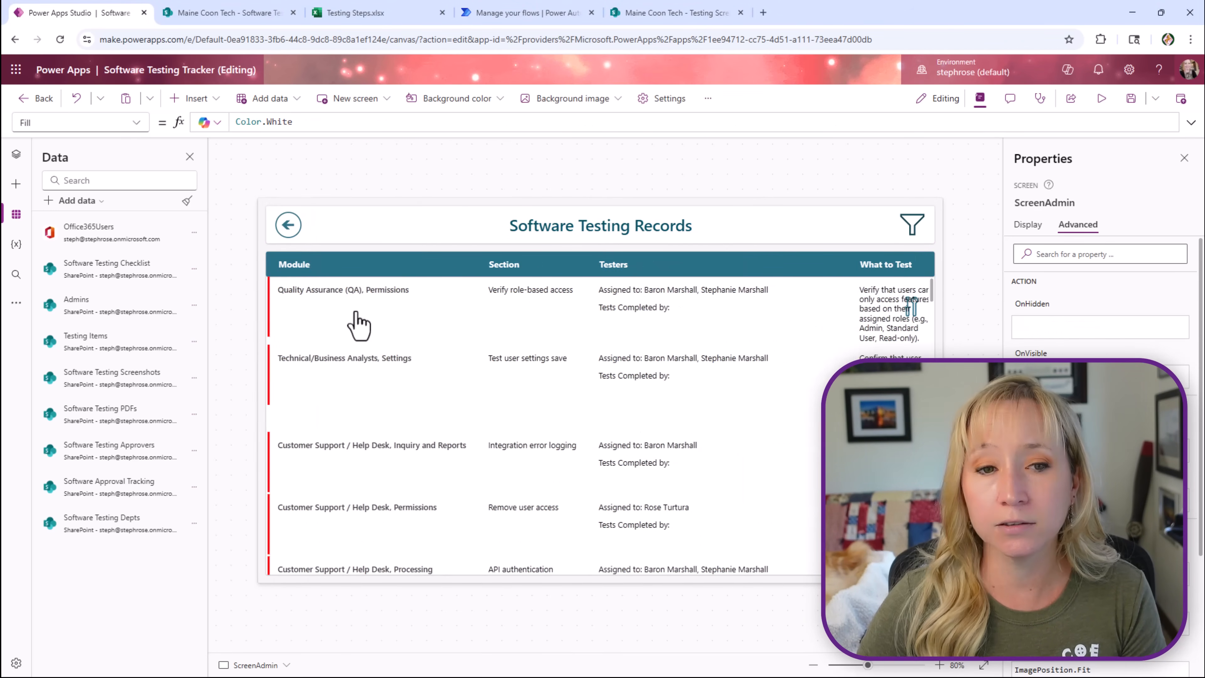
click(342, 298)
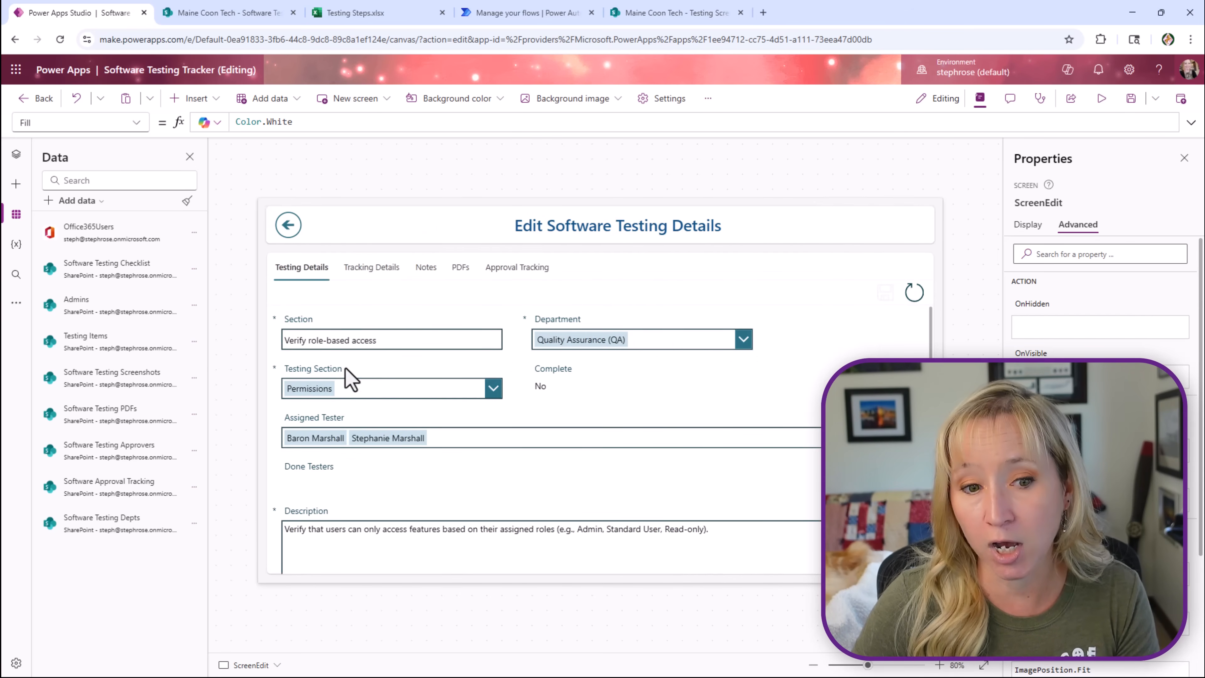
click(370, 267)
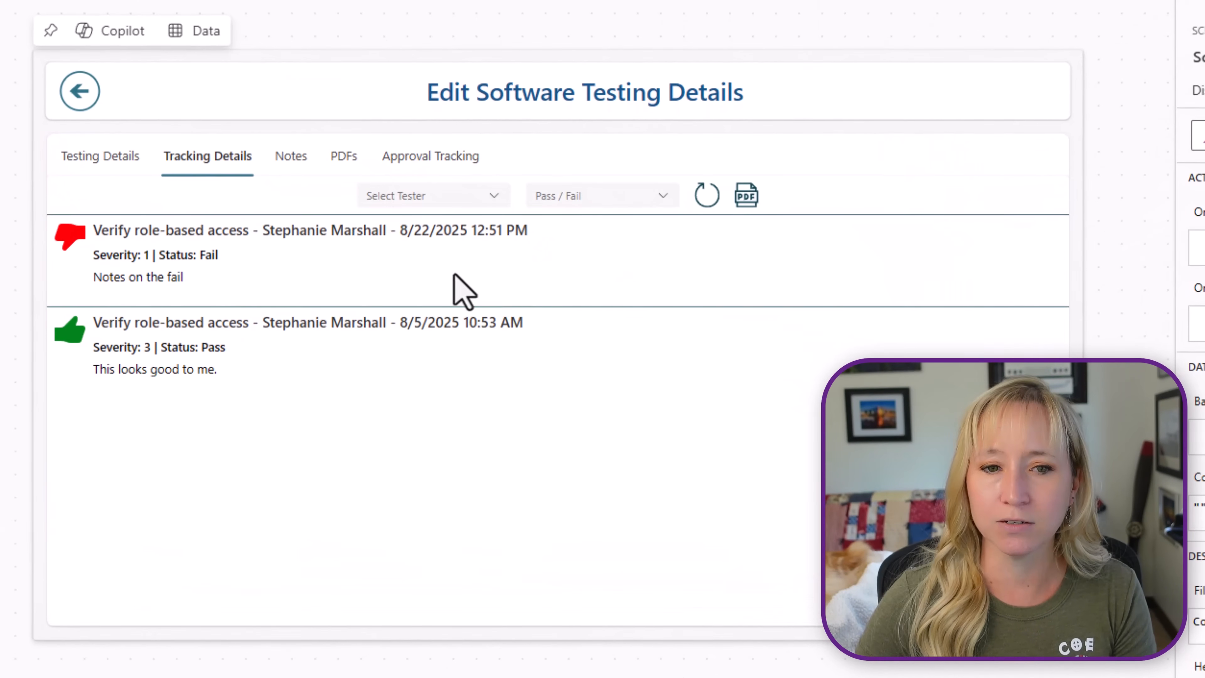
mouse_move(311, 362)
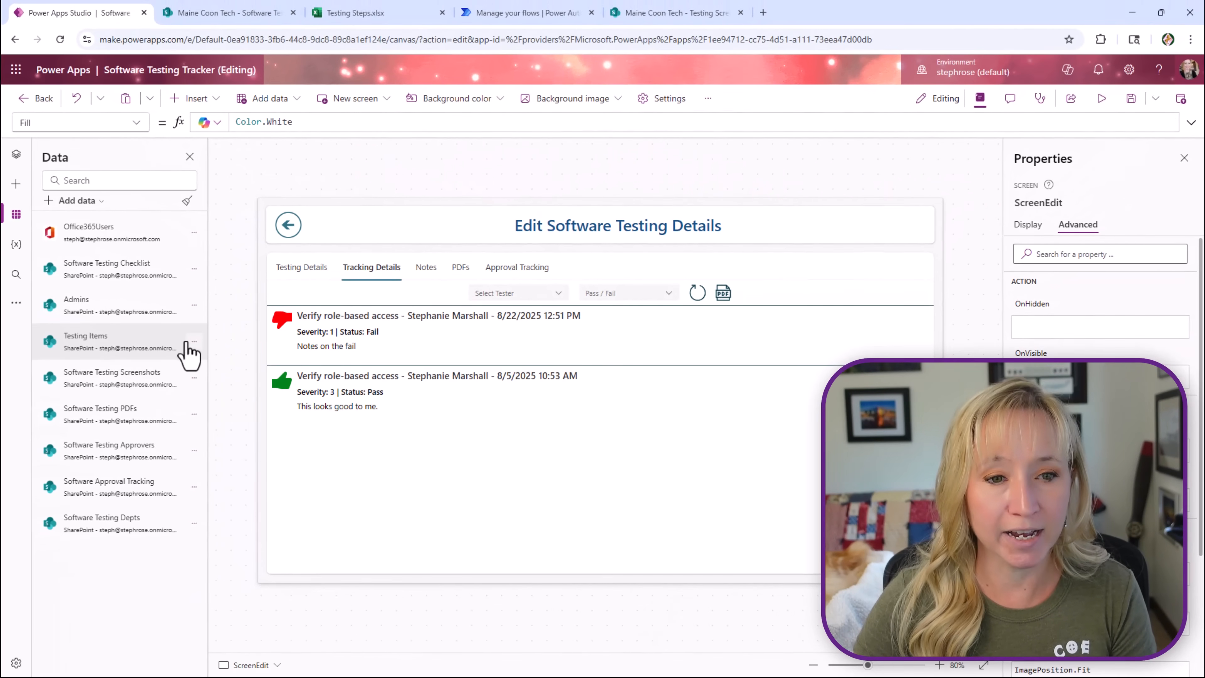
mouse_move(192, 341)
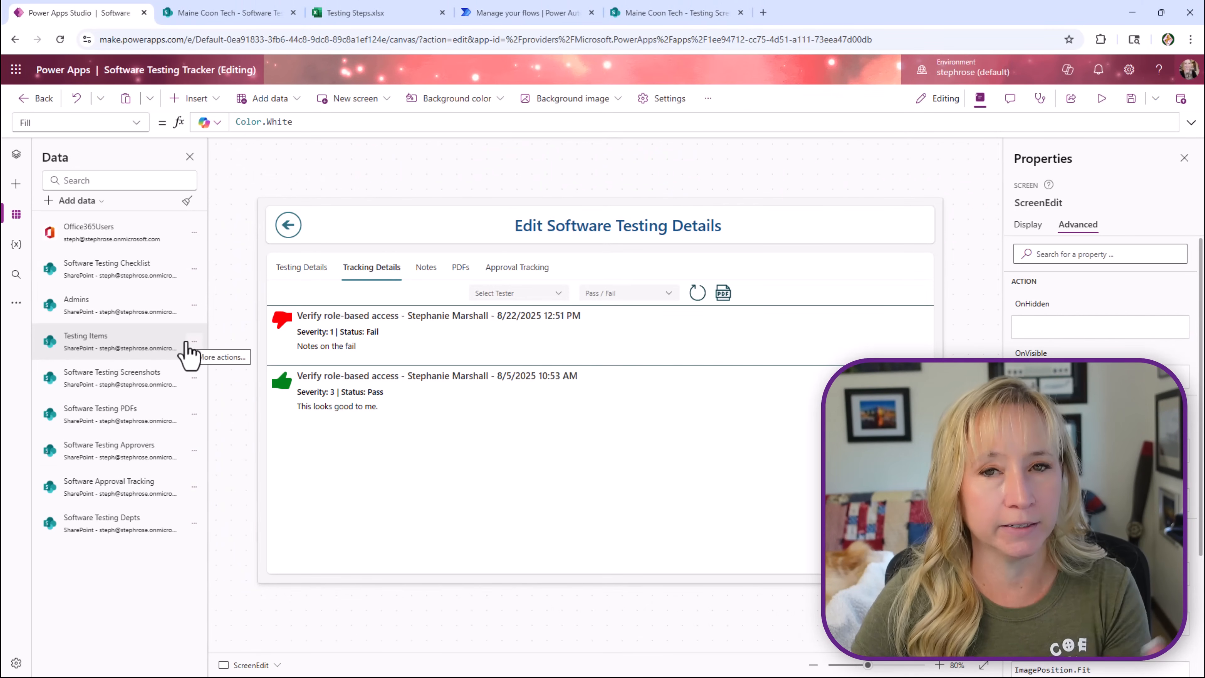
mouse_move(196, 388)
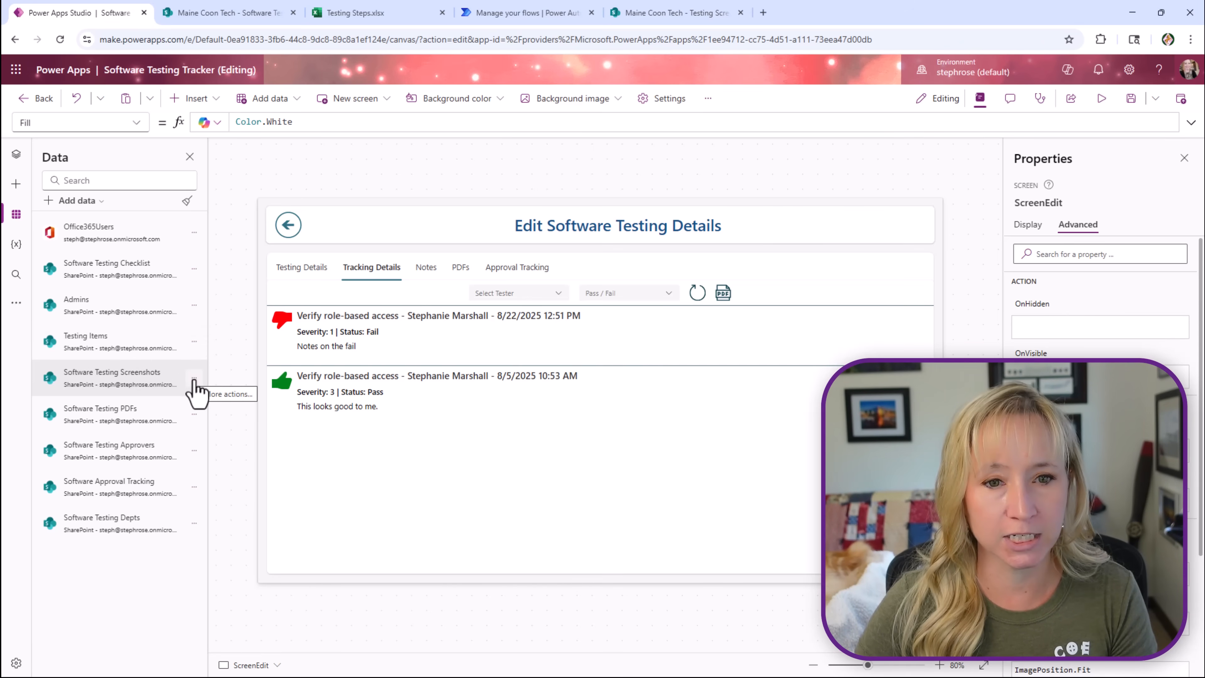
mouse_move(291, 319)
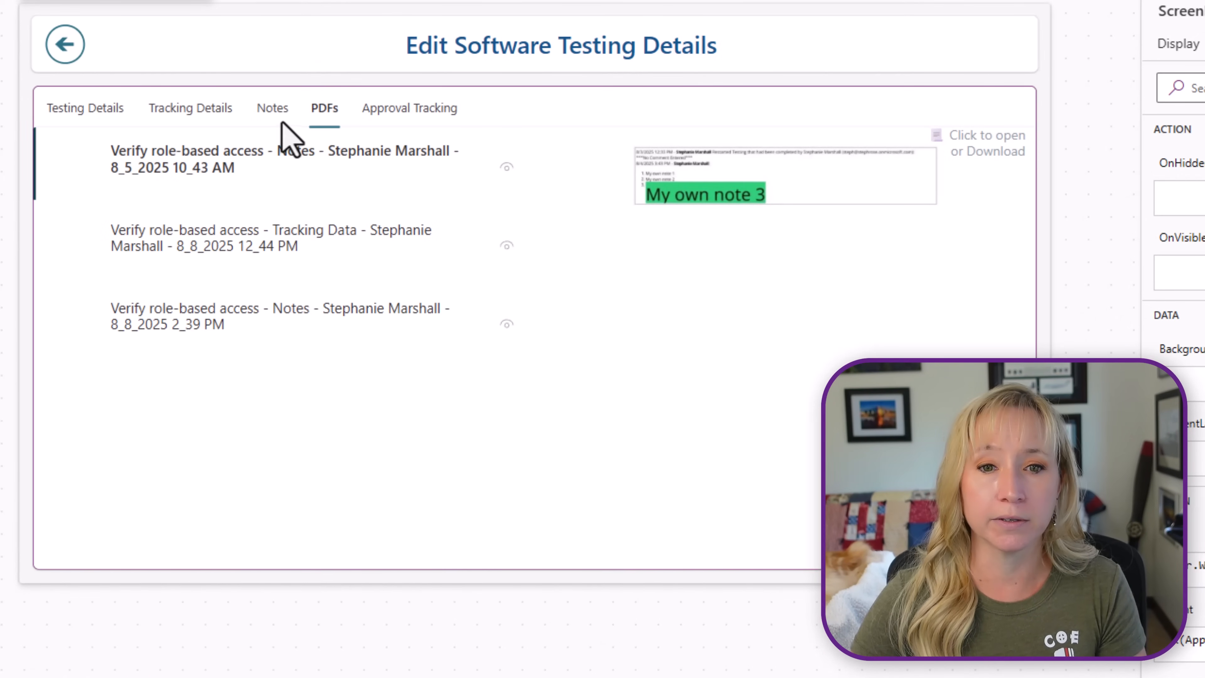
click(189, 107)
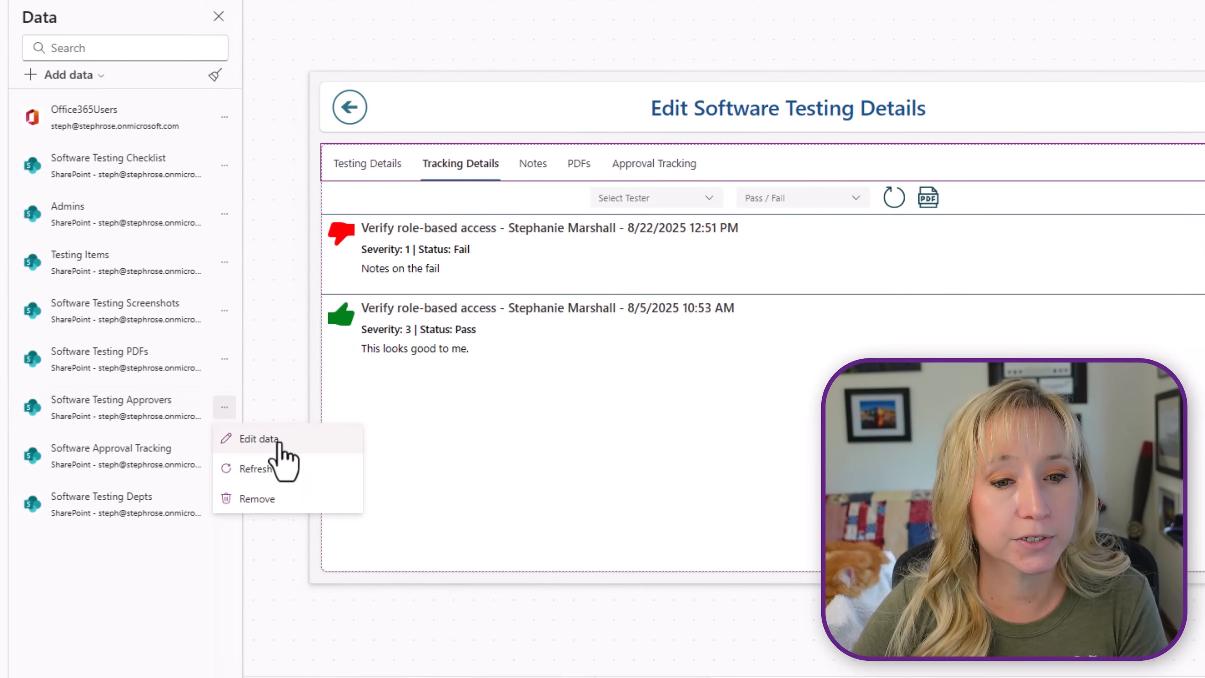
View the Software Testing Approvers list in SharePoint, pairing three testers with two approvers each.
click(259, 438)
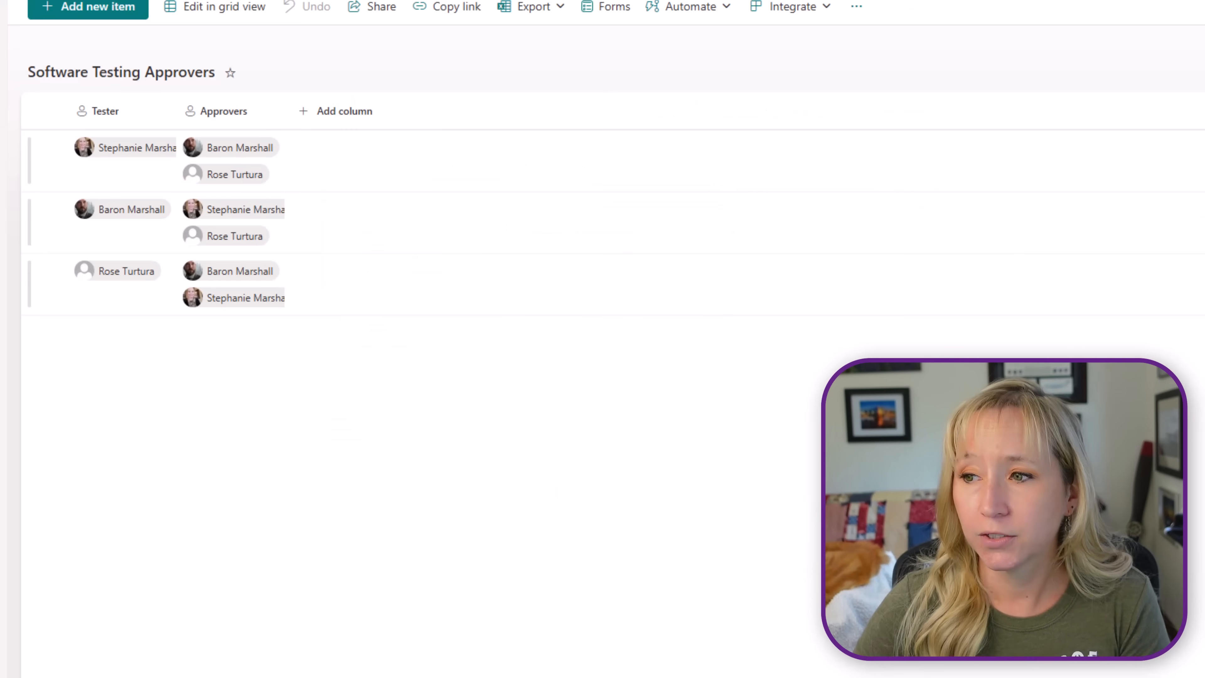
scroll(up, 3)
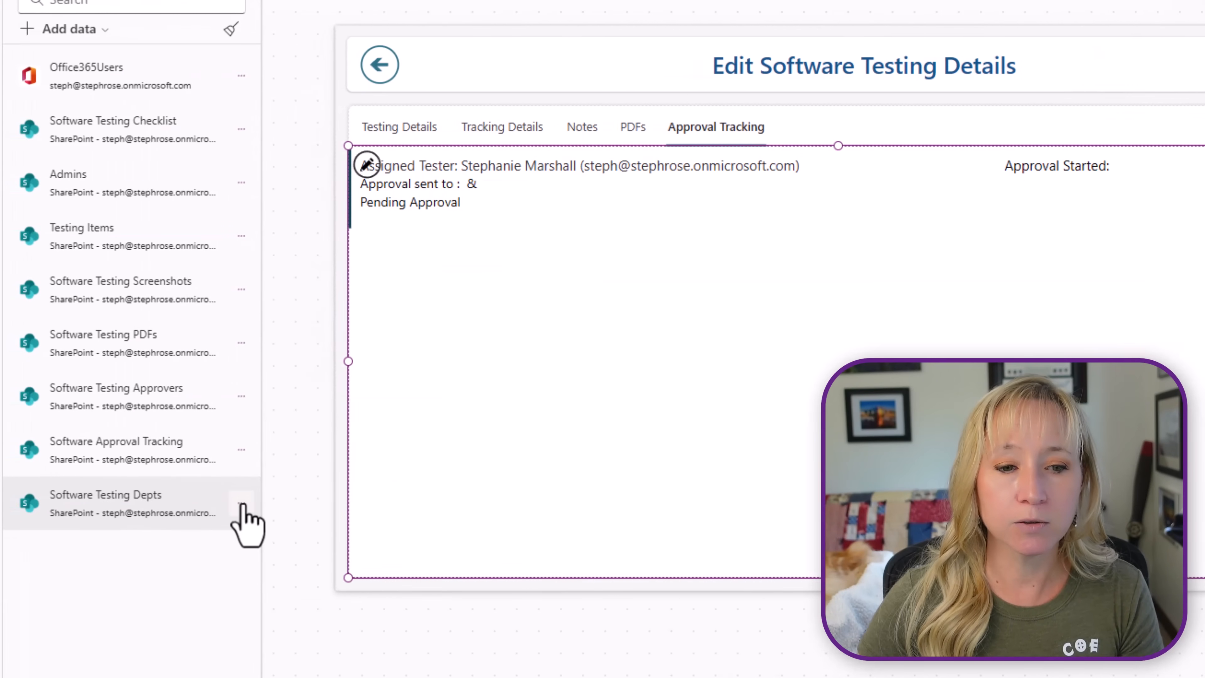
Open the actions menu for the Software Testing Depts data source.
click(105, 494)
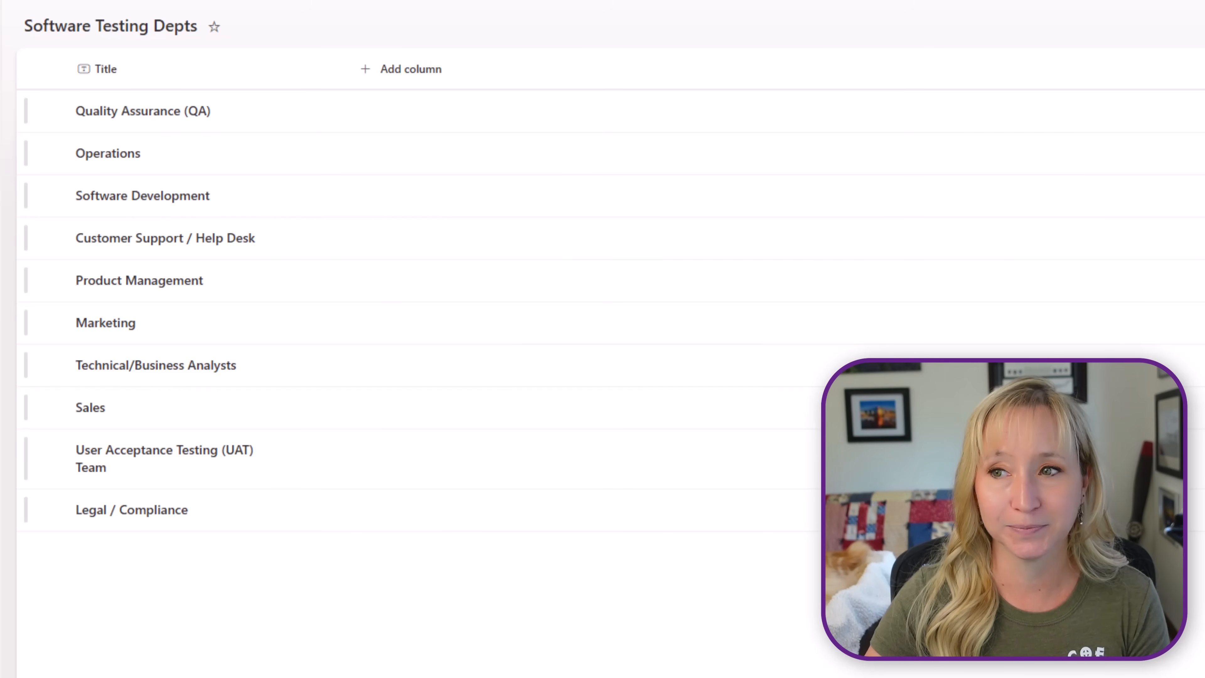
Switch to the Testing Steps.xlsx workbook and scroll through the upgrade checklist.
click(215, 13)
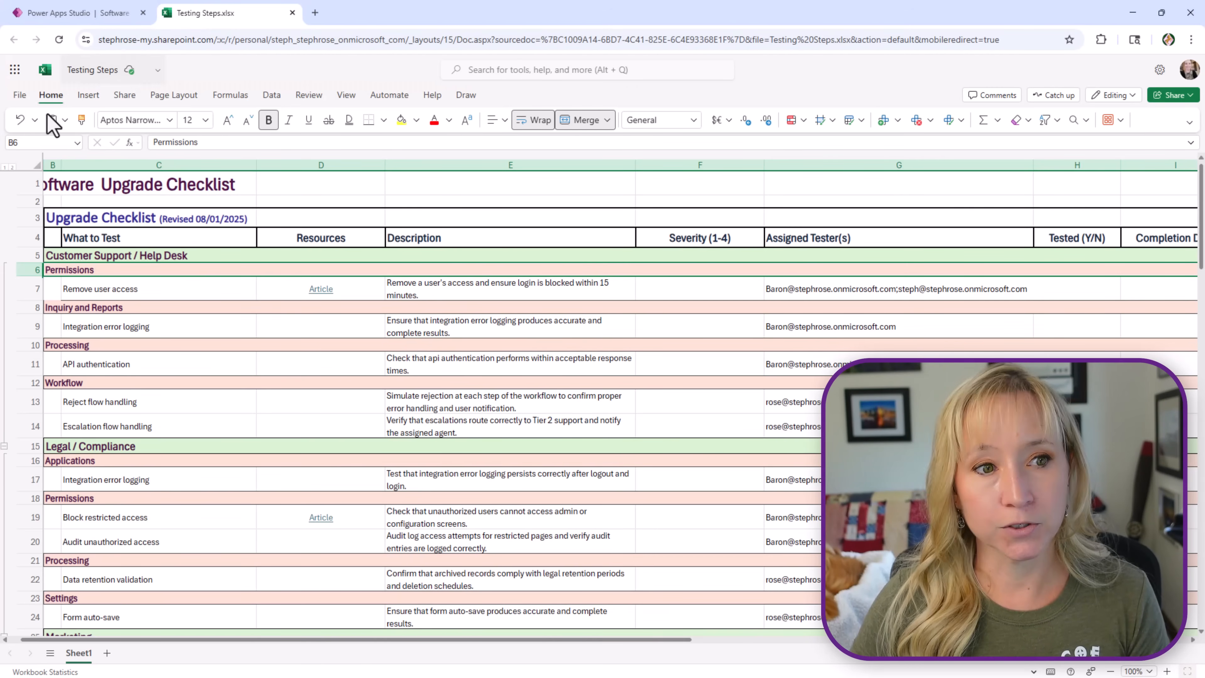
scroll(down, 3)
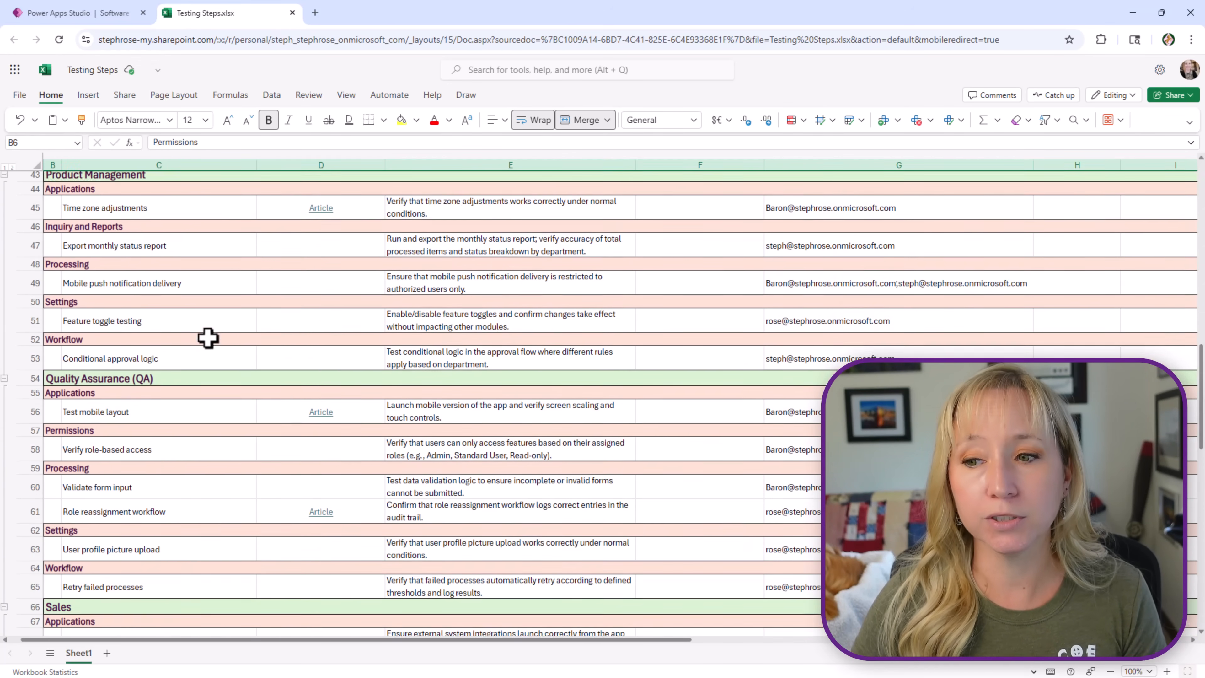
scroll(down, 3)
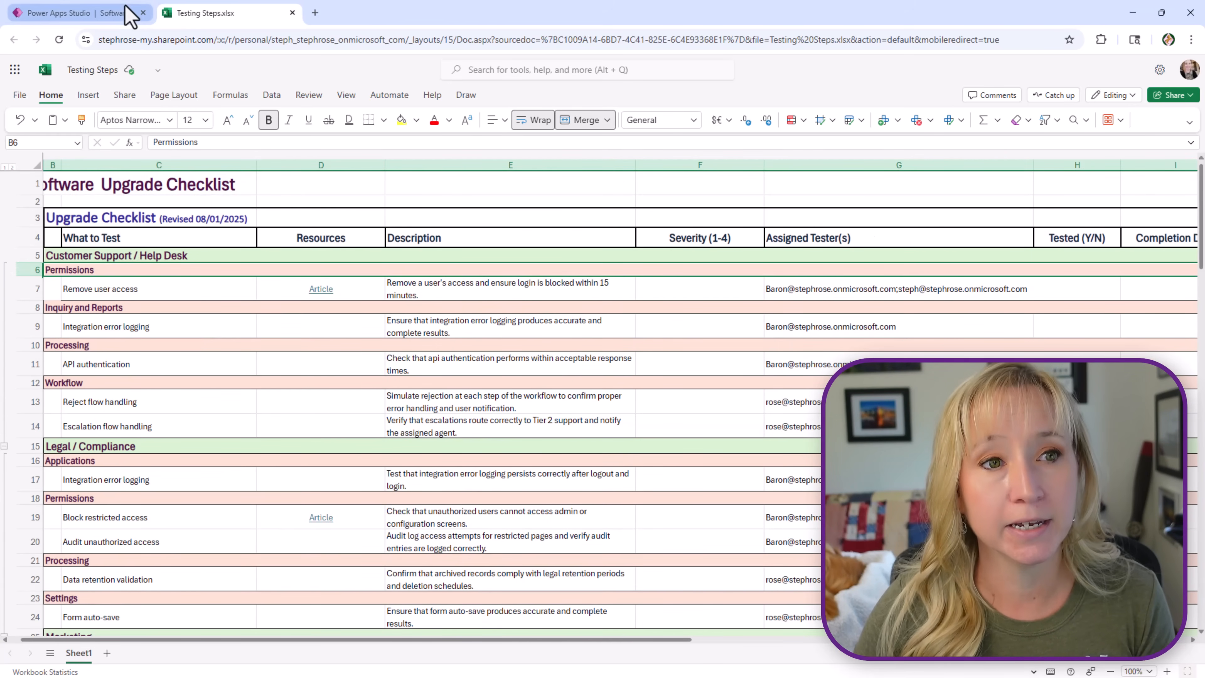
Return to the tracker app and open the Verify role-based access test's details.
click(77, 13)
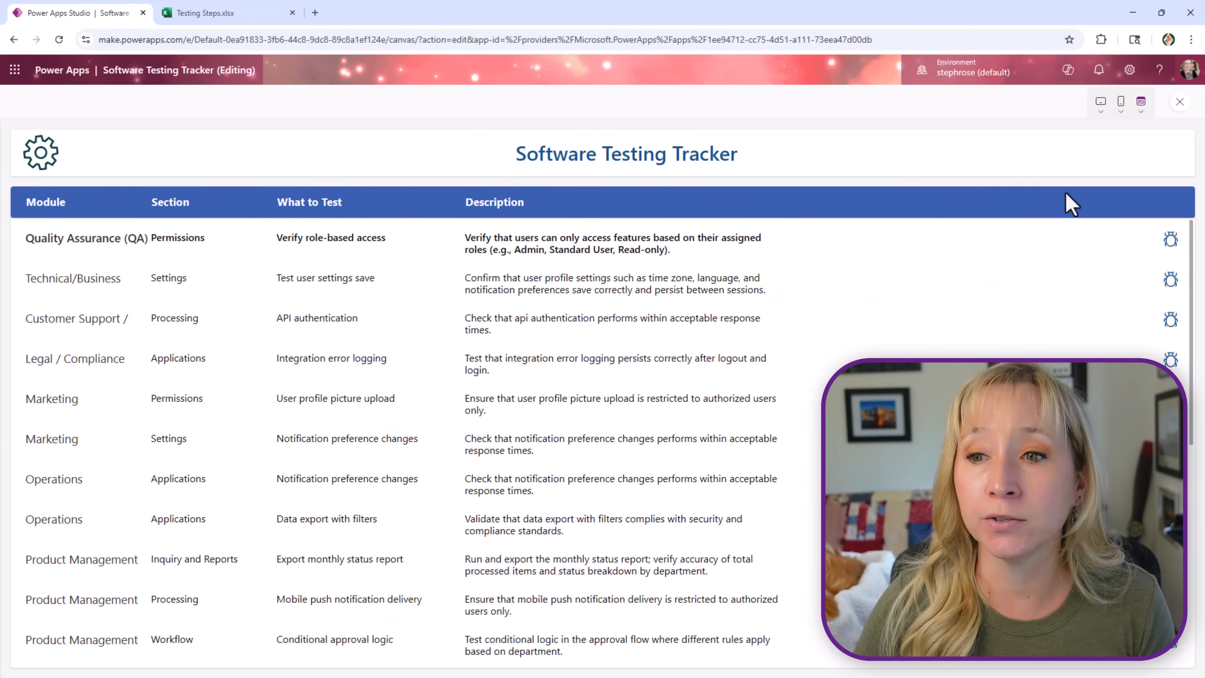
click(1171, 239)
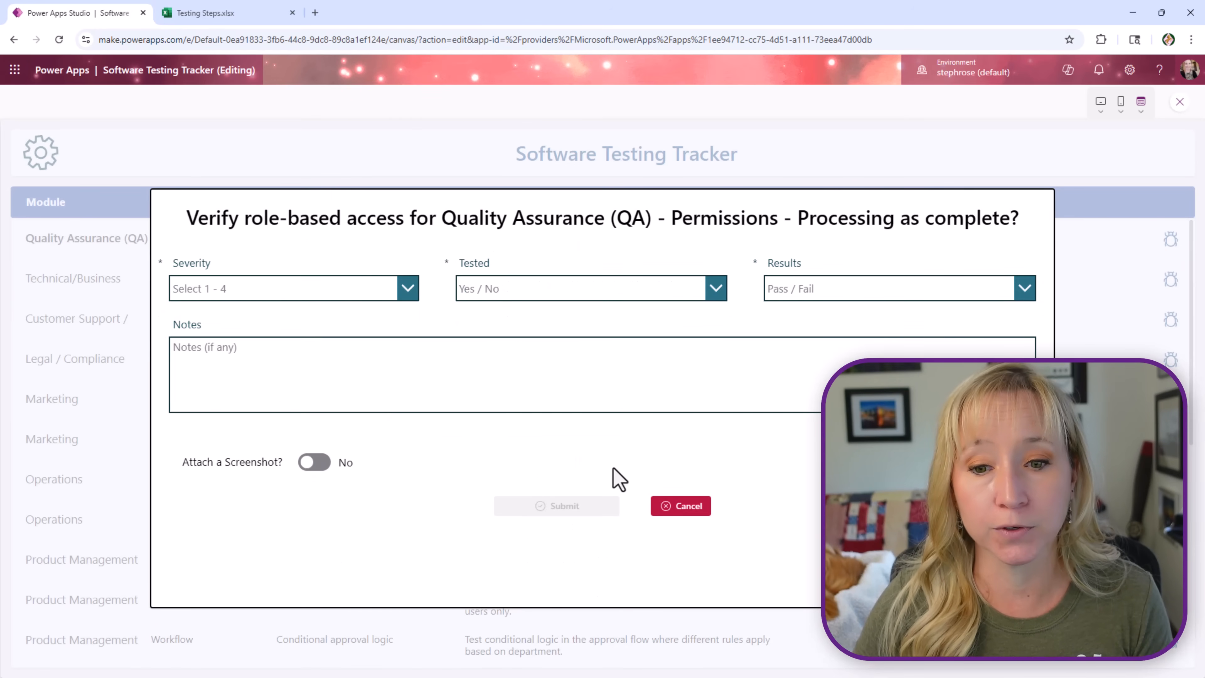
click(679, 506)
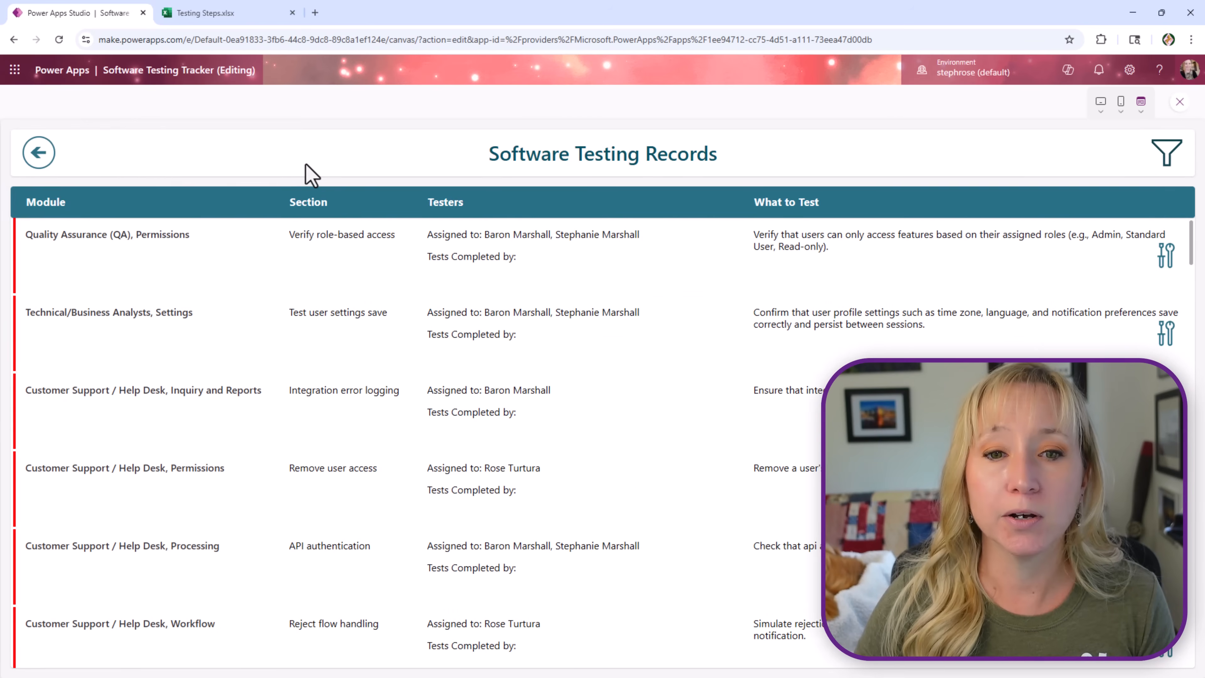
click(1166, 255)
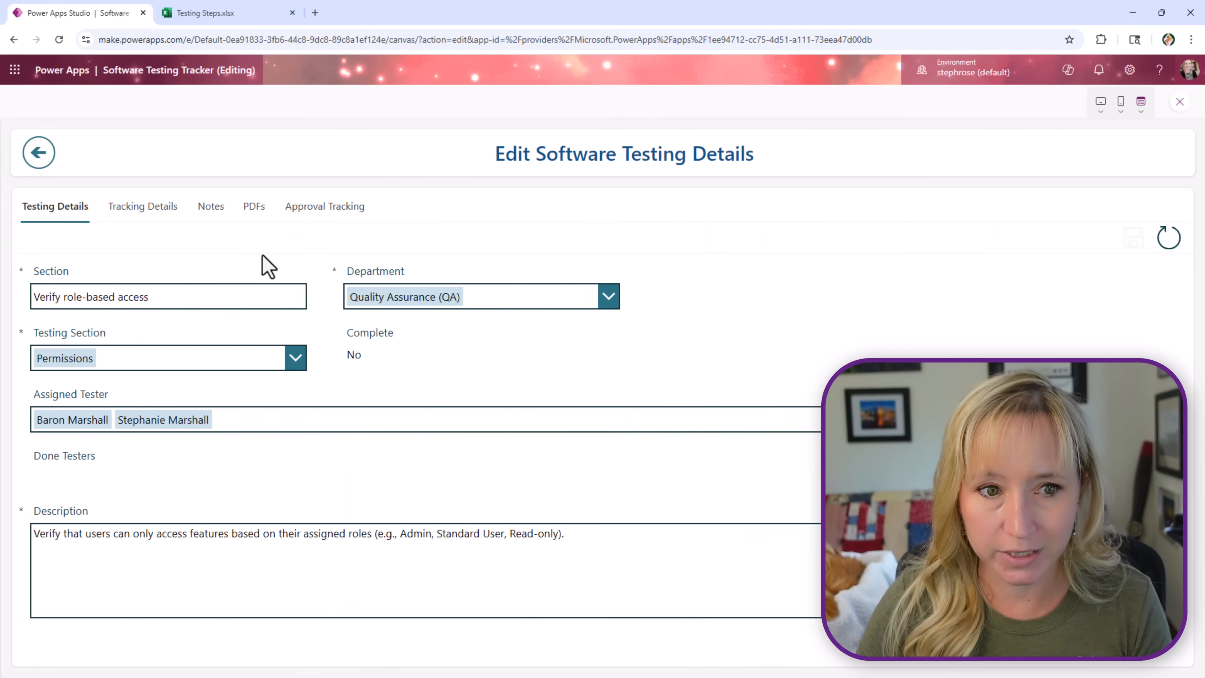
mouse_move(899, 297)
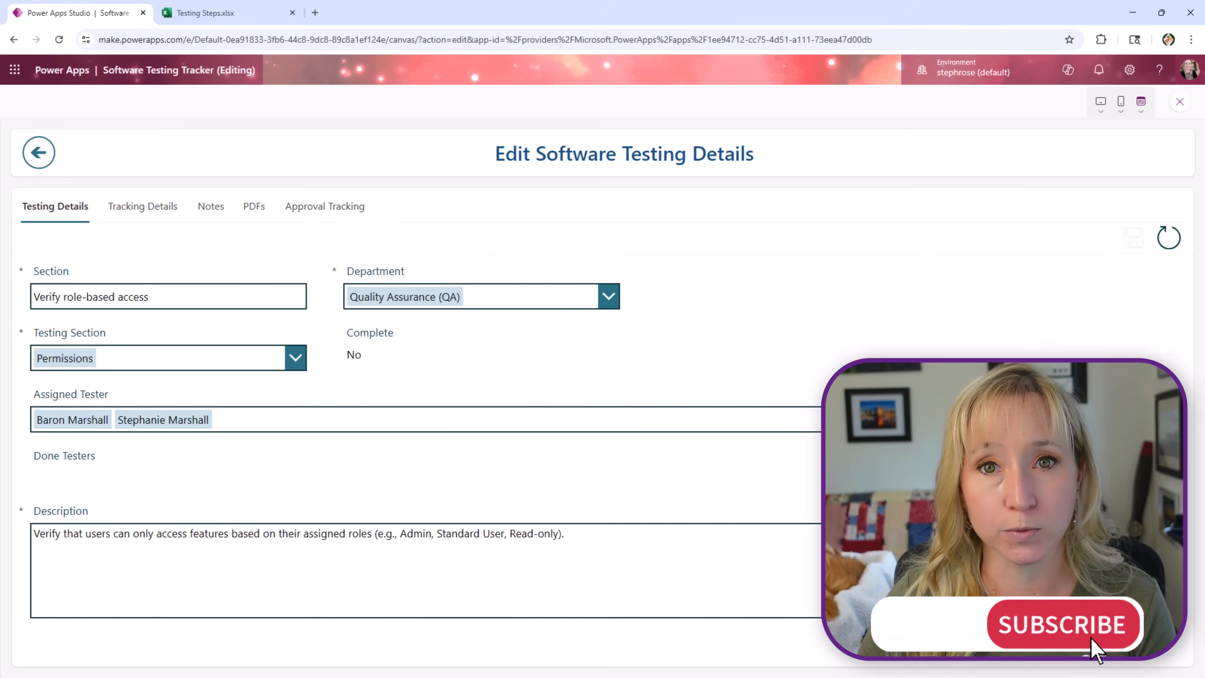
mouse_move(225, 187)
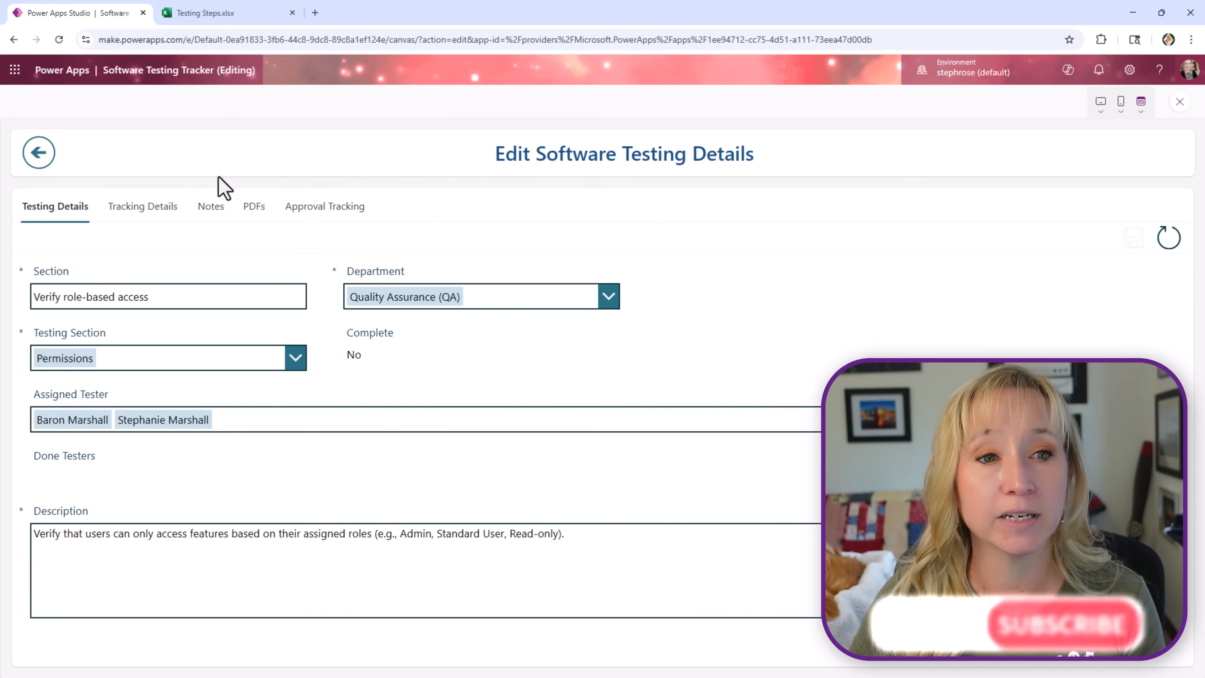
Navigate back to the main tracker, then reopen the role-based access test's edit details.
click(38, 152)
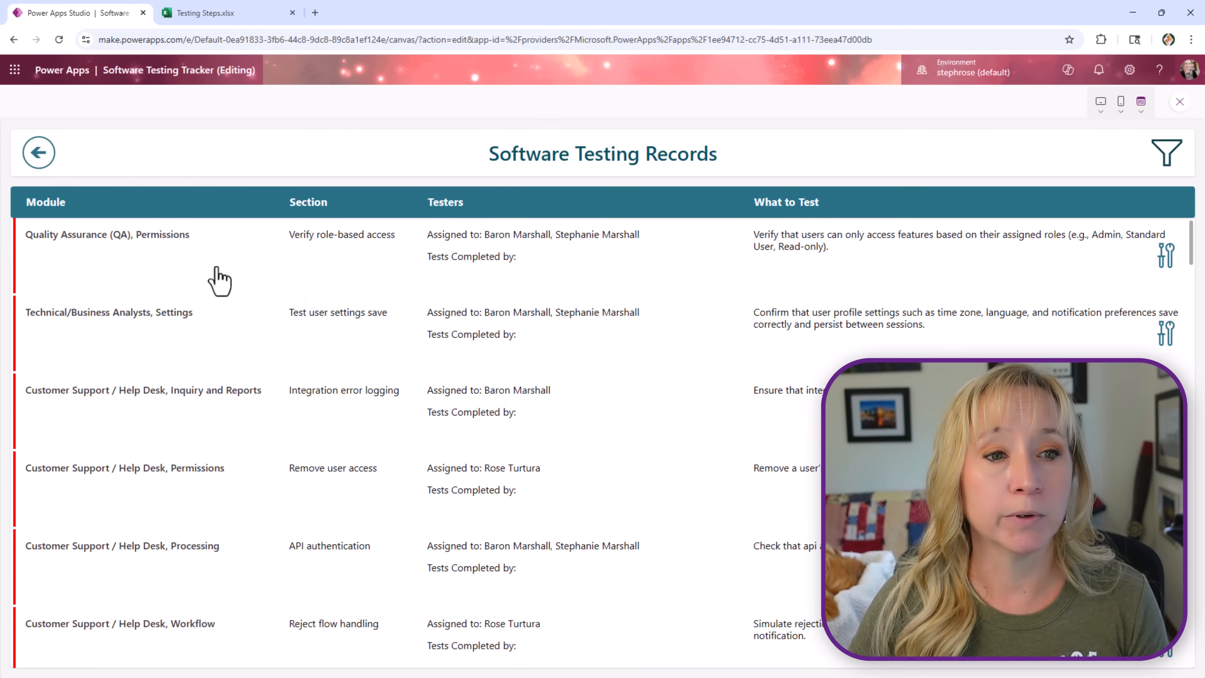
click(38, 152)
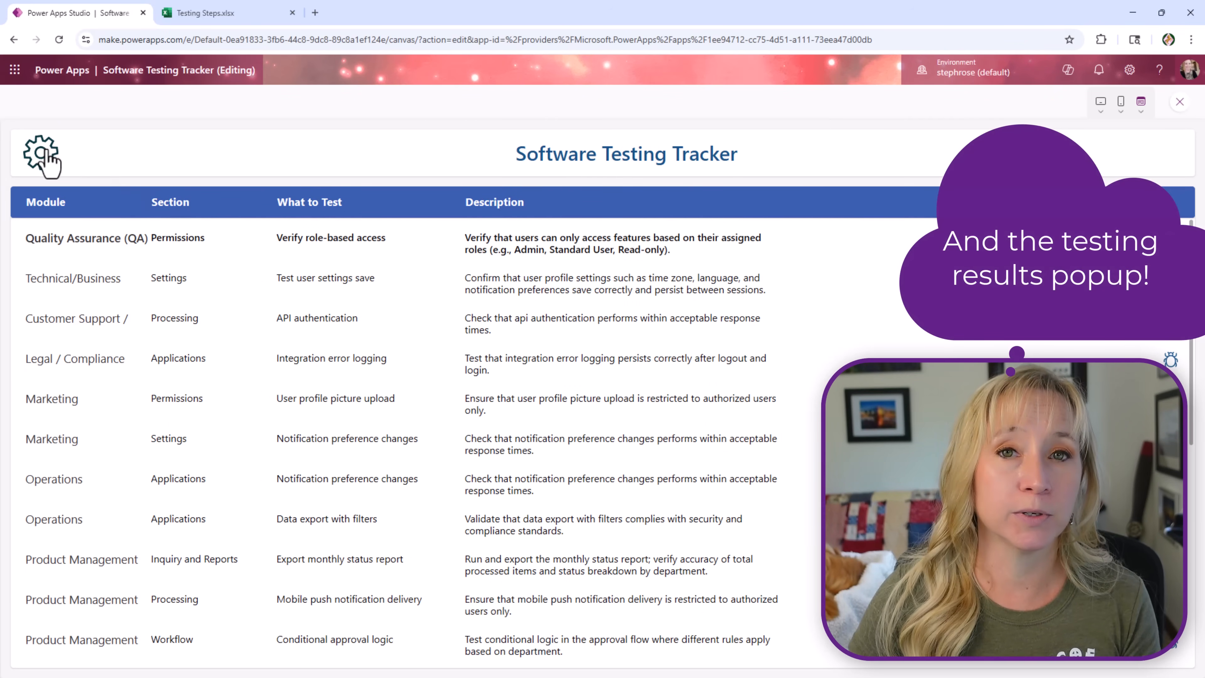
click(42, 154)
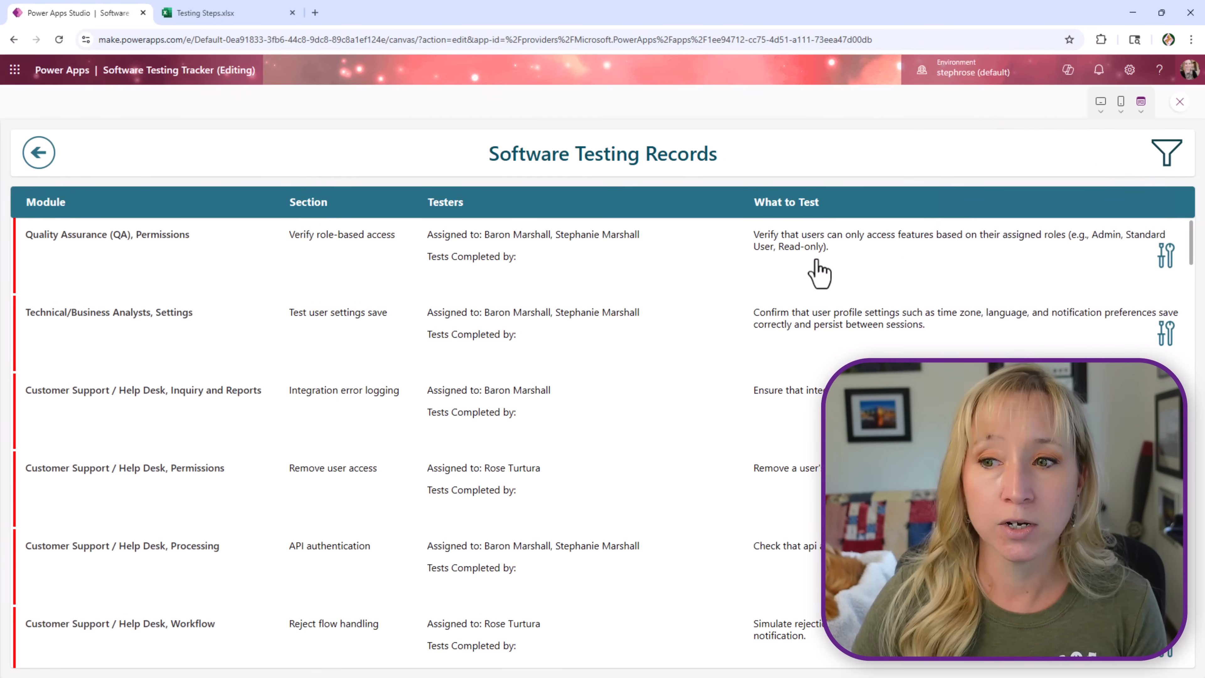
click(1166, 255)
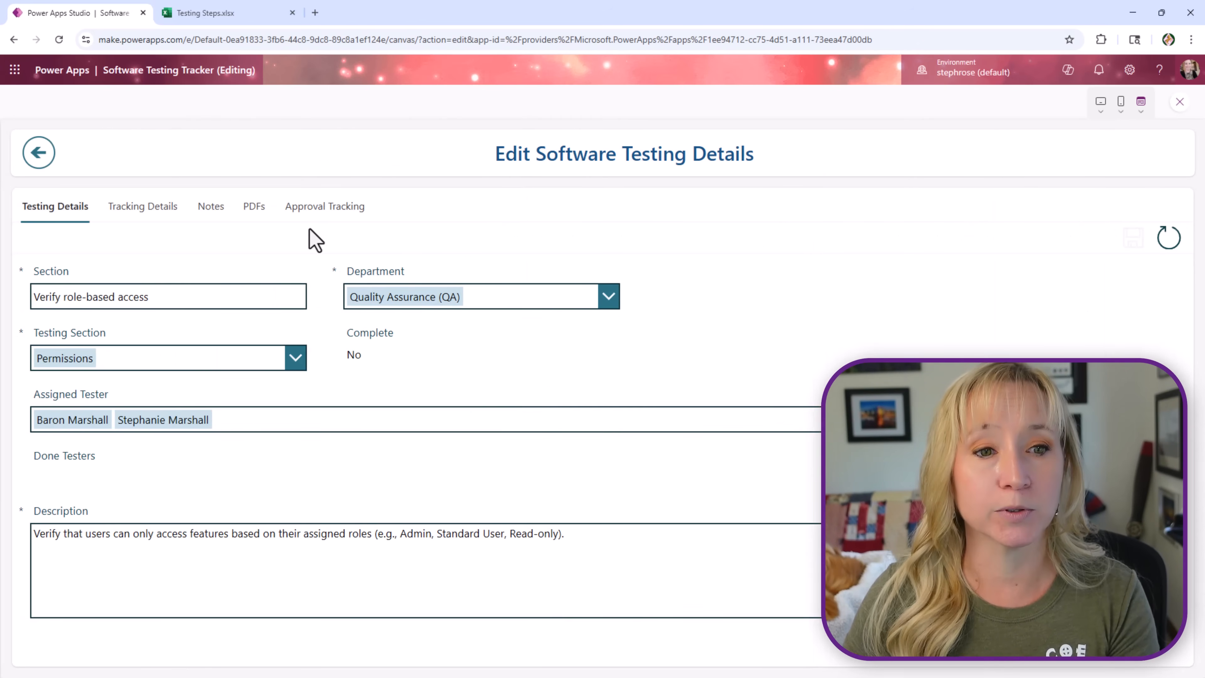
mouse_move(142, 206)
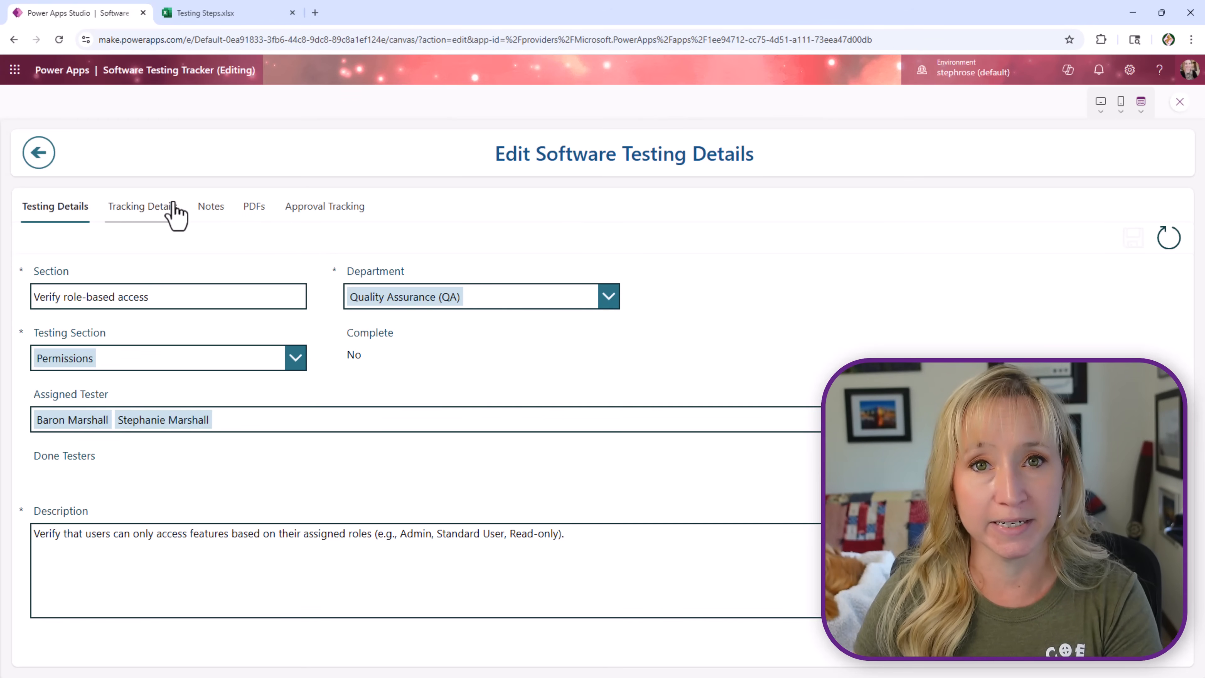